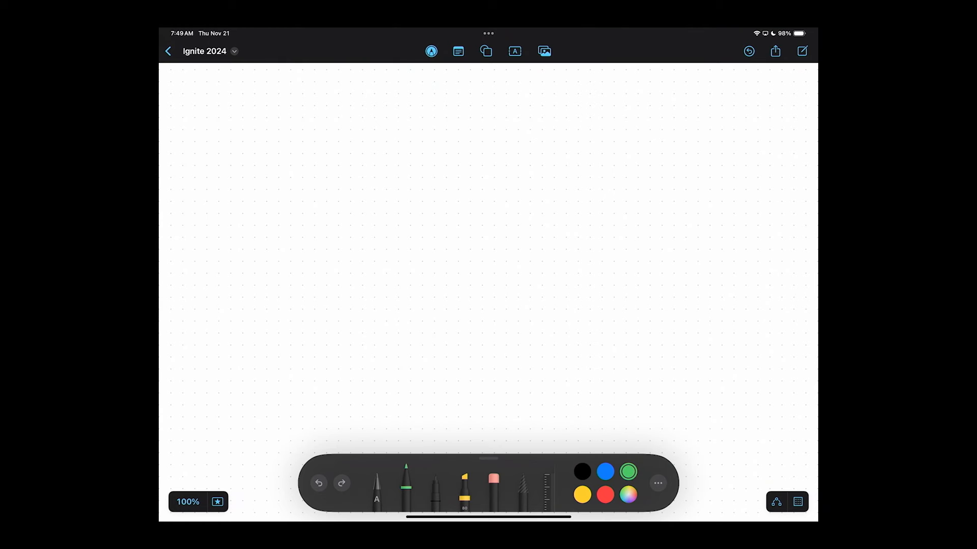
Sketch a green blob on the right containing two small devices.
drag(695, 245, 669, 302)
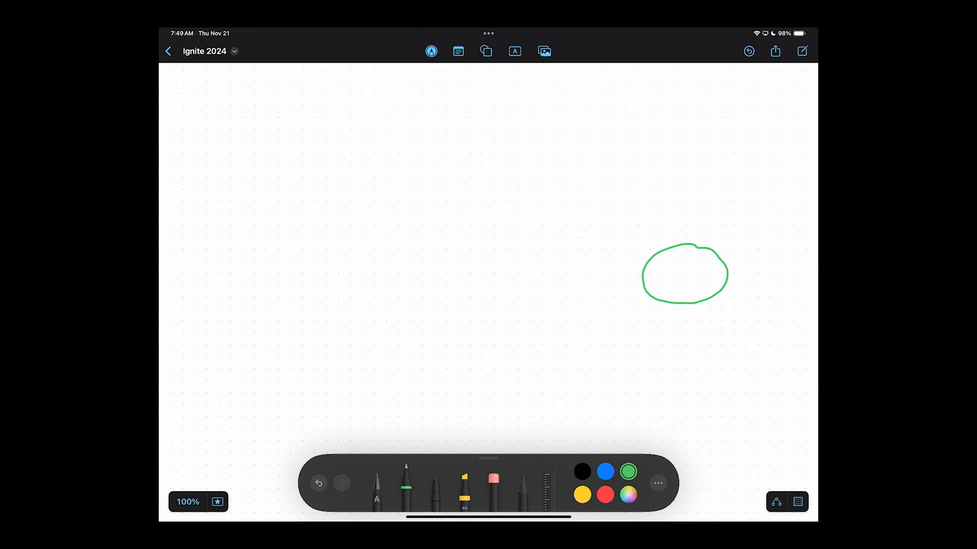
drag(682, 271, 695, 267)
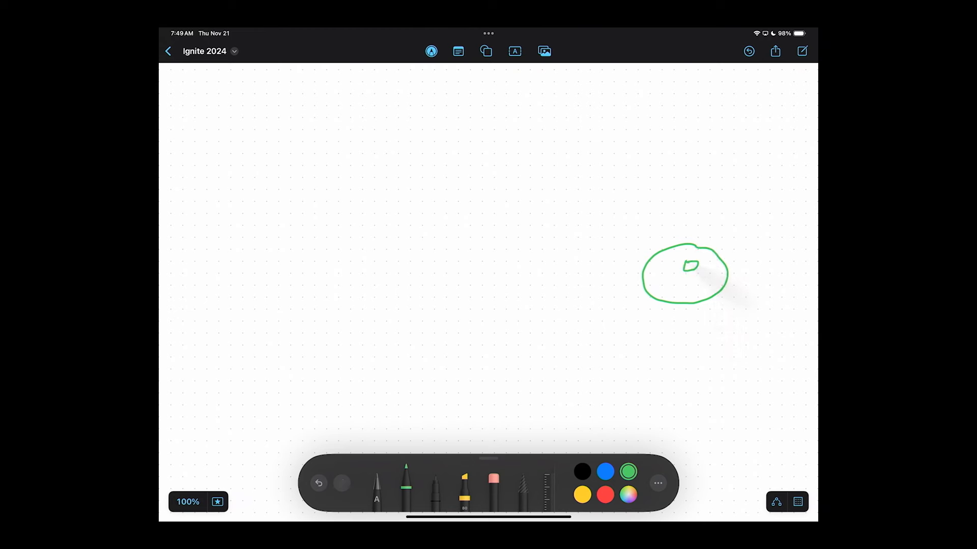
drag(689, 266, 710, 278)
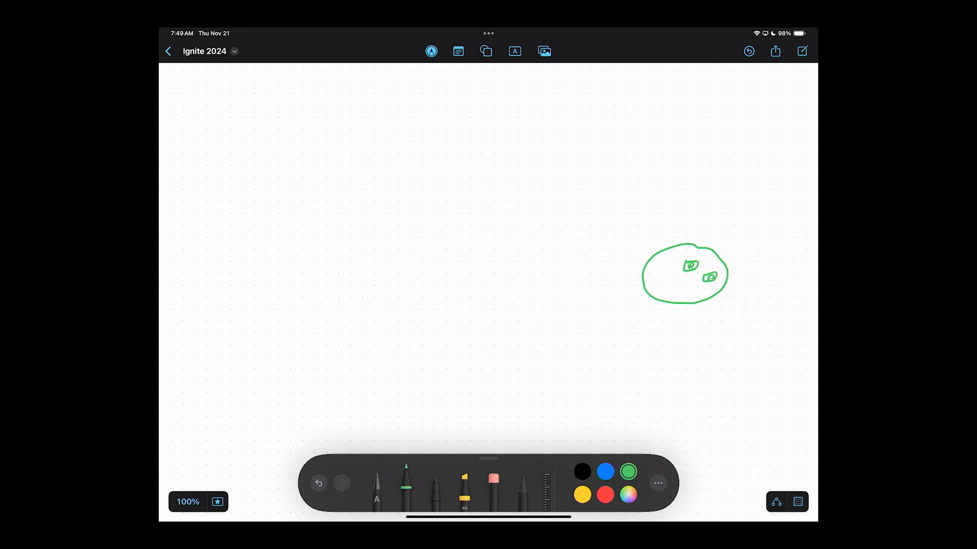
Switch to black ink and draw a box on the left of the board.
click(581, 471)
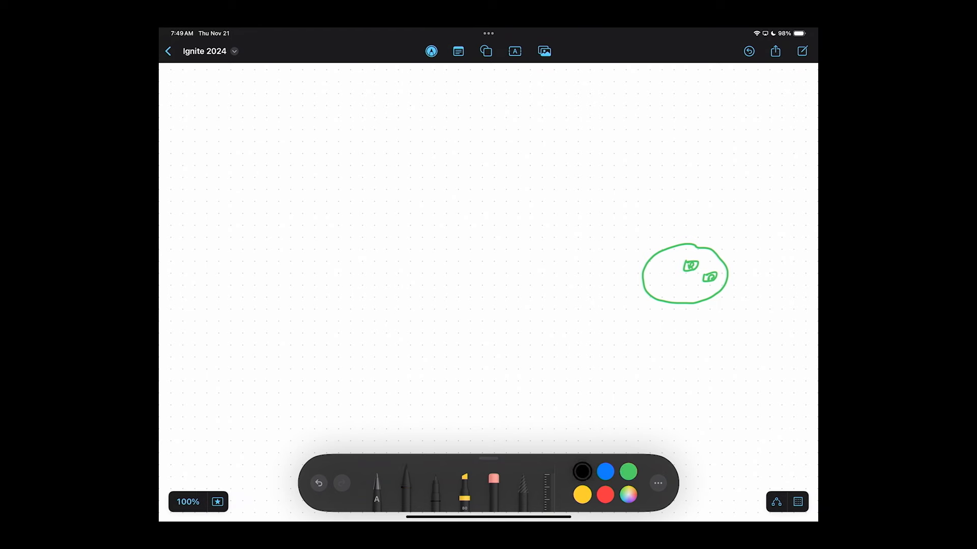
drag(368, 240, 352, 296)
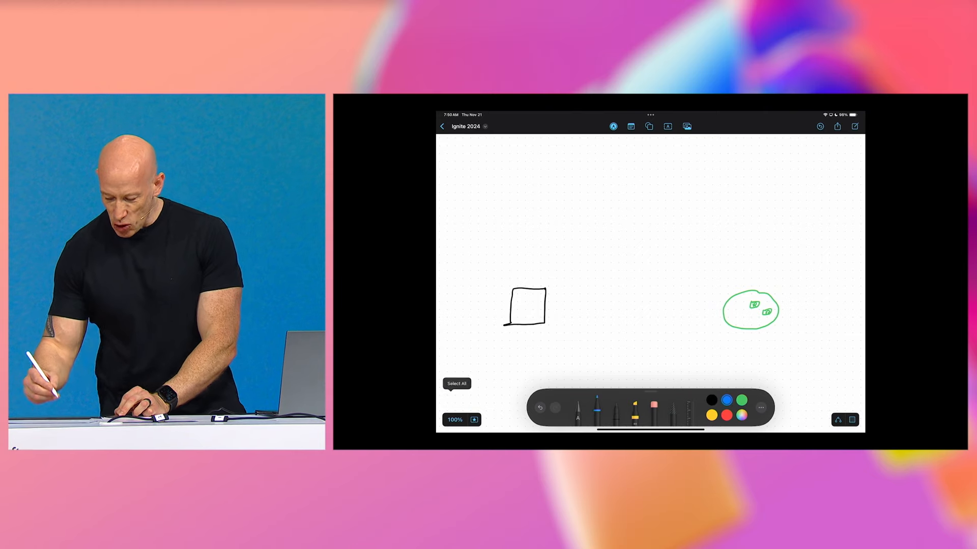
Draw a blue triangle near the top and label it SSE.
drag(639, 168, 651, 209)
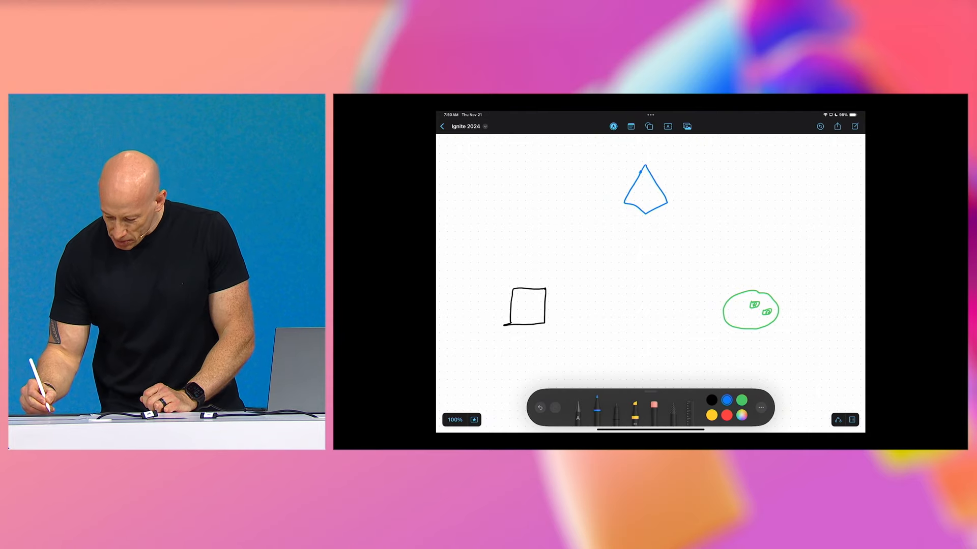
text(SSC)
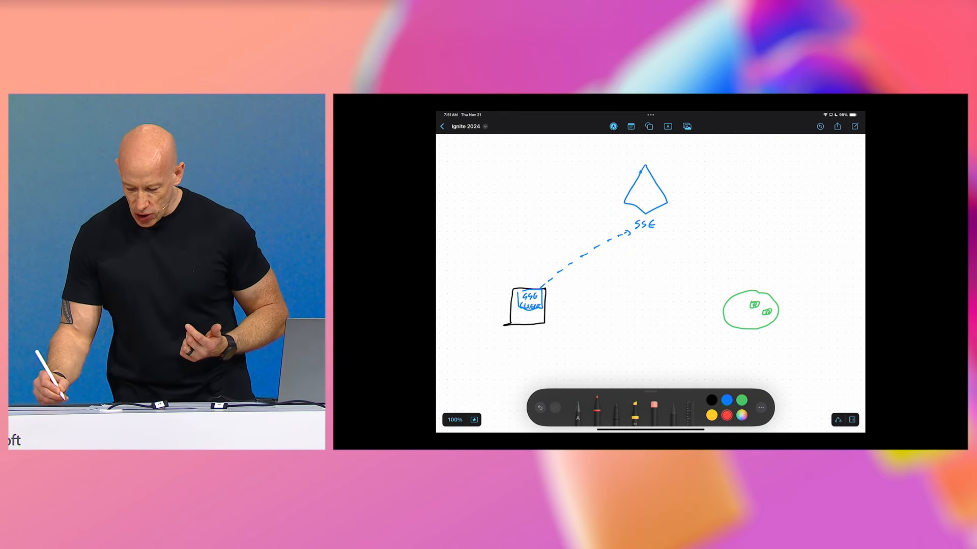
Handwrite red policy notes CA, MPA and P1 around the triangle.
text(CA)
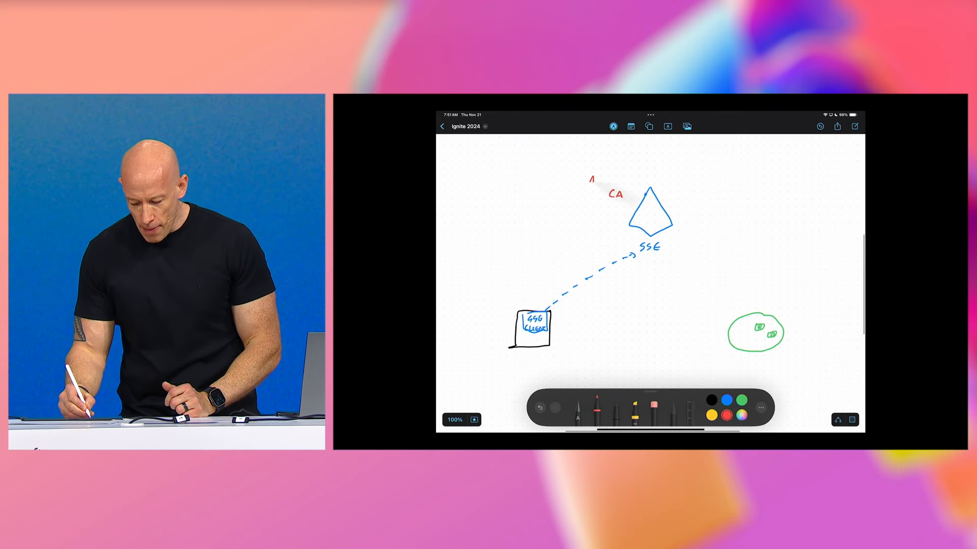
text(MPA RoLG)
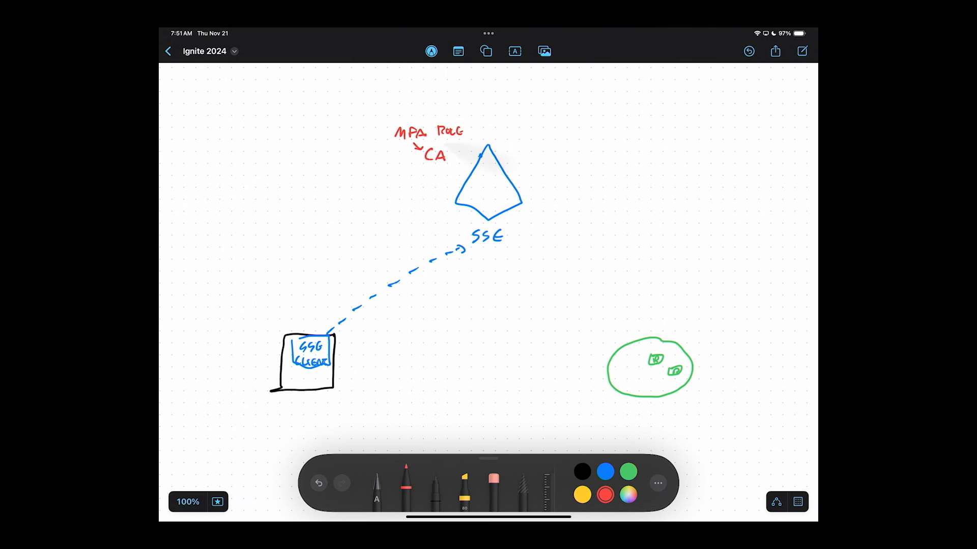
text(P1)
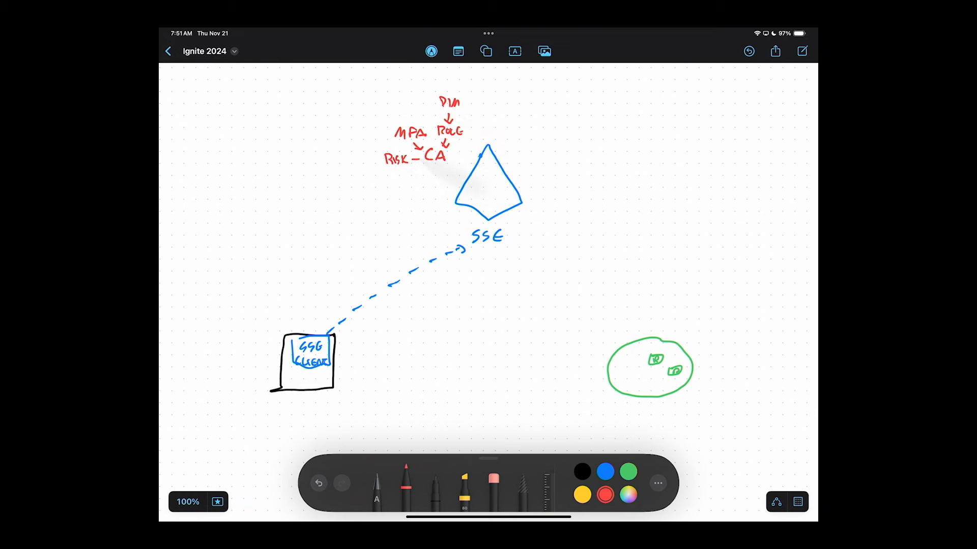
Draw a dashed red arc ringing the SSE triangle.
drag(414, 157, 429, 158)
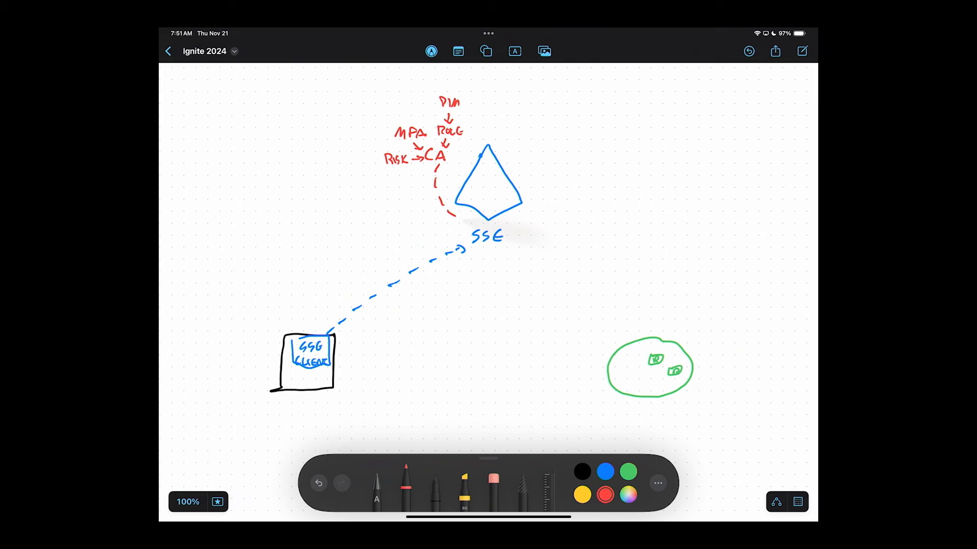
drag(445, 217, 548, 181)
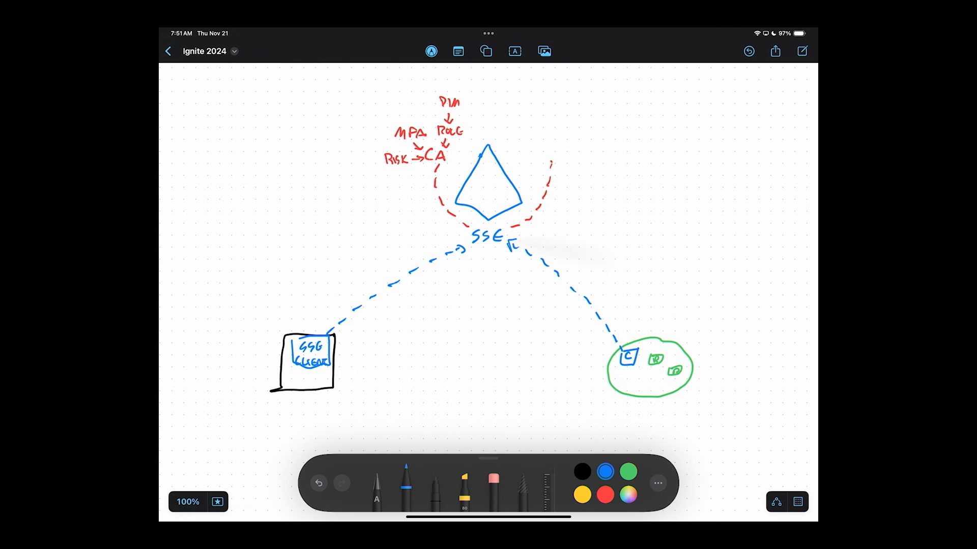
Add a green stroke beneath SSE.
click(628, 471)
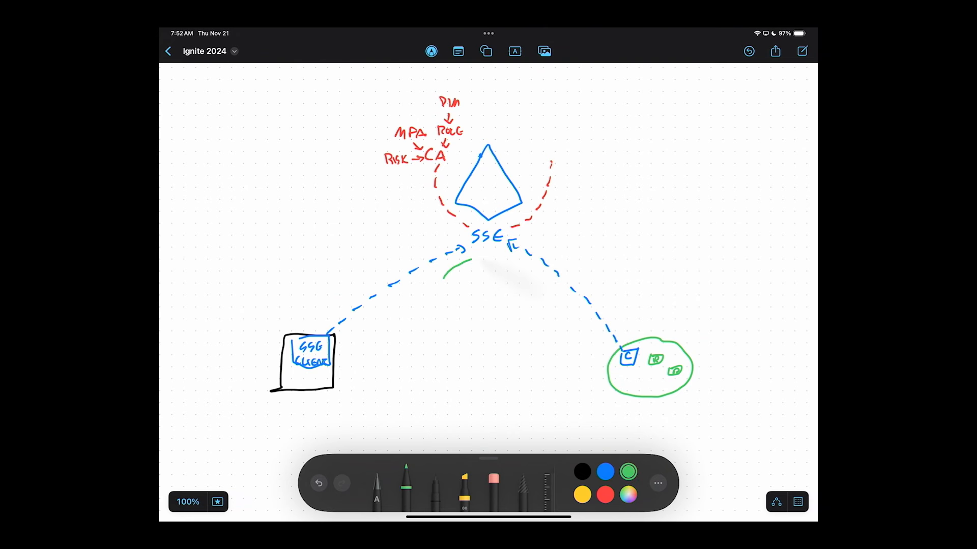
drag(470, 259, 480, 267)
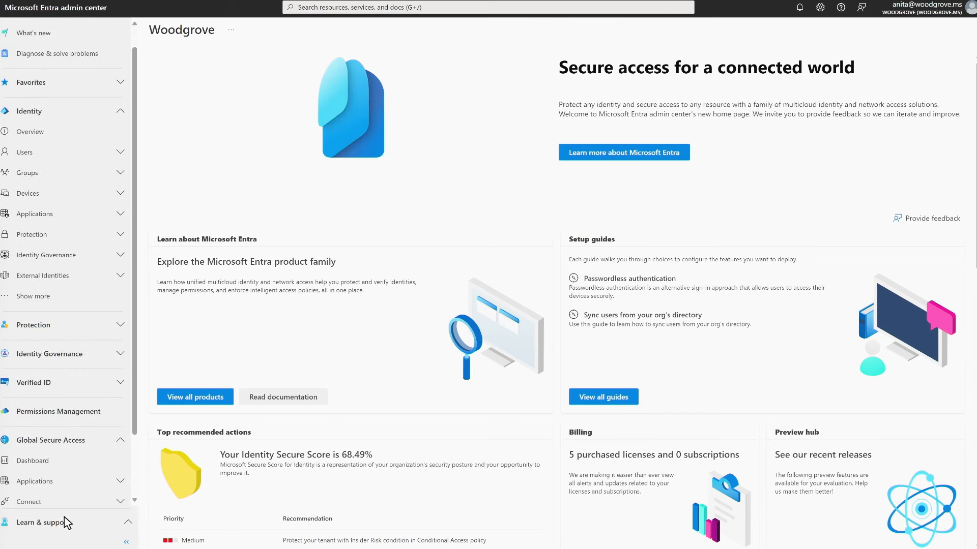
Navigate to Global Secure Access > Connect > Client download.
scroll(down, 3)
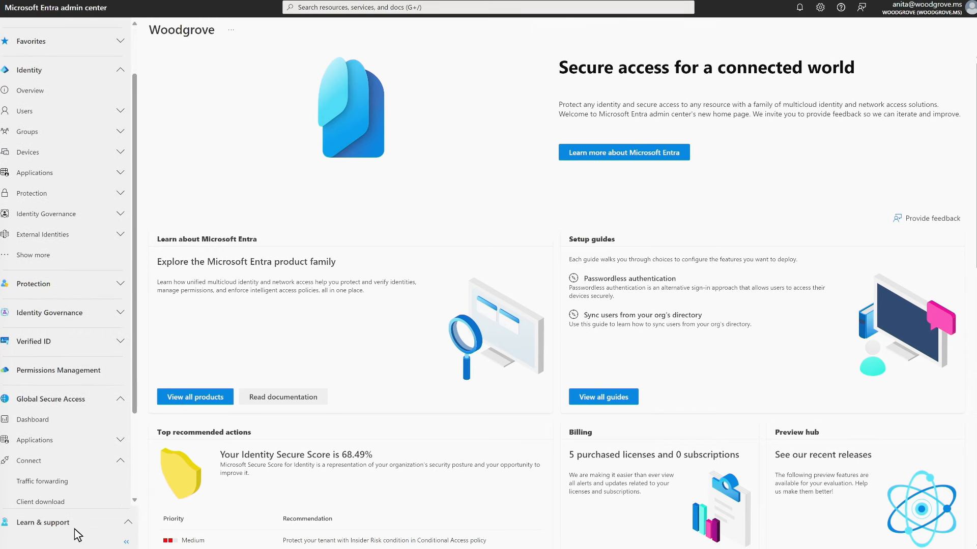
click(41, 501)
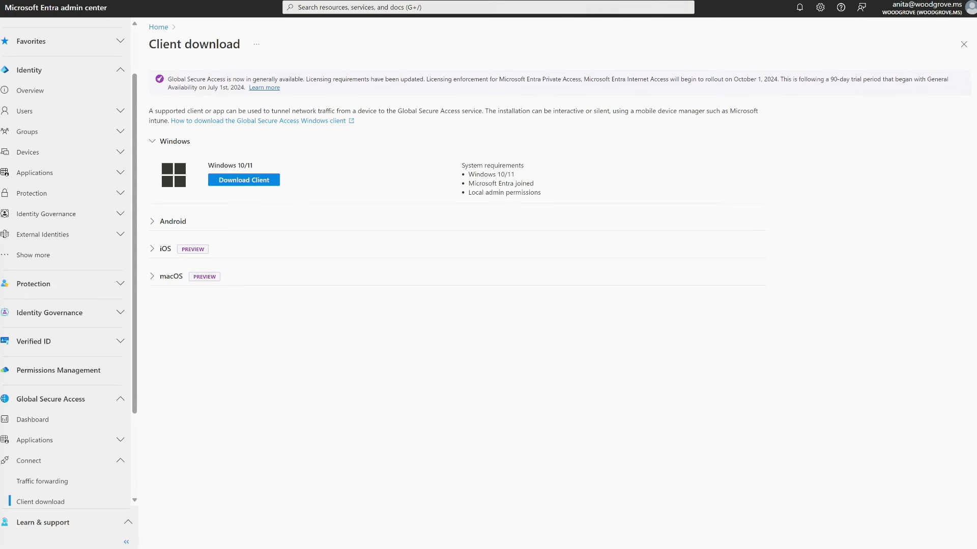
Select an item on the Client download page before returning to Freeform.
click(42, 481)
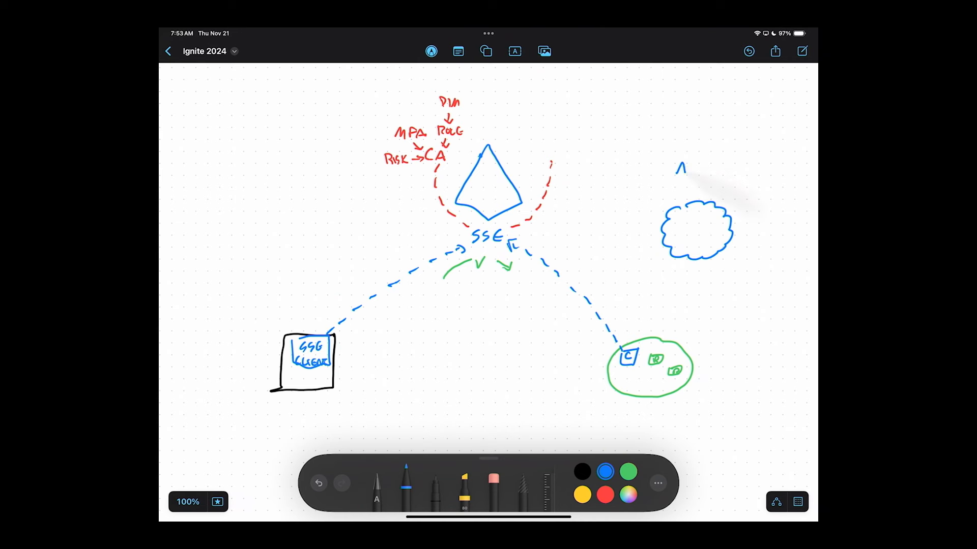
Label the blue cloud Azure, AWS / GCP and draw a small icon beside it.
text(Azure)
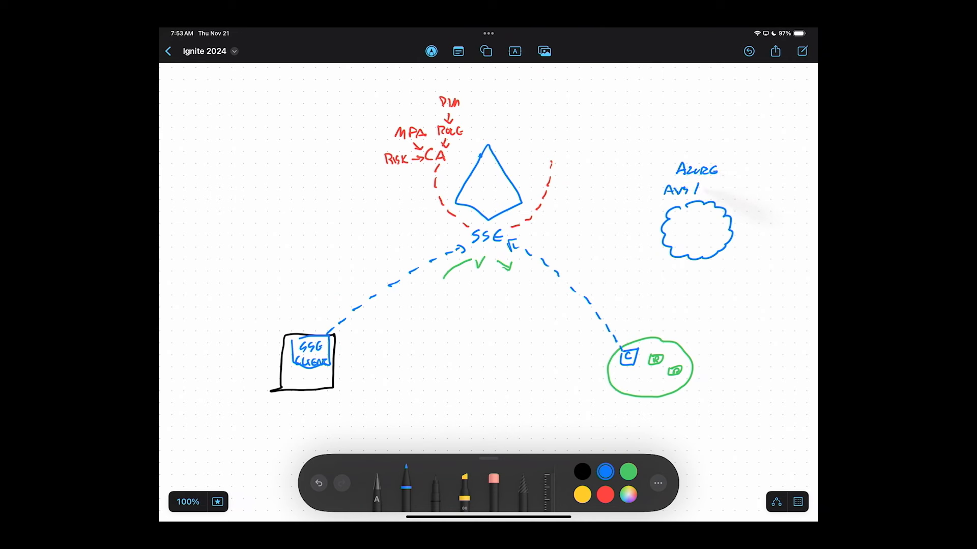
text(GCP)
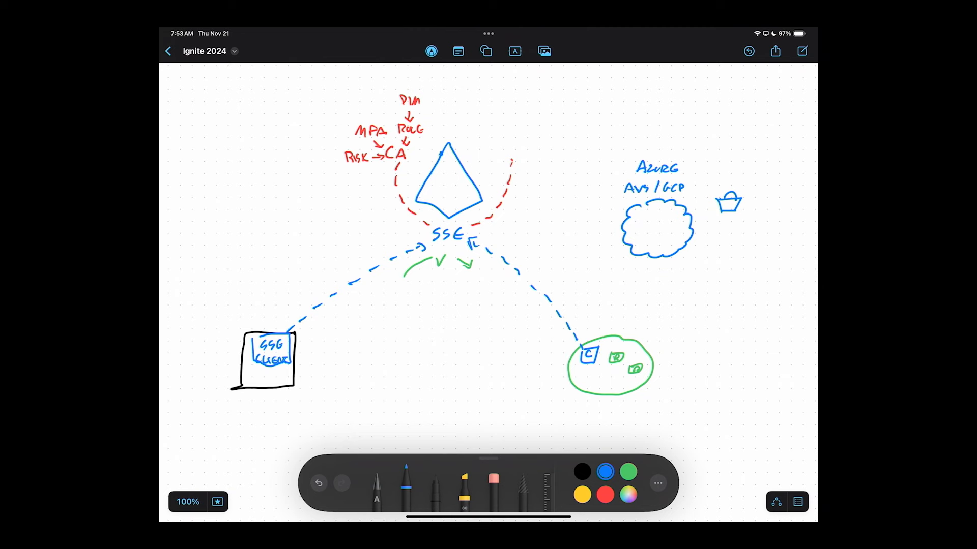
drag(688, 208, 716, 205)
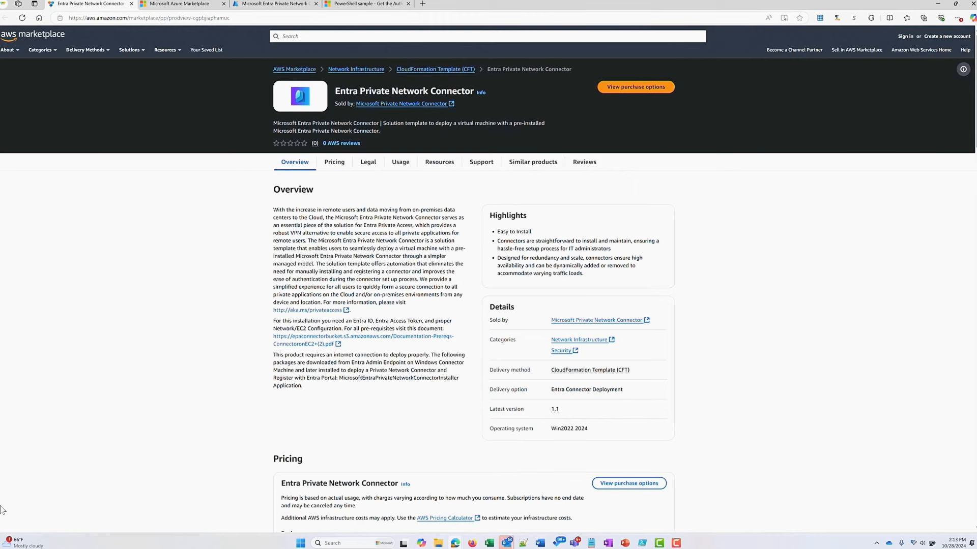
Show the Azure Marketplace Entra Private Network Connector listing in the browser.
click(183, 4)
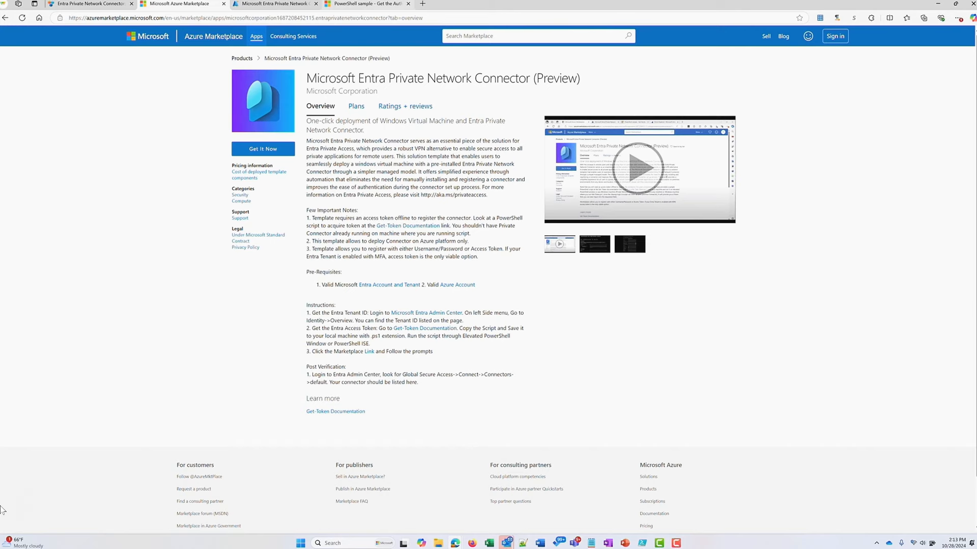
Start creating the Microsoft Entra Private Network Connector from its marketplace listing.
click(262, 149)
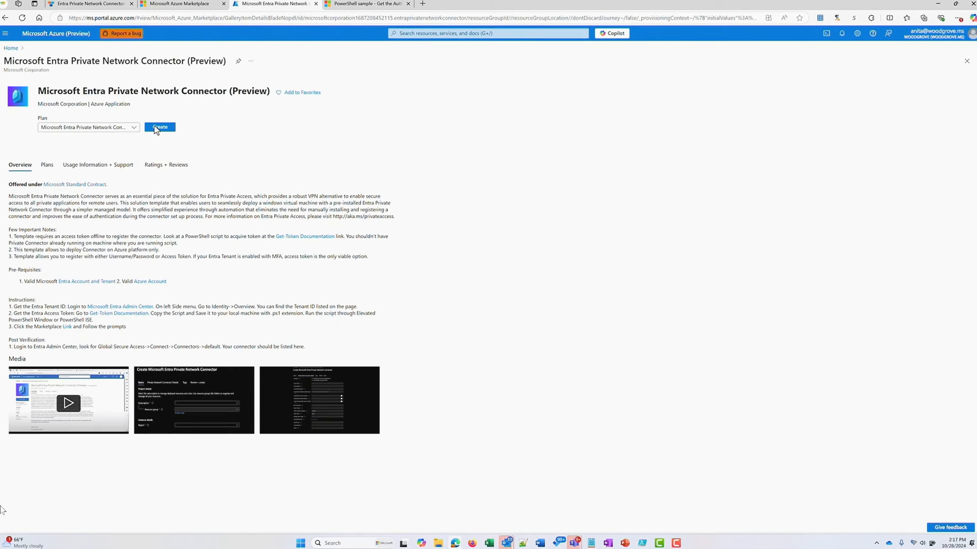
click(160, 127)
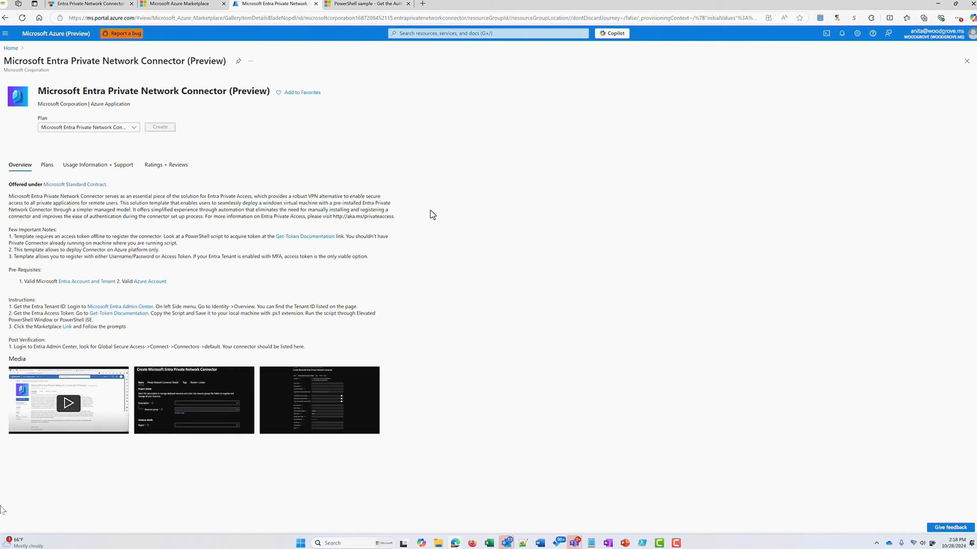
click(160, 127)
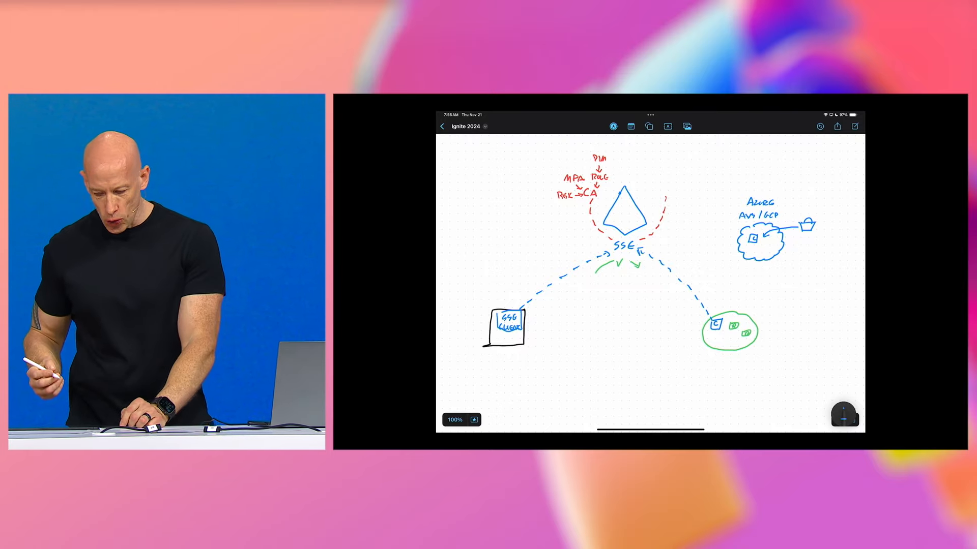
With the purple pen, write 'CIDR' by the green network and '+Quick Access' beside the arc.
click(844, 414)
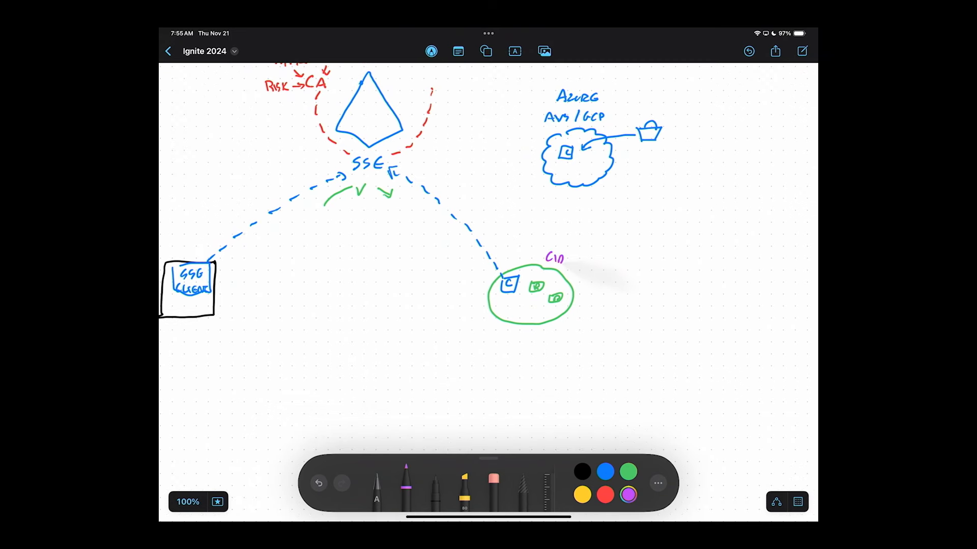
scroll(down, 3)
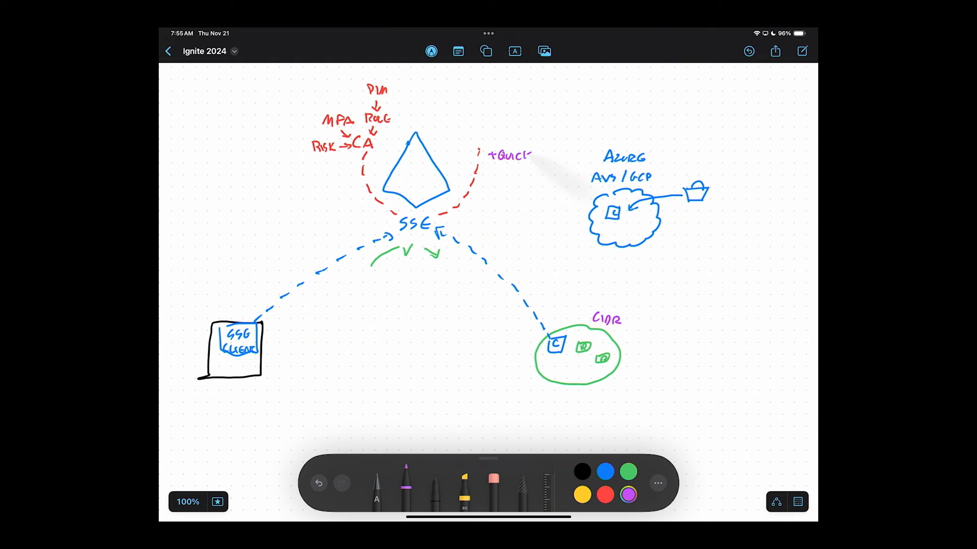
text(Acce)
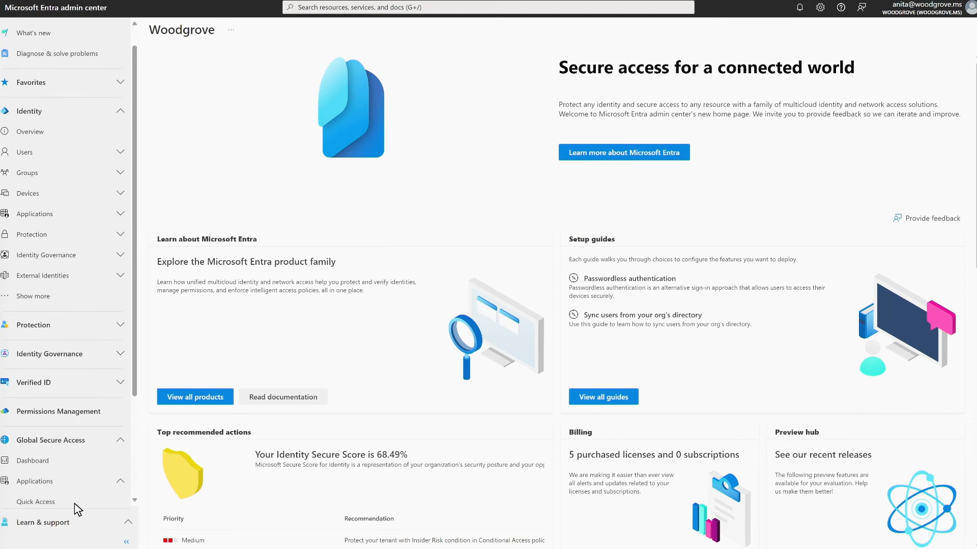
Open Quick Access, start adding an application segment and close it unsaved.
click(36, 502)
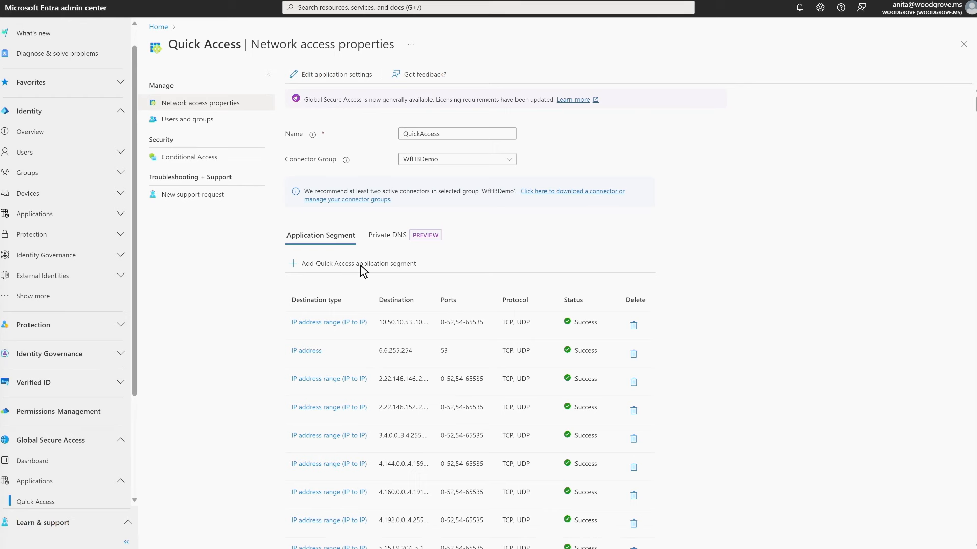
click(357, 264)
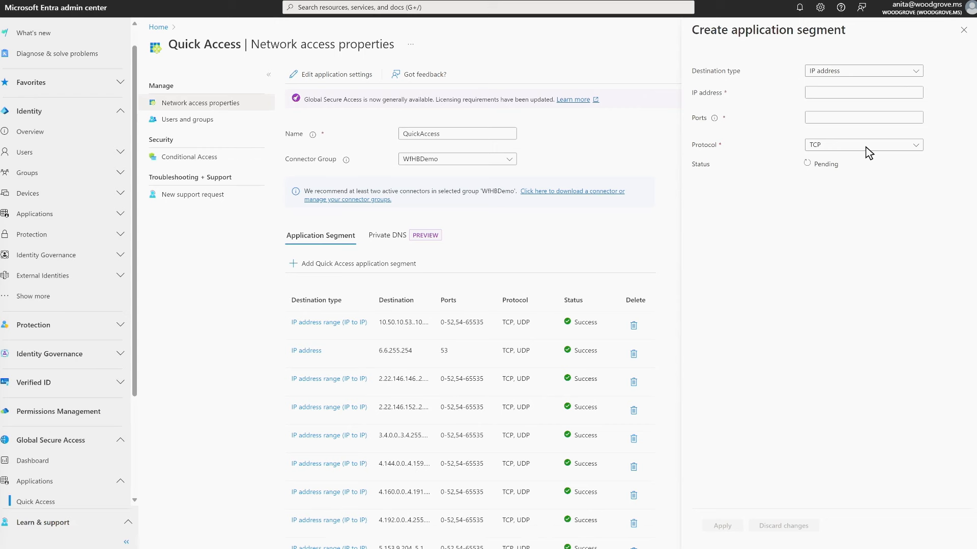
click(863, 145)
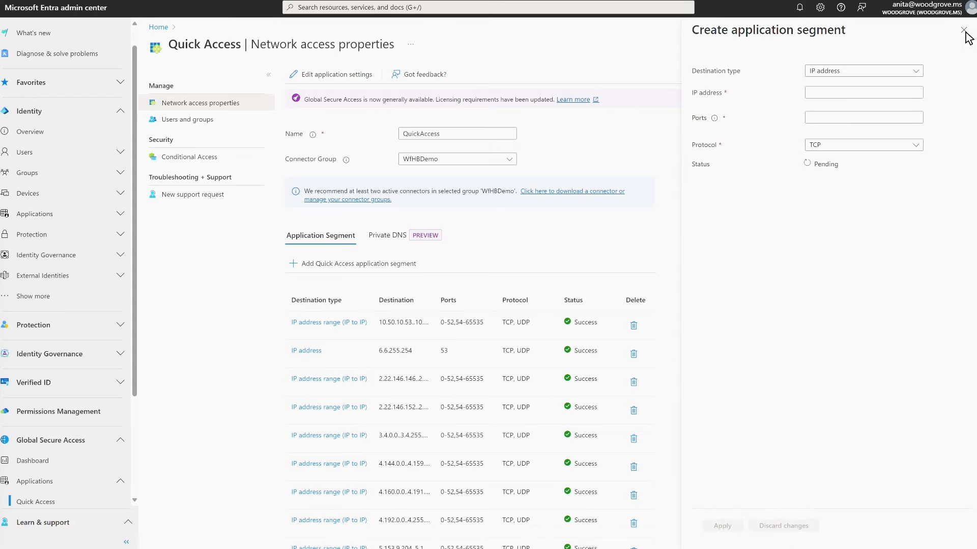
click(966, 32)
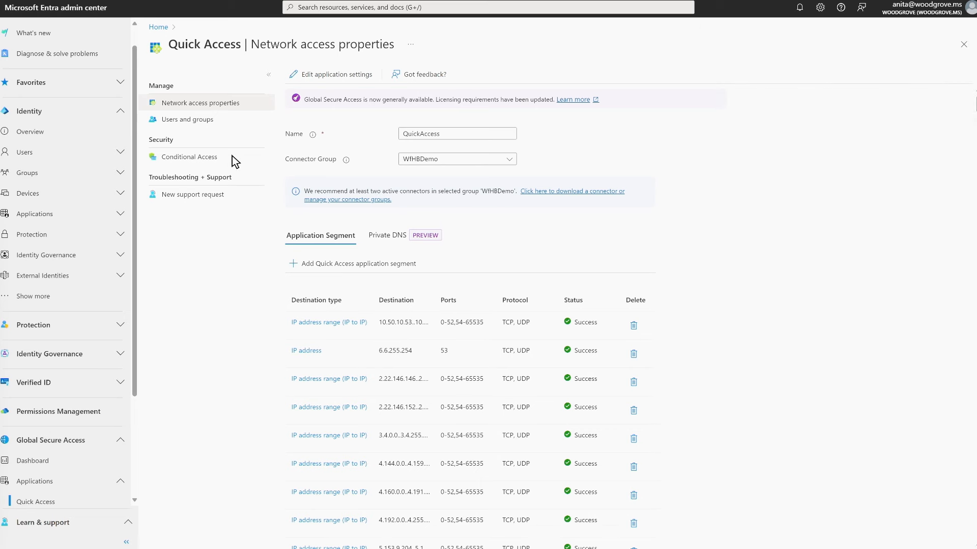
mouse_move(235, 162)
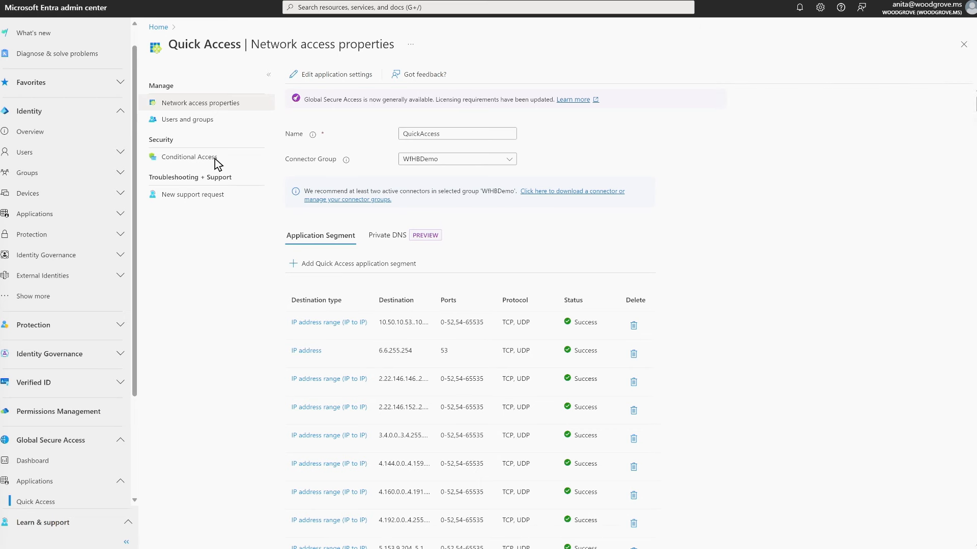
View the Conditional Access policies list for Quick Access.
click(187, 157)
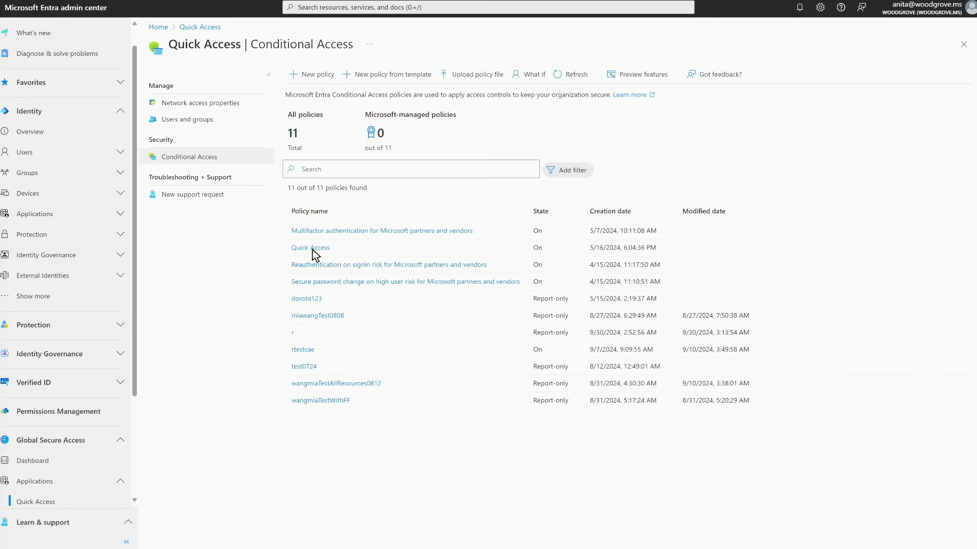
Review the Quick access policy's covered users and its target resources.
click(309, 247)
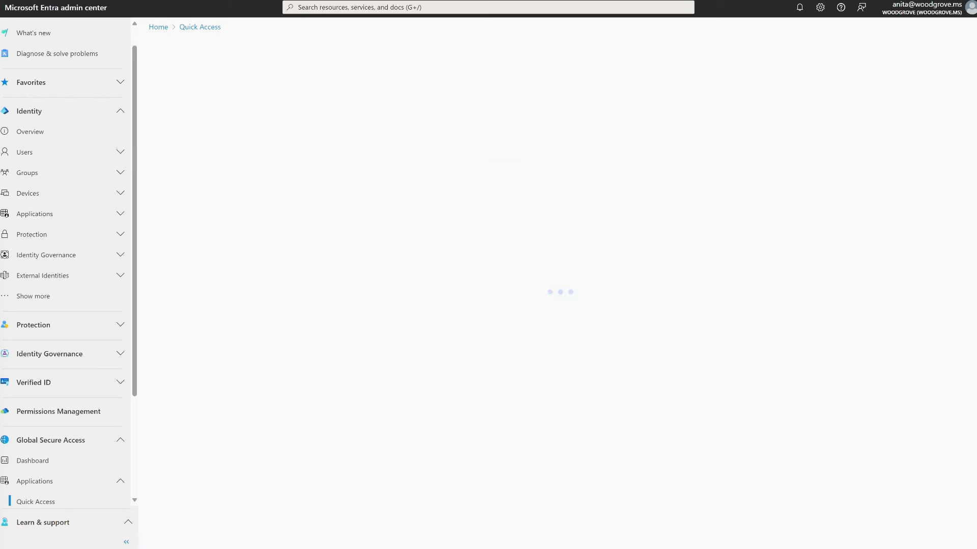
click(36, 501)
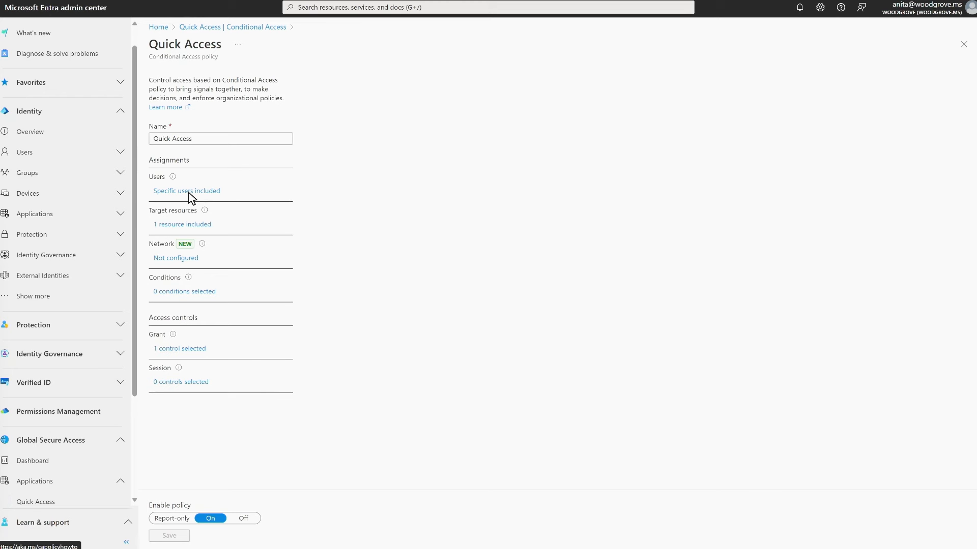
click(187, 190)
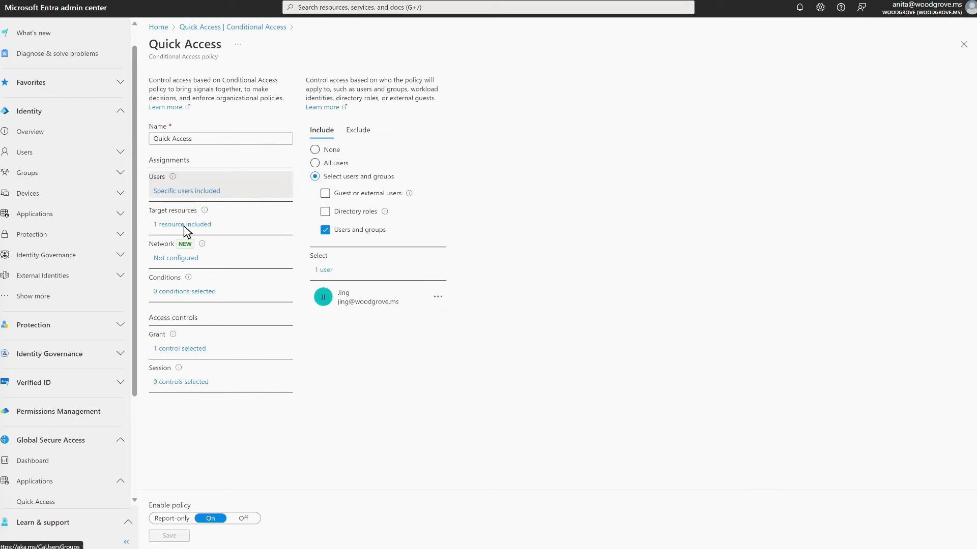
click(182, 223)
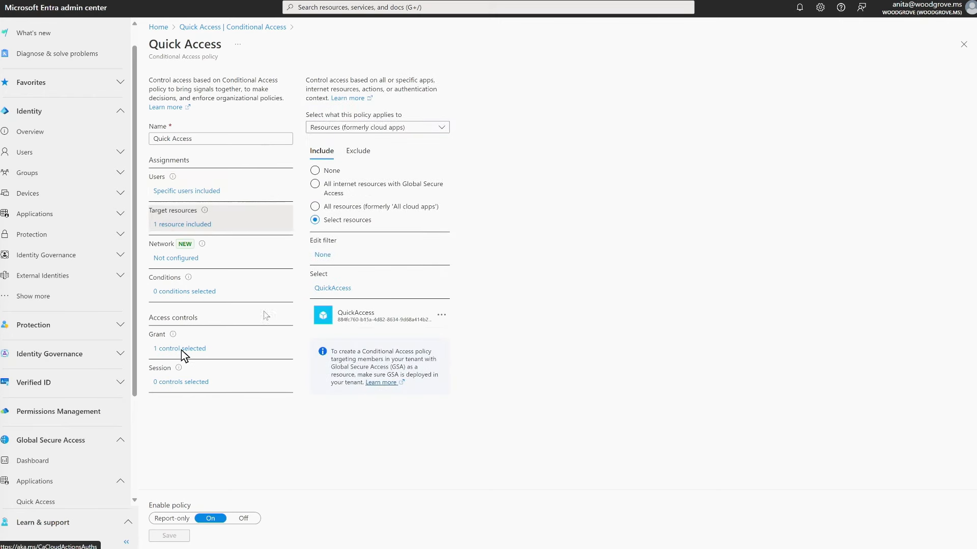
Review the policy's grant controls requiring MFA and close the pane without changes.
scroll(down, 3)
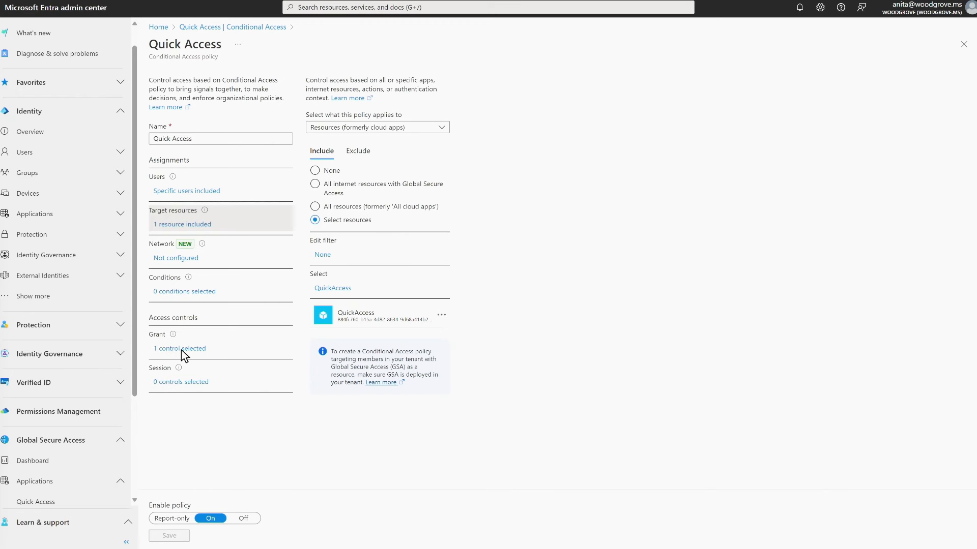
click(179, 348)
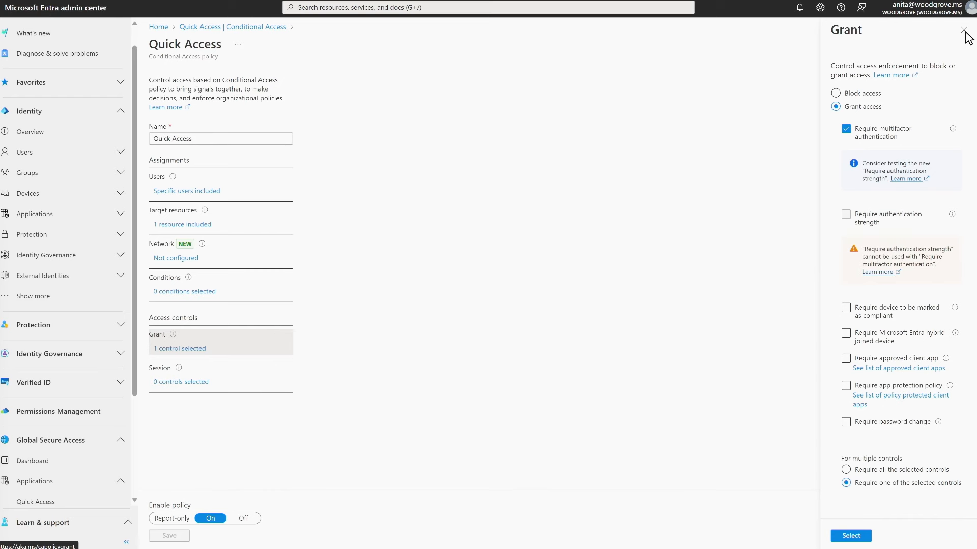
click(965, 31)
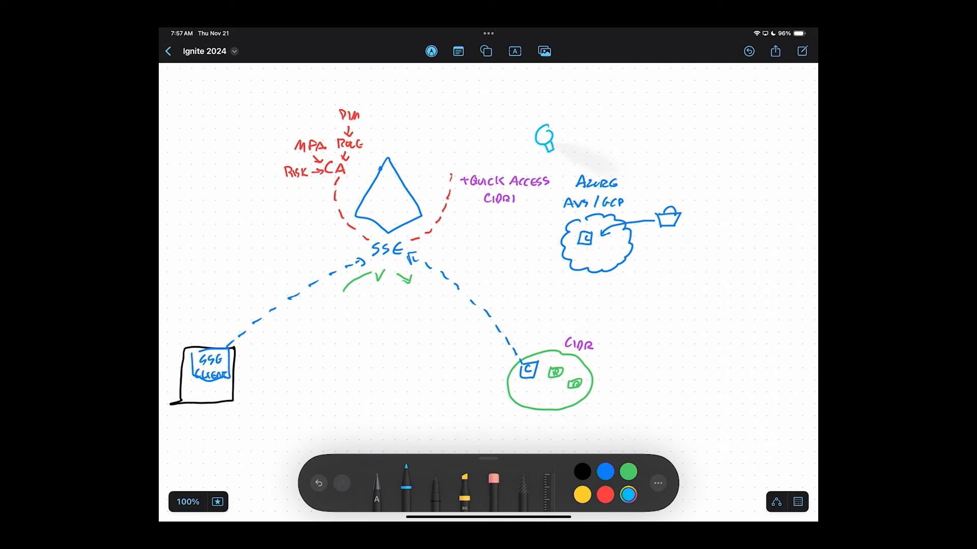
Sketch an arrow from the lightbulb and handwrite 'APP DISCOVER' on the whiteboard.
drag(551, 149, 513, 165)
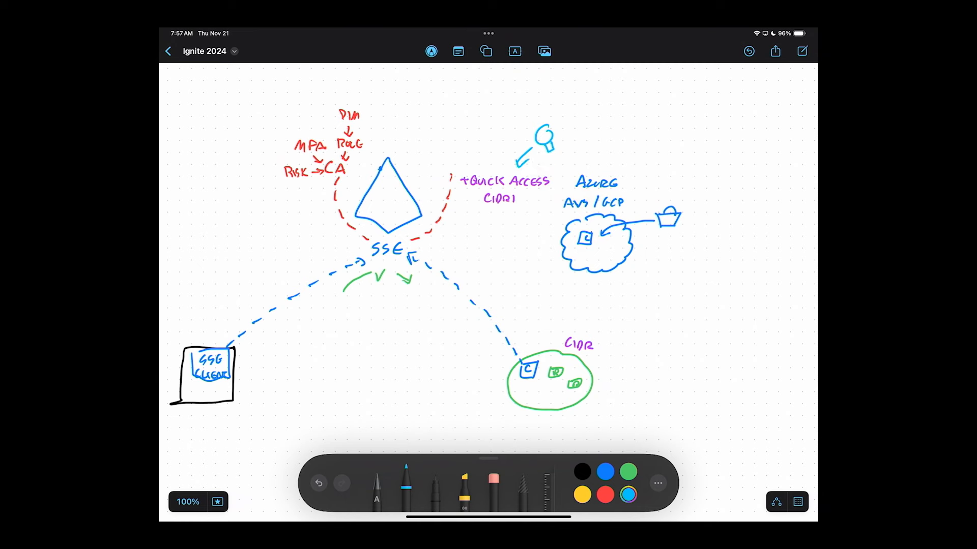
text(APP Di)
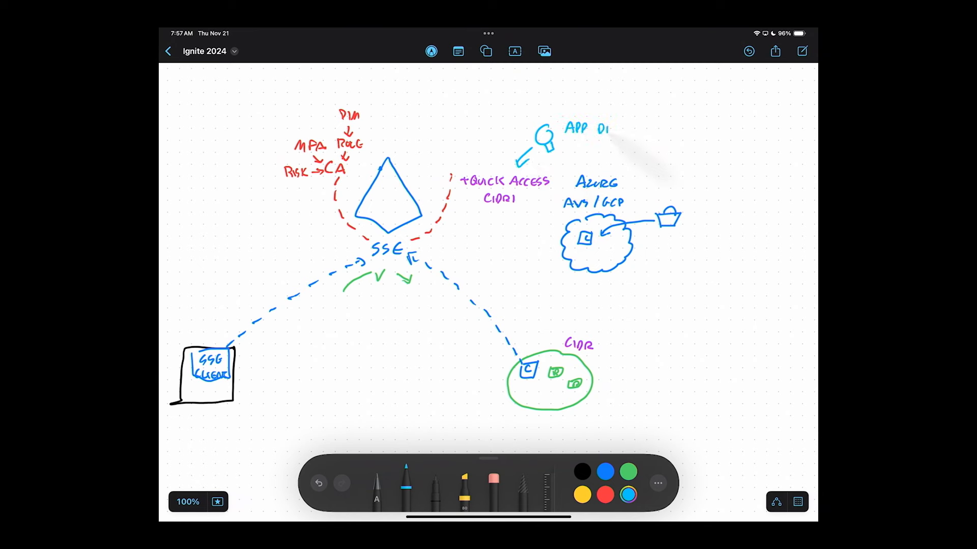
text(DISCOVERY)
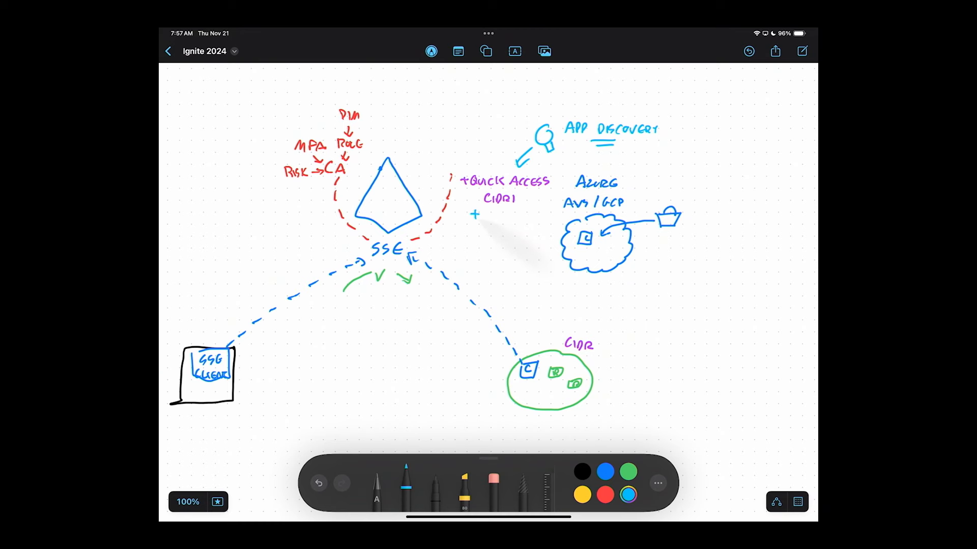
Handwrite '+APPL' under the Quick Access notes and mark it on the sketch.
text(+APPL)
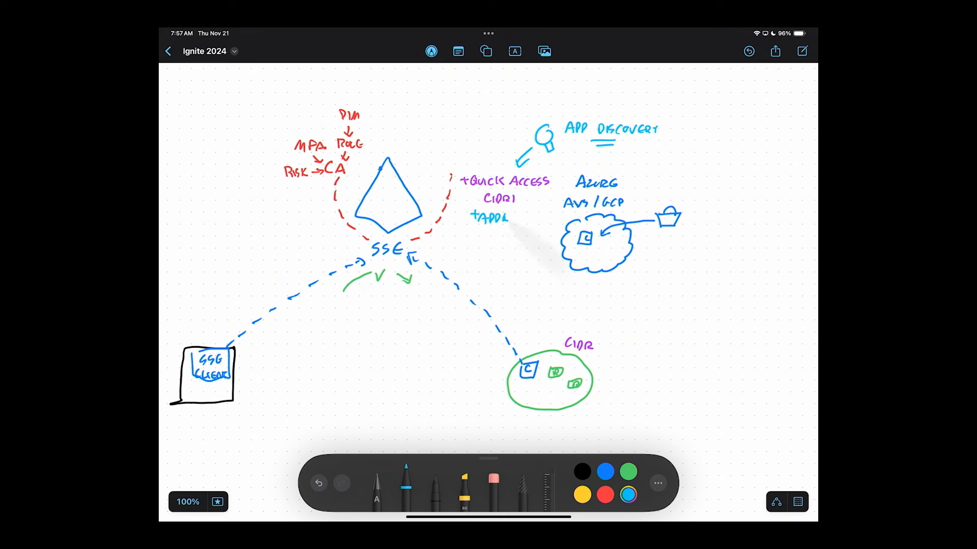
drag(477, 231, 505, 231)
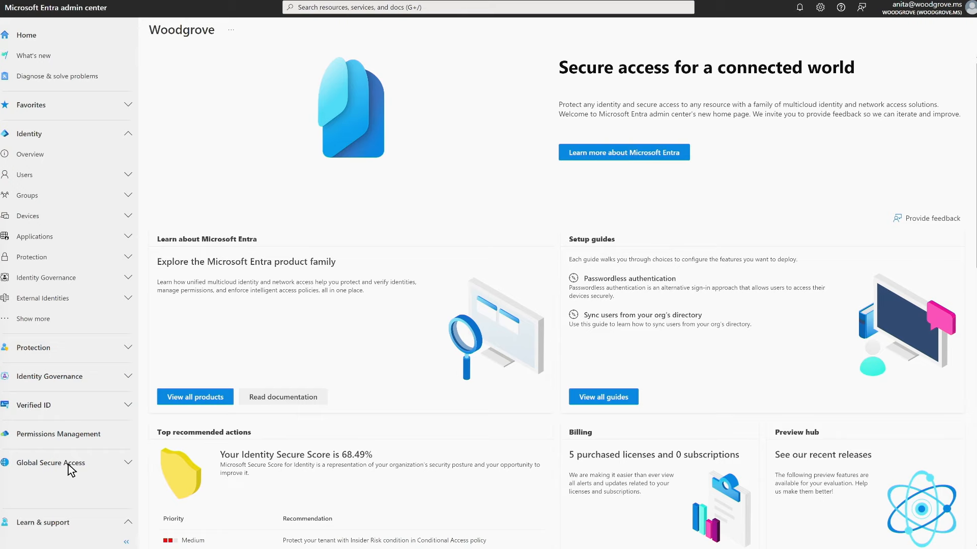
In Global Secure Access Application discovery, select the discovered destination 20.189.173.25.
click(50, 463)
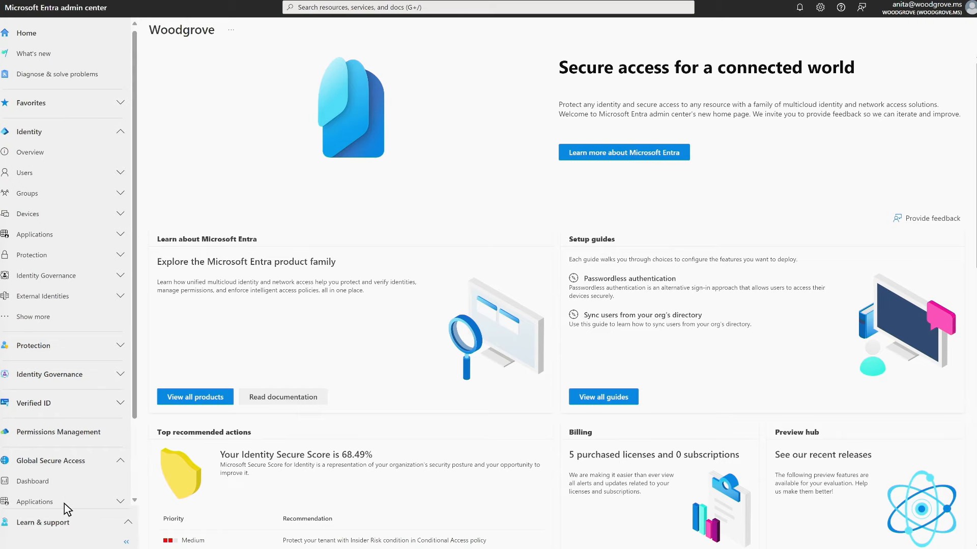
click(35, 502)
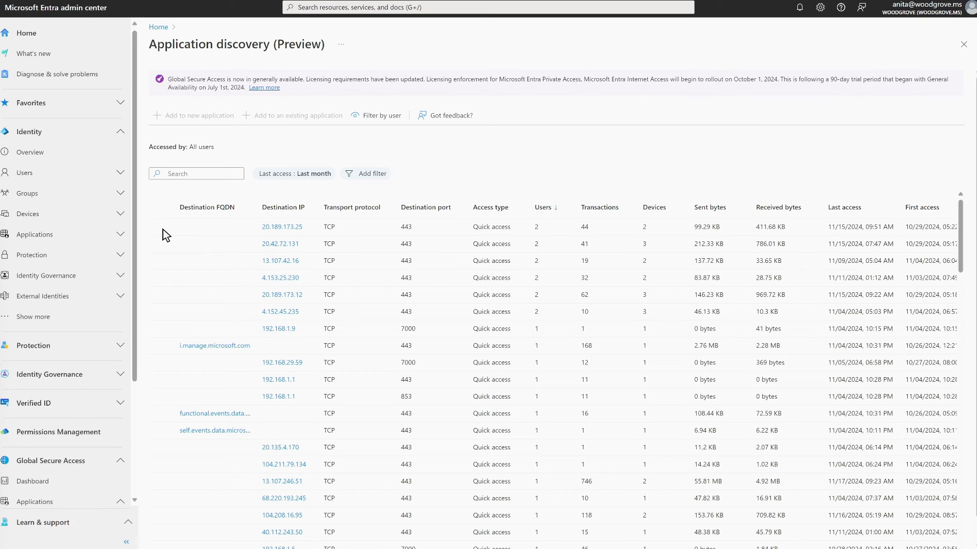
click(162, 227)
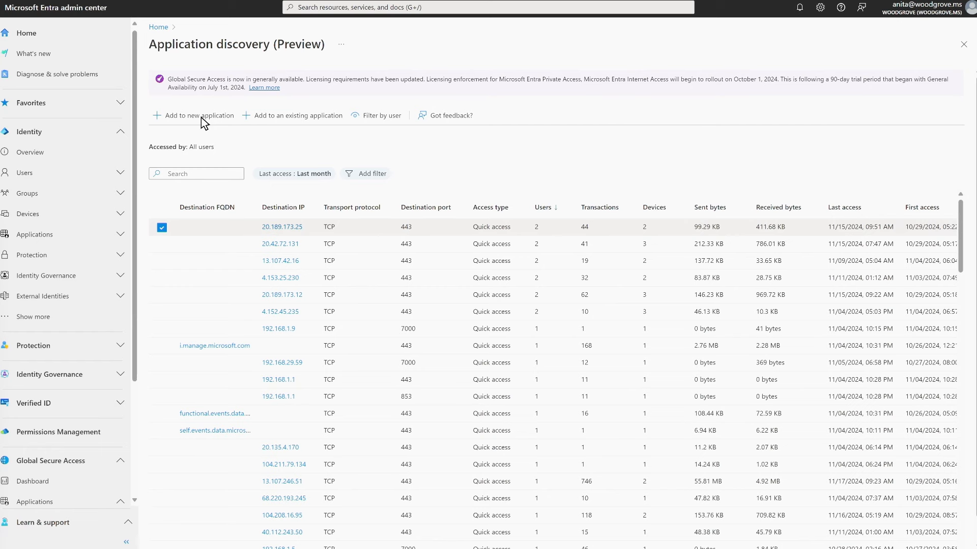
Add it to a new application named 'My new app' and save.
click(199, 115)
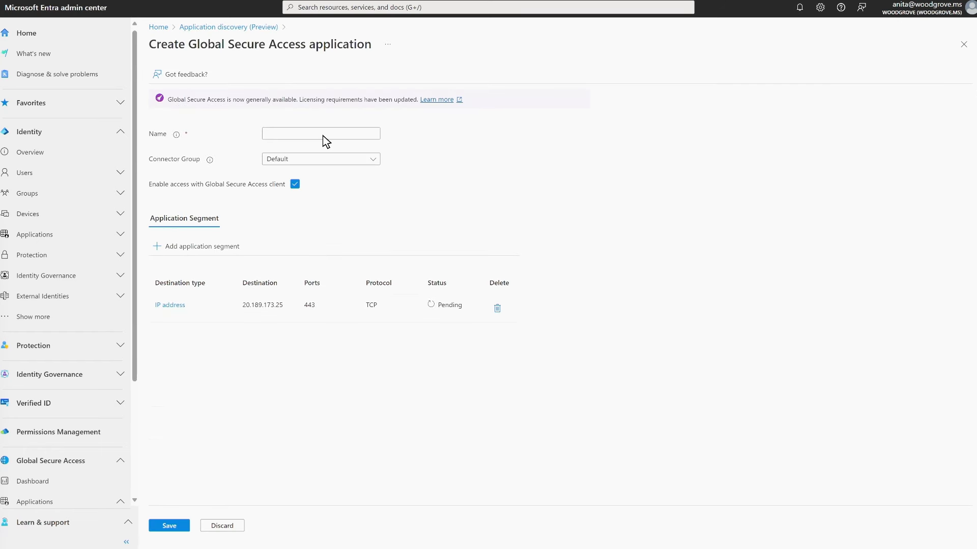
text(My new app)
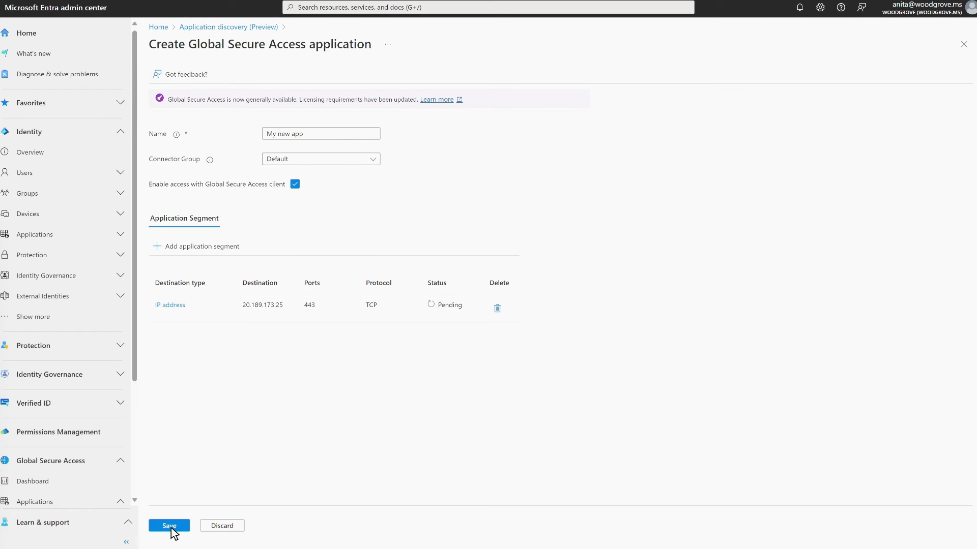
click(169, 525)
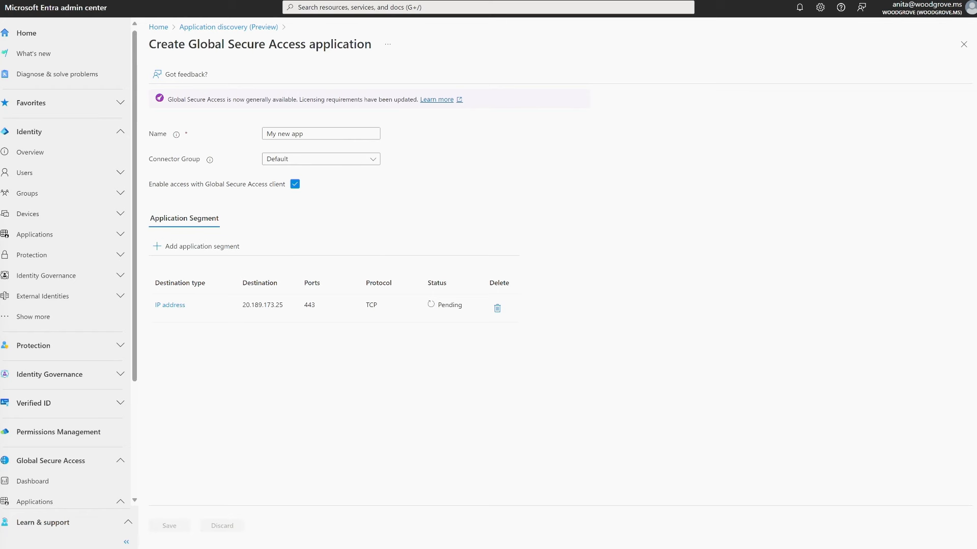
mouse_move(967, 51)
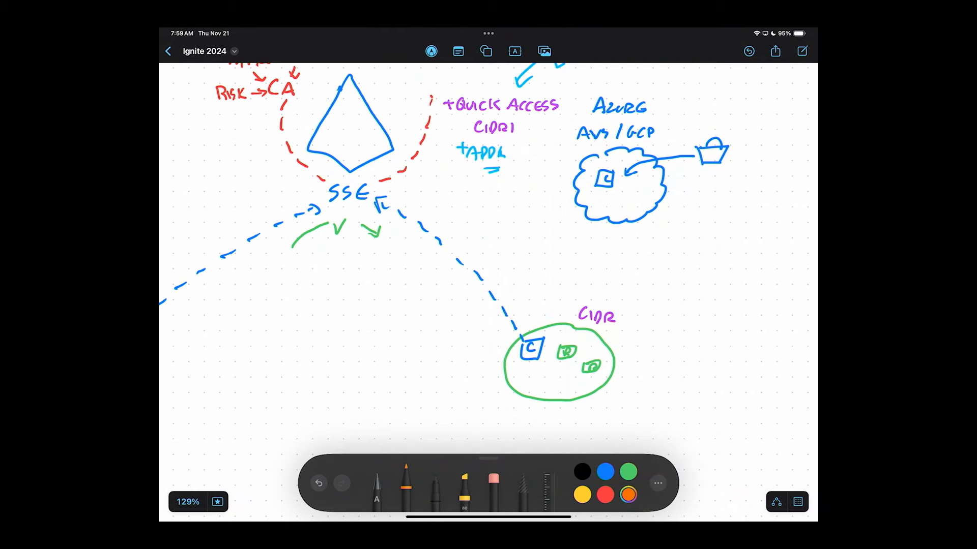
Sketch an orange DNS zone box inside the green CIDR network cloud.
drag(523, 370, 546, 383)
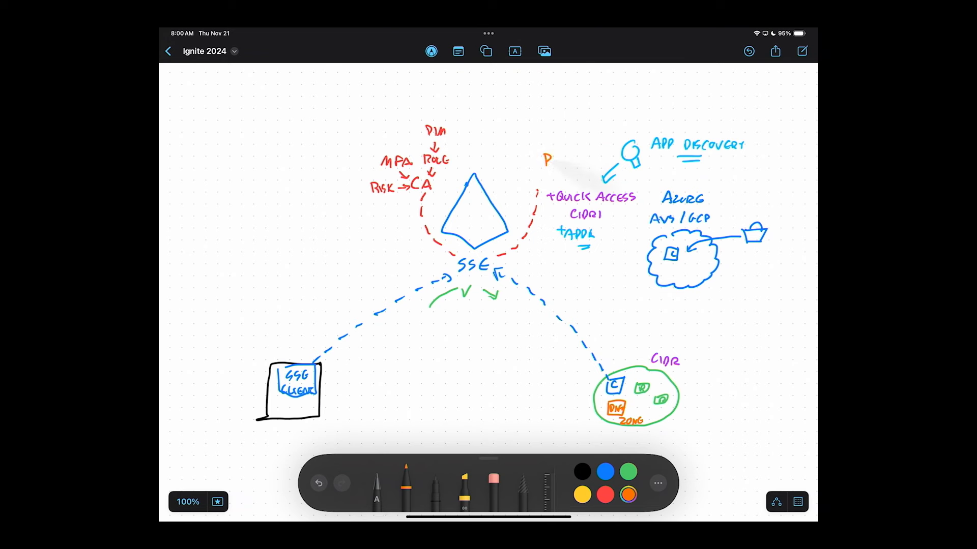
Handwrite 'PRIVATE-DNS' and '+ZONG' in orange above the Quick Access notes.
text(RIVATE-)
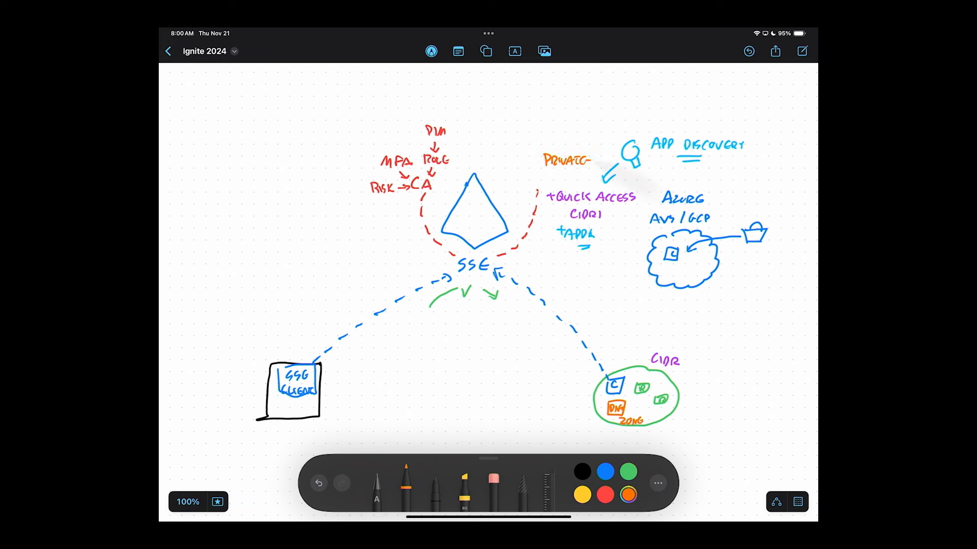
text(DNS)
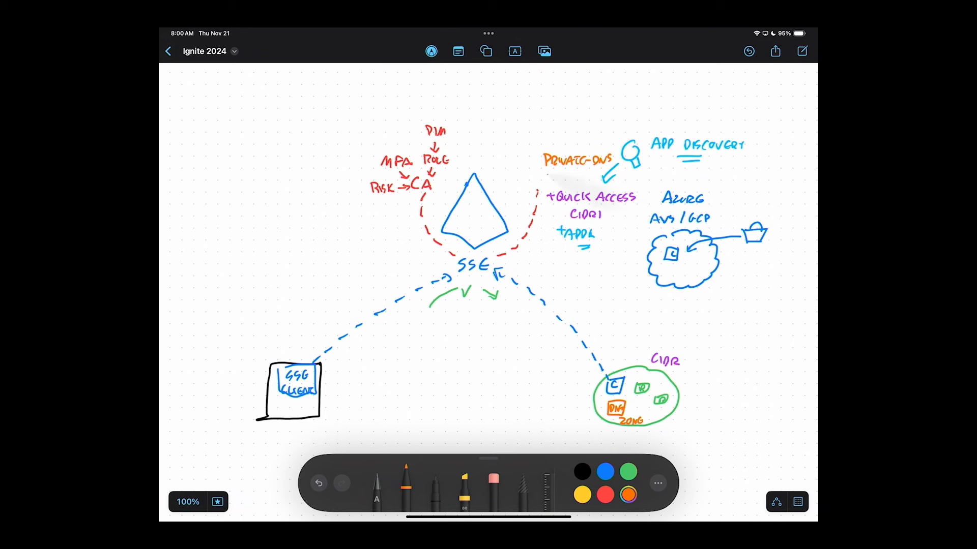
text(+ZONG)
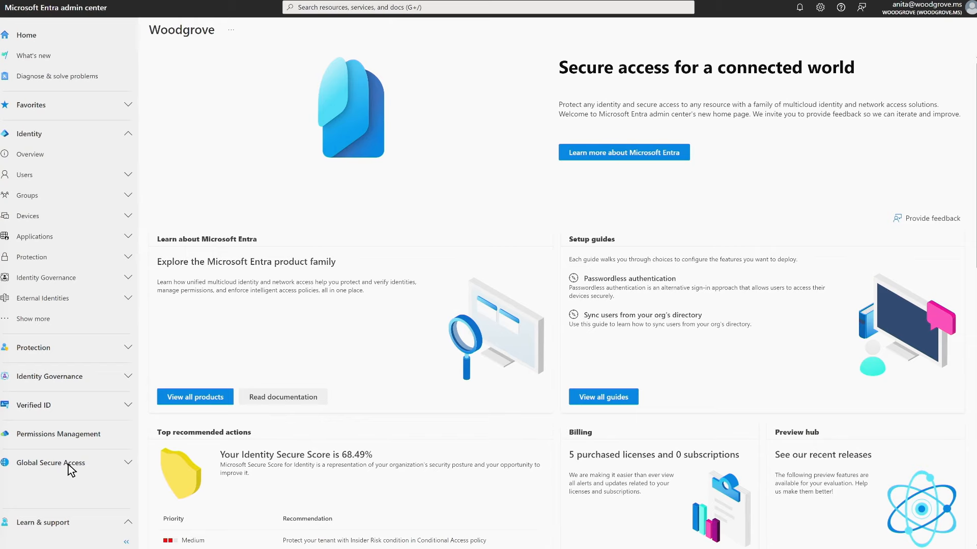
Go to the Quick Access application's network access properties, Private DNS section.
click(50, 462)
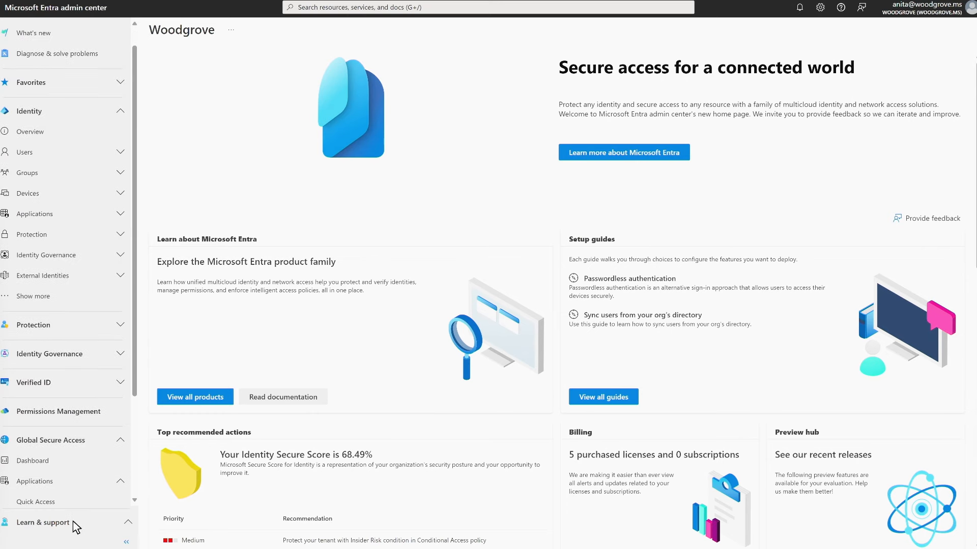
click(35, 502)
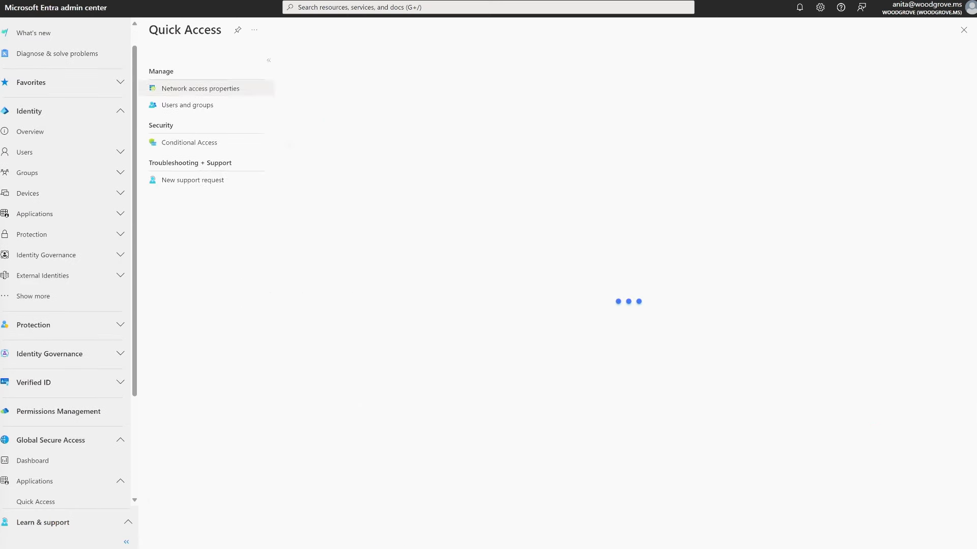
click(201, 89)
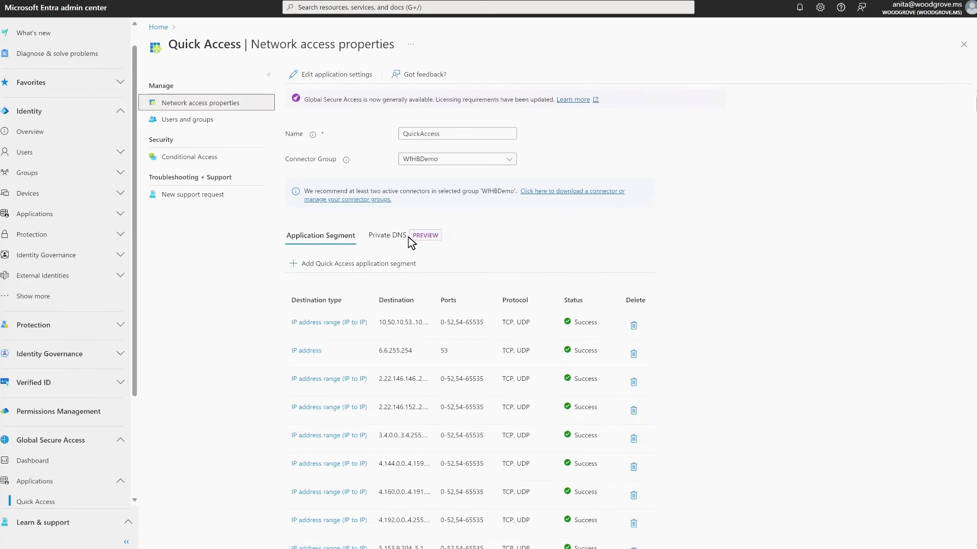
click(386, 235)
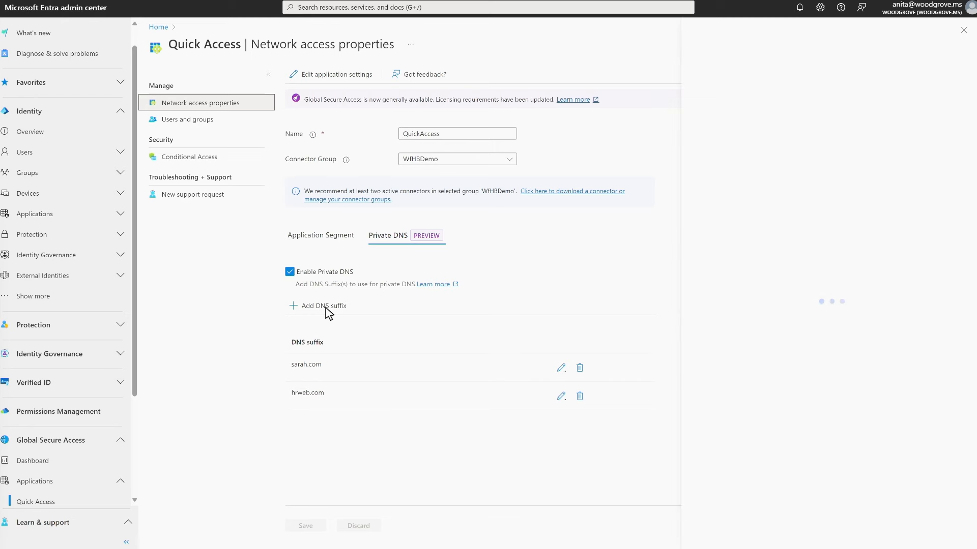
Add apps.woodgrove.ms as a private DNS suffix and save the Quick Access settings.
click(323, 306)
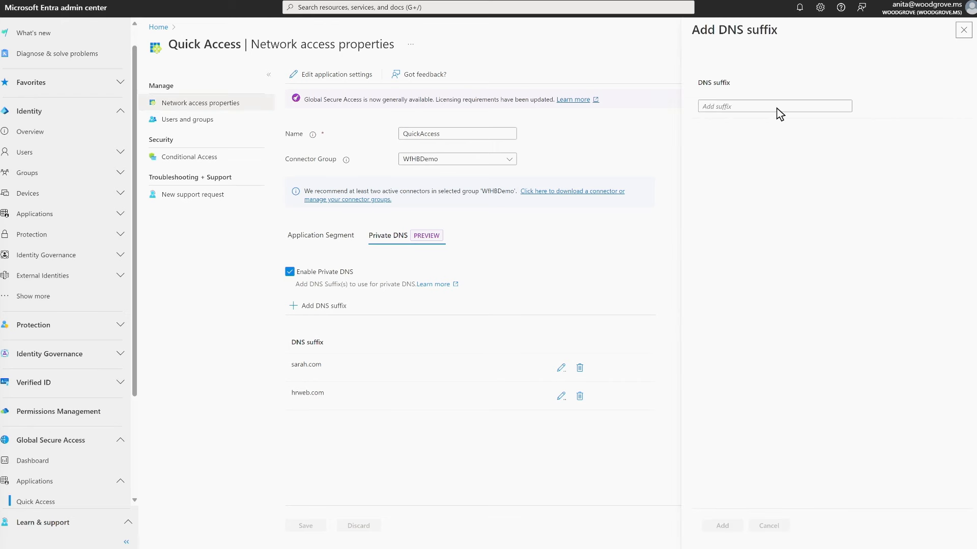
click(721, 524)
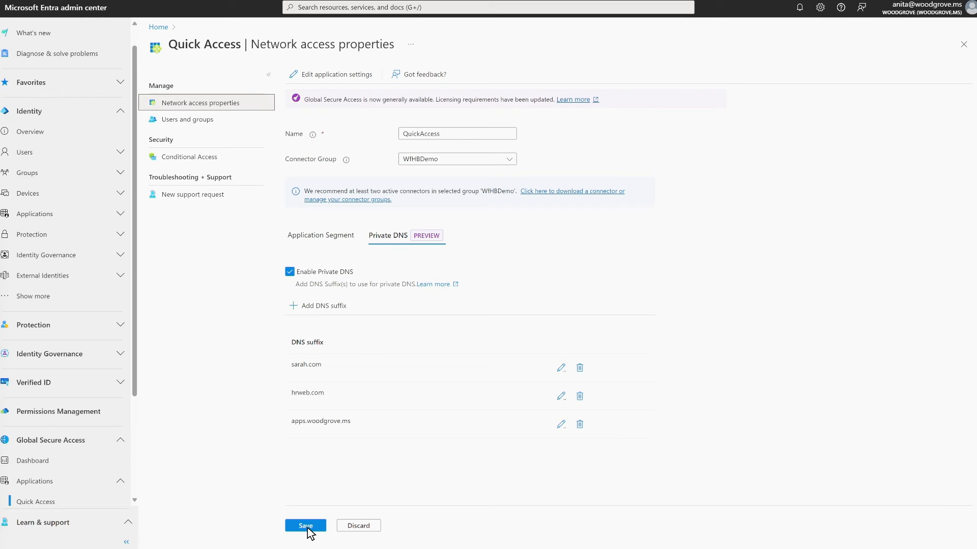
click(305, 526)
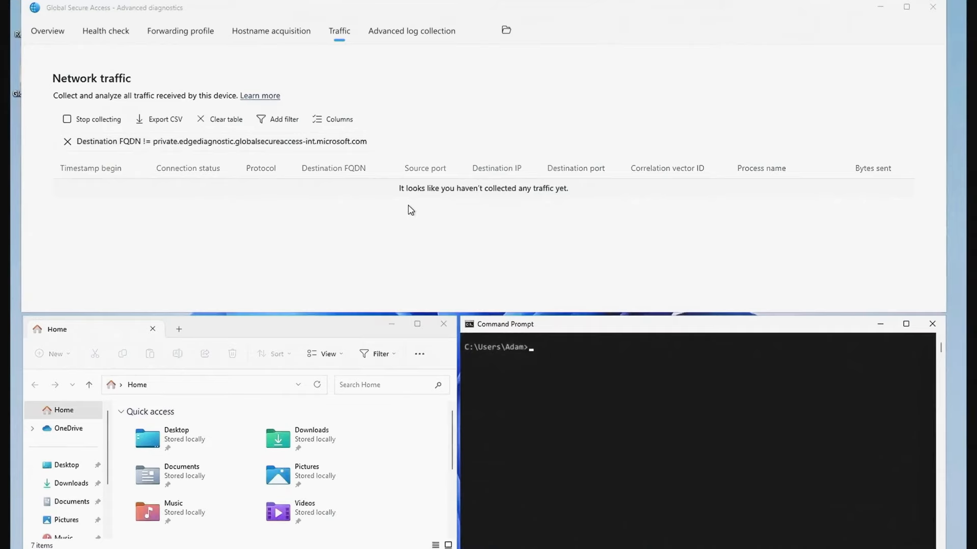
mouse_move(574, 232)
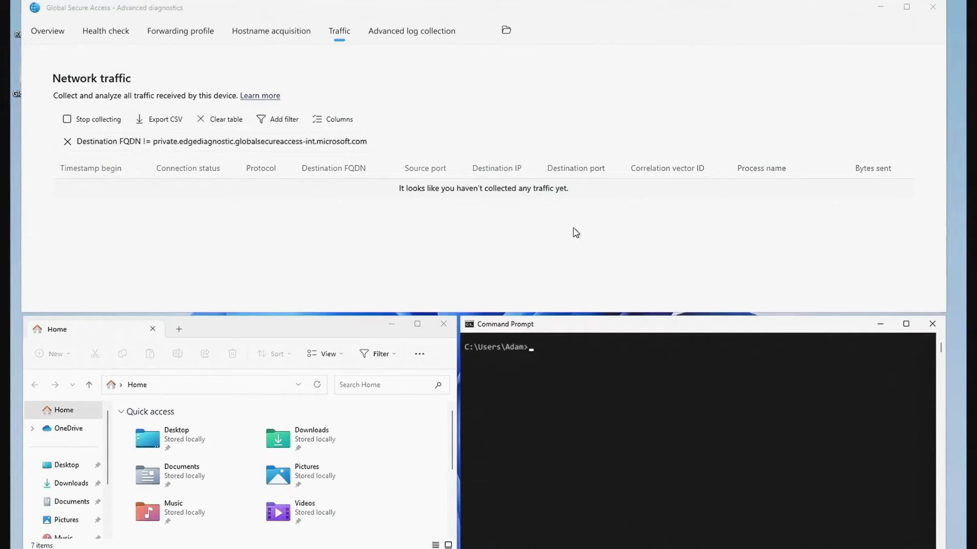
Run dsregcmd /status, then request \\server1.woodgrove.local\data in File Explorer's address bar.
text(dsregcmd /sta)
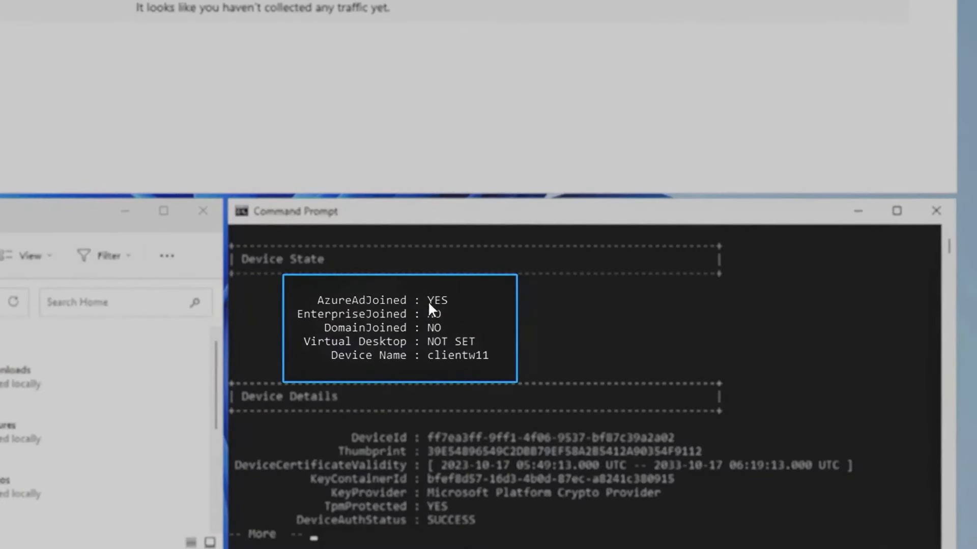
mouse_move(445, 336)
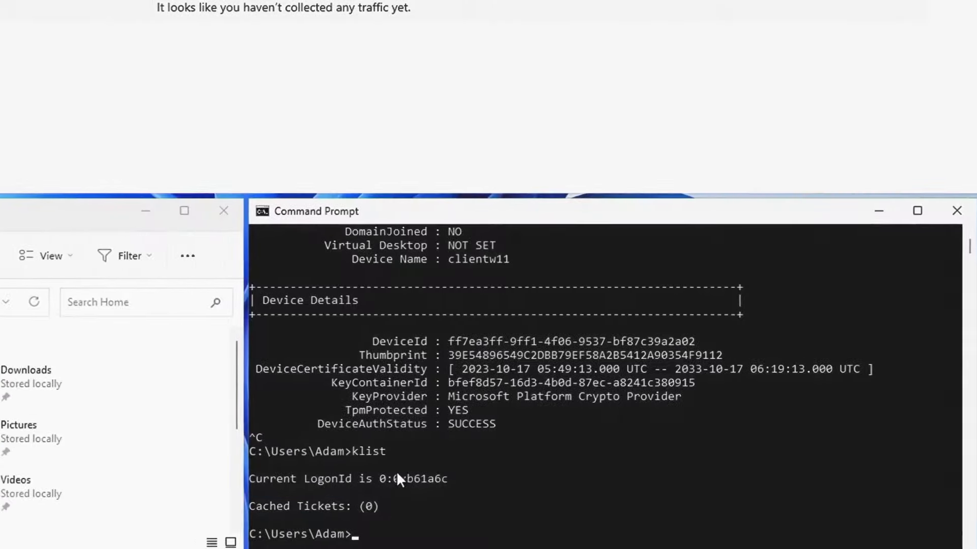
text(\\server1.woodgrove.local\data)
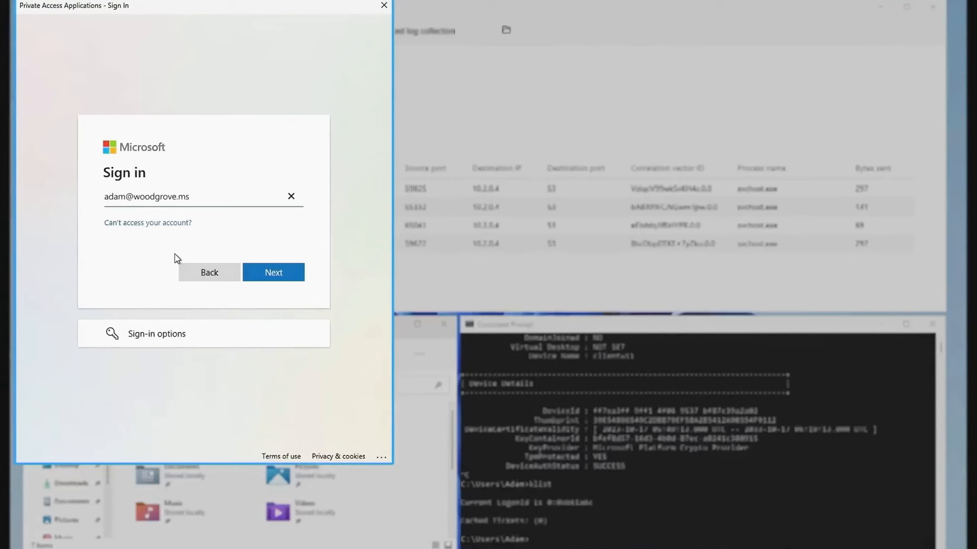
click(273, 273)
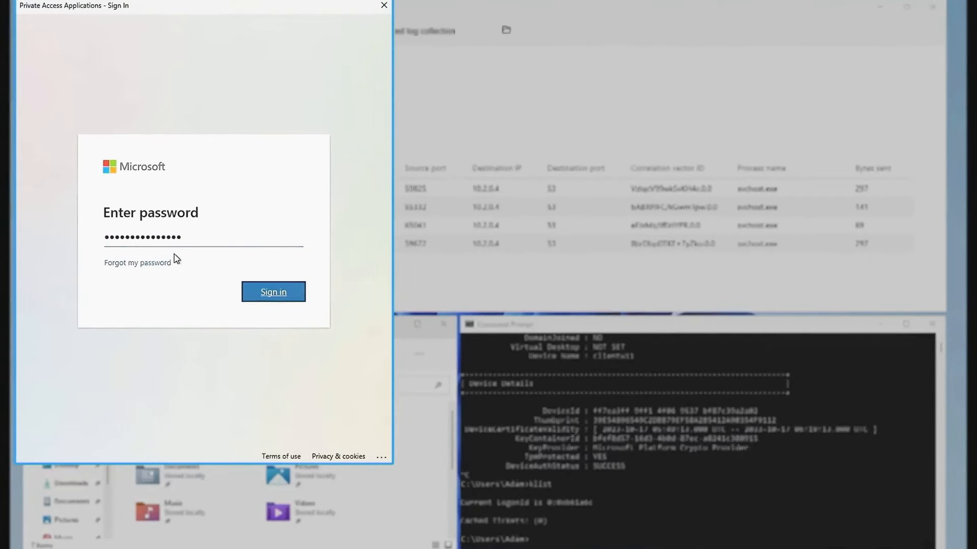
click(273, 292)
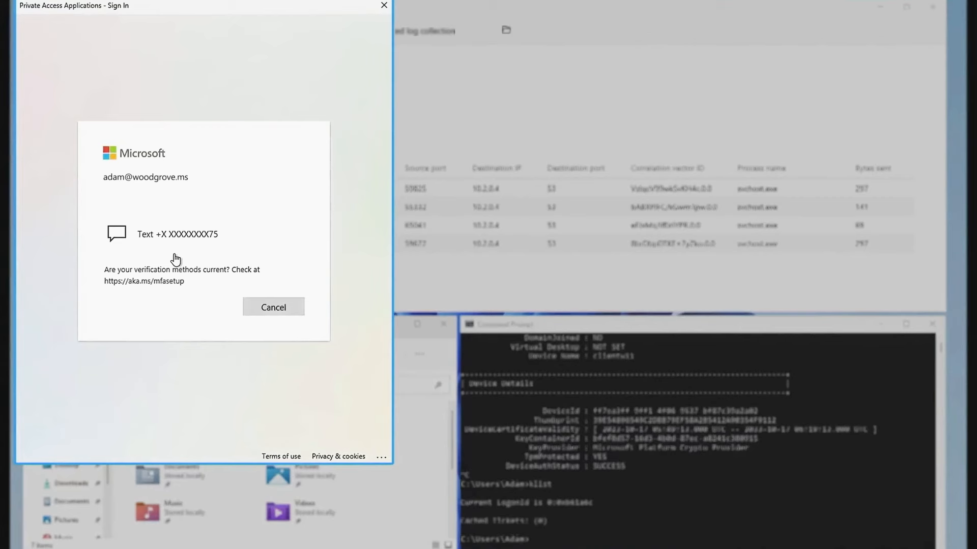
mouse_move(181, 240)
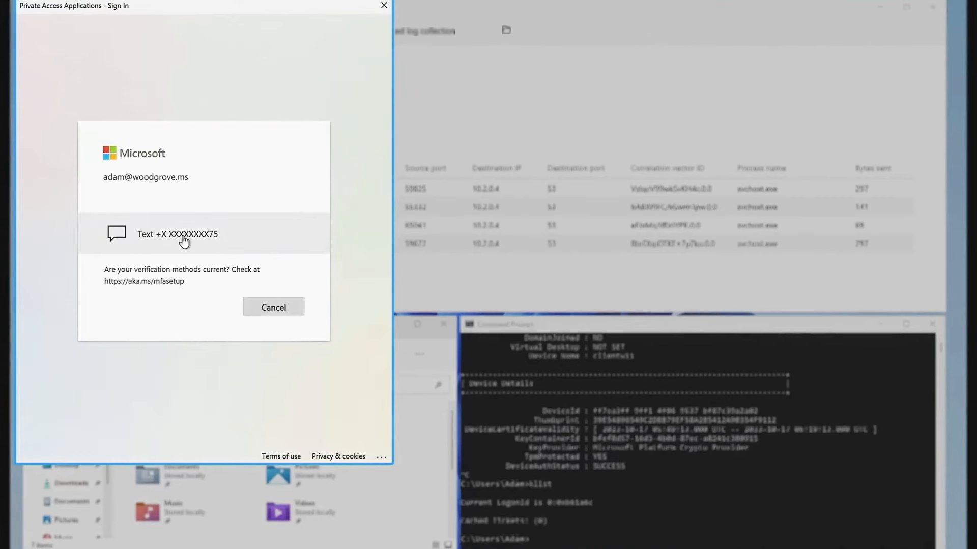
click(178, 234)
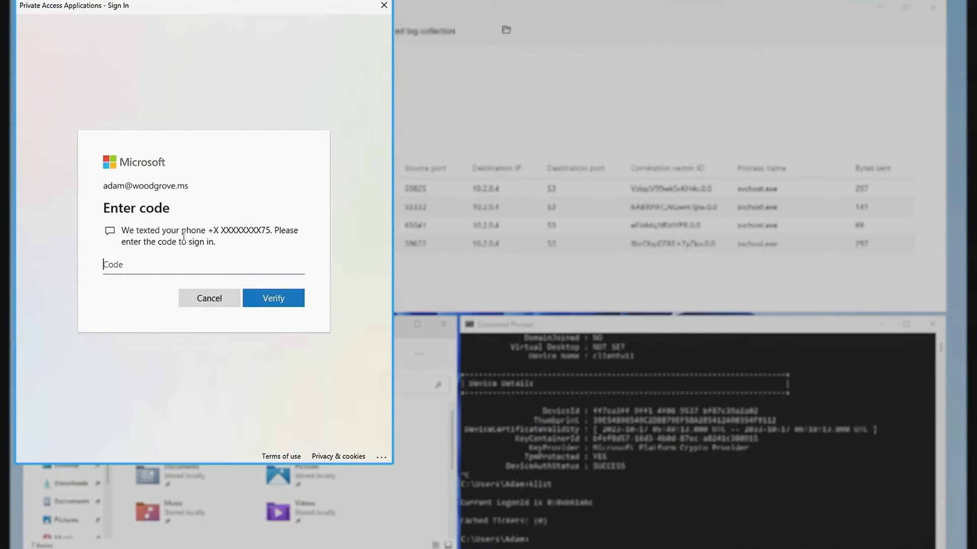
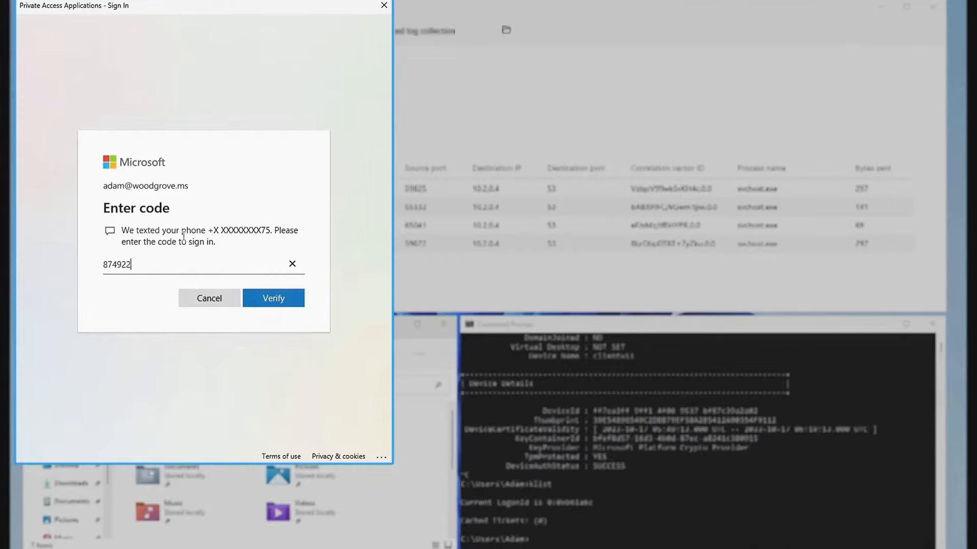
click(272, 298)
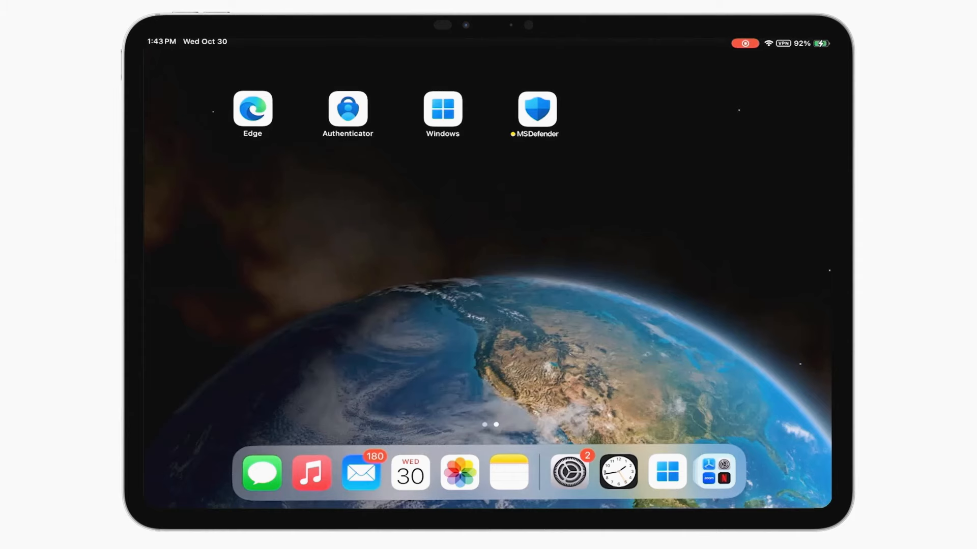
In Edge, go to PIM My roles and show eligible group memberships.
click(252, 109)
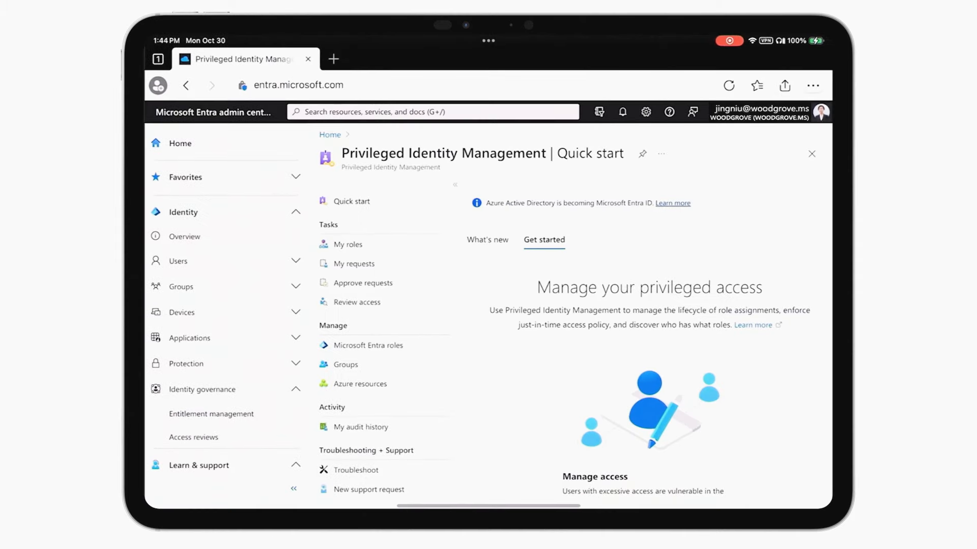
click(353, 245)
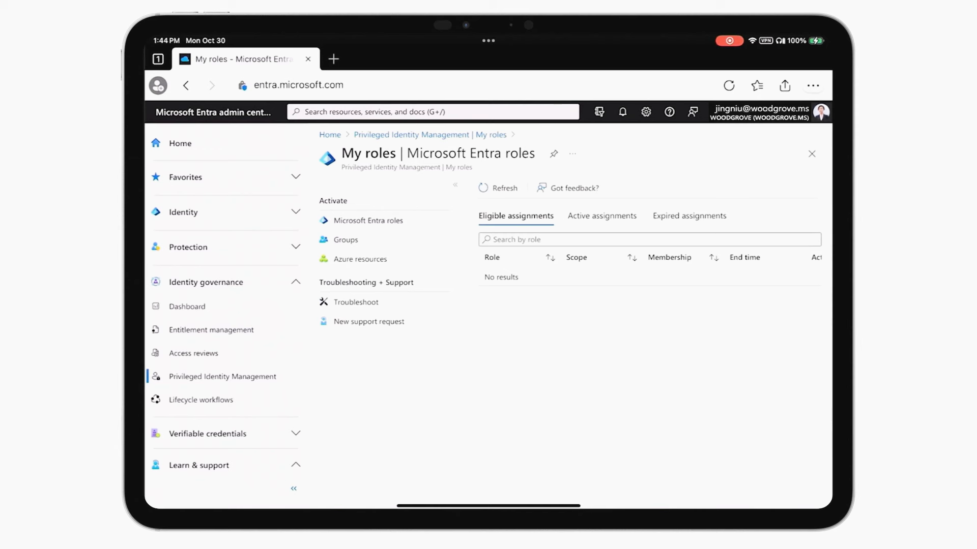
click(345, 240)
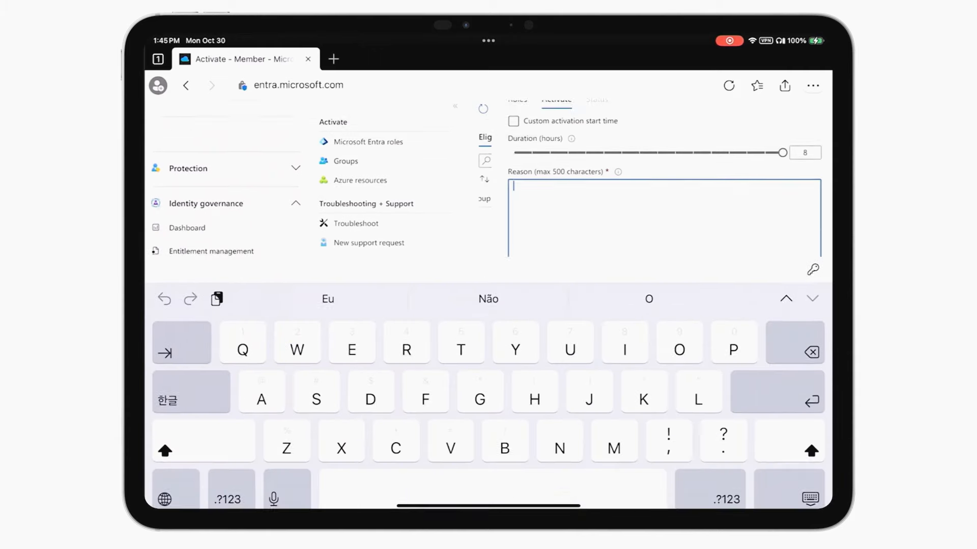
Activate the eligible group membership with the reason 'Live site'.
text(Live site)
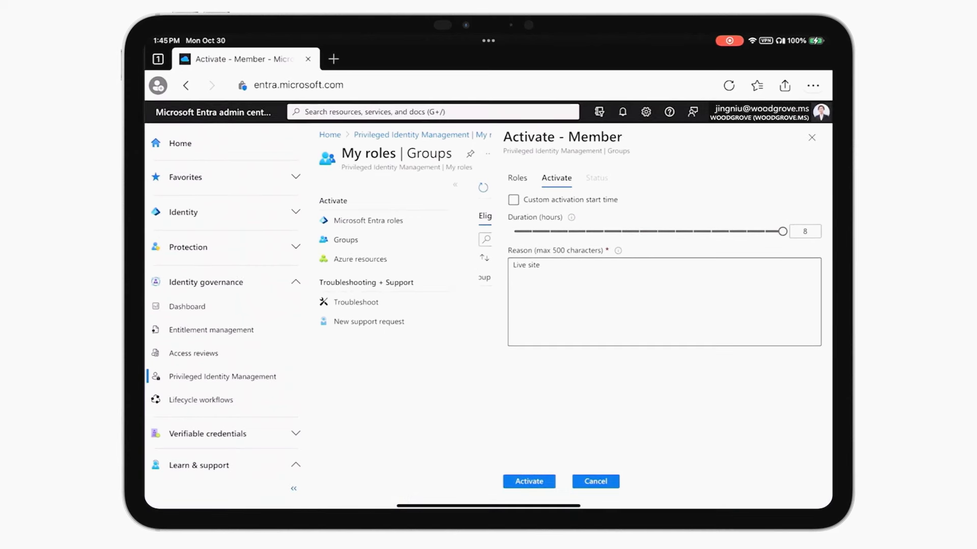
click(528, 481)
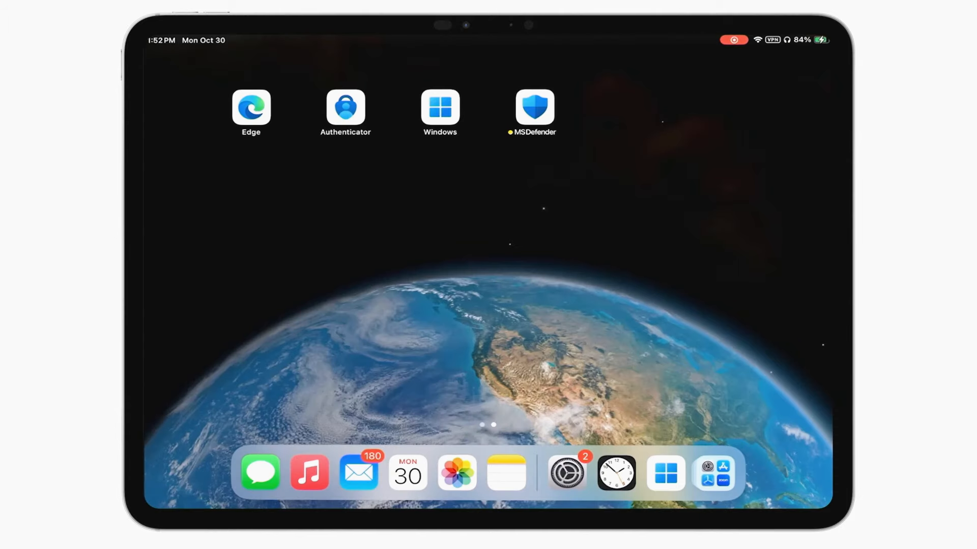
click(664, 473)
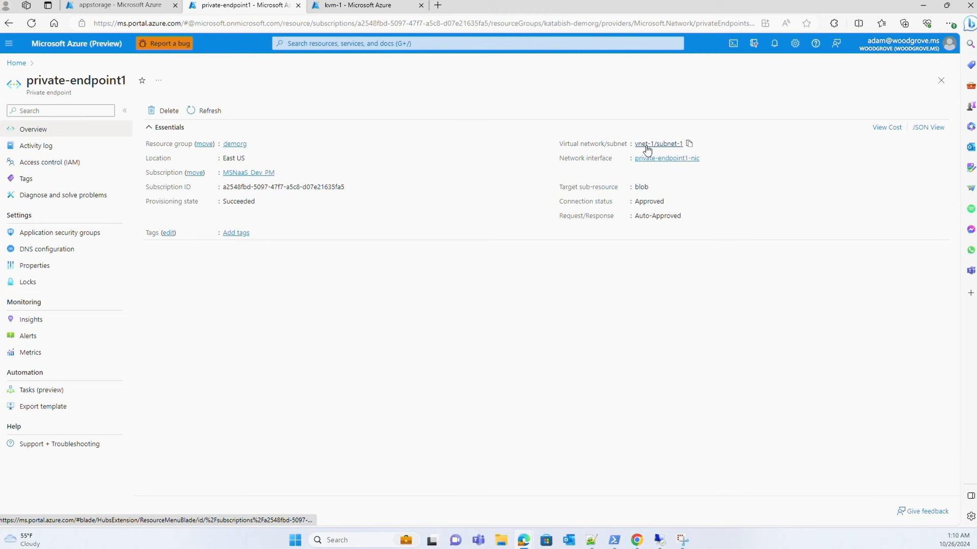
mouse_move(324, 106)
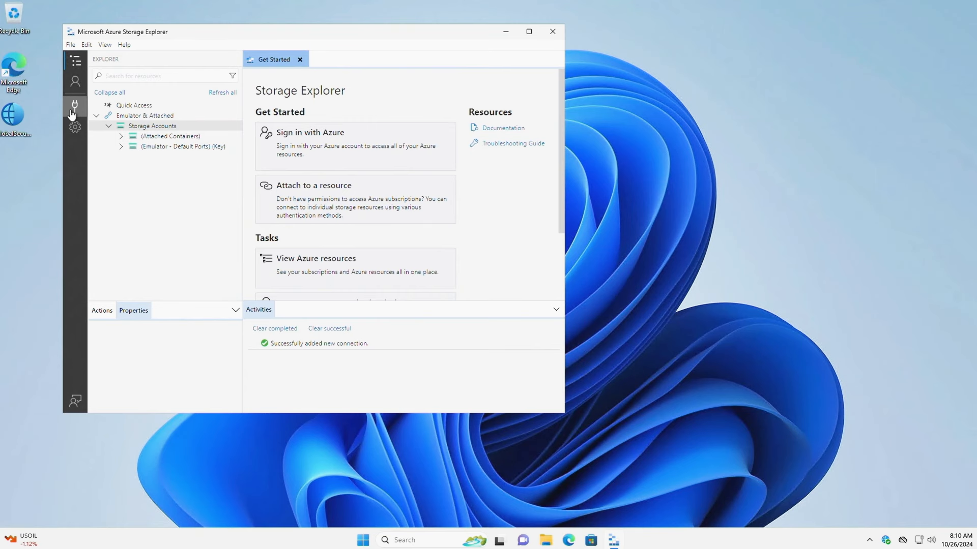
Connect the appstorage storage account using the connection string method.
click(314, 185)
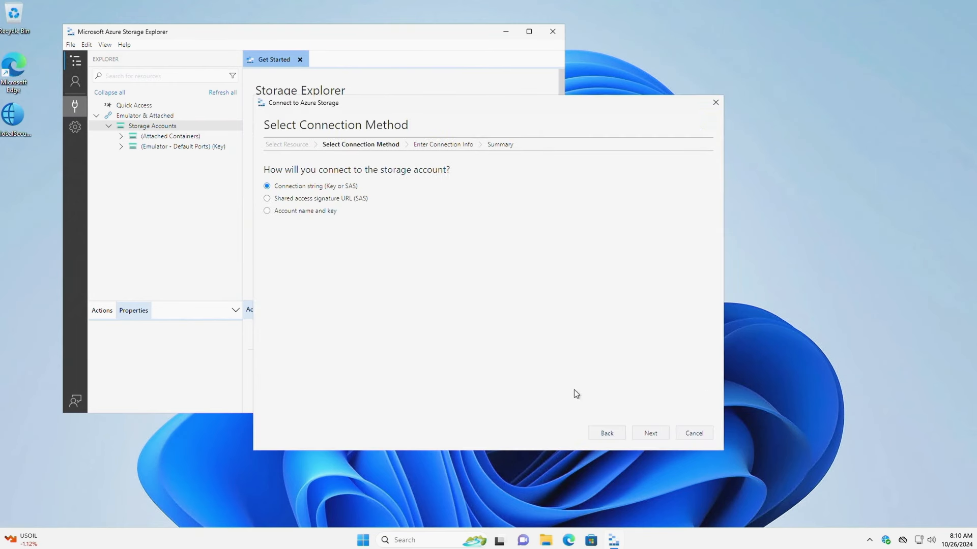
click(650, 434)
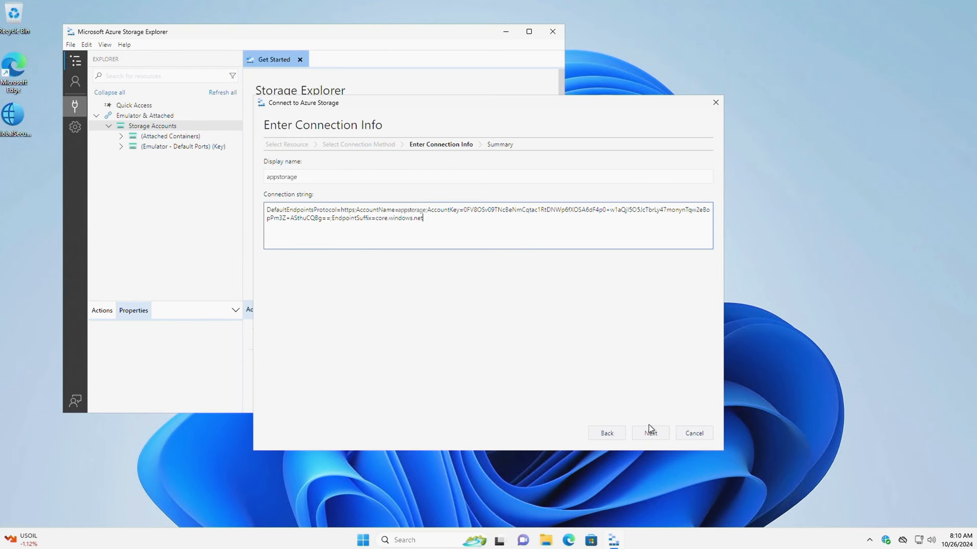
click(650, 434)
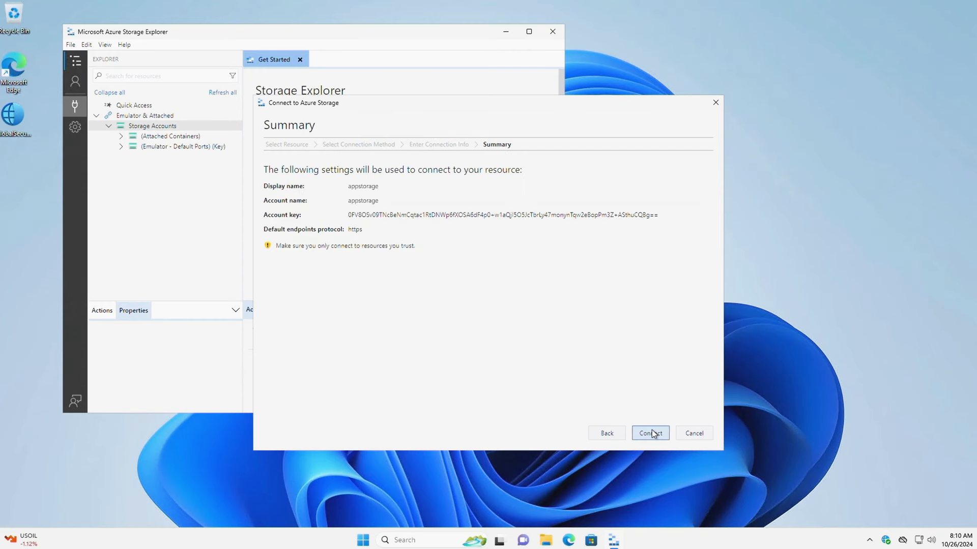
click(650, 433)
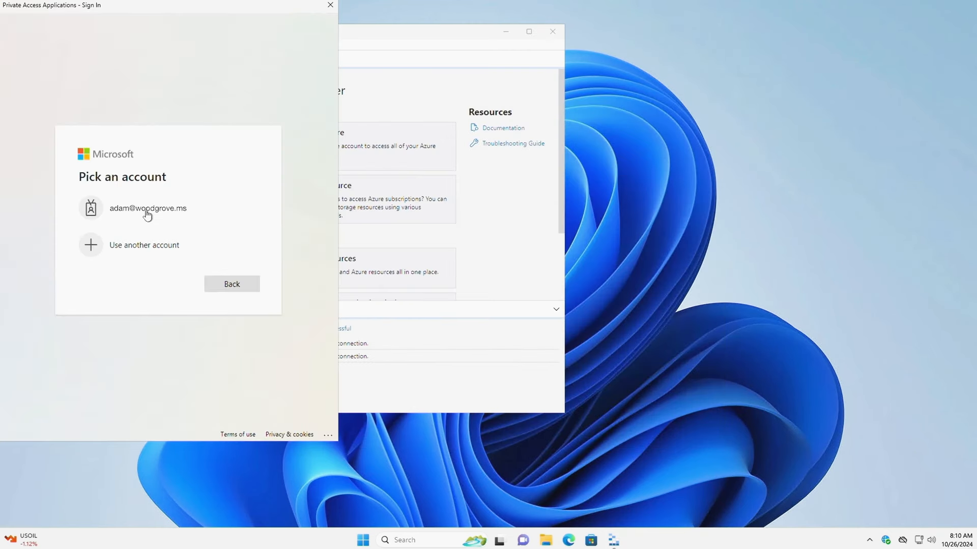
Complete the triggered Private Access sign-in with the listed work account and password.
click(148, 207)
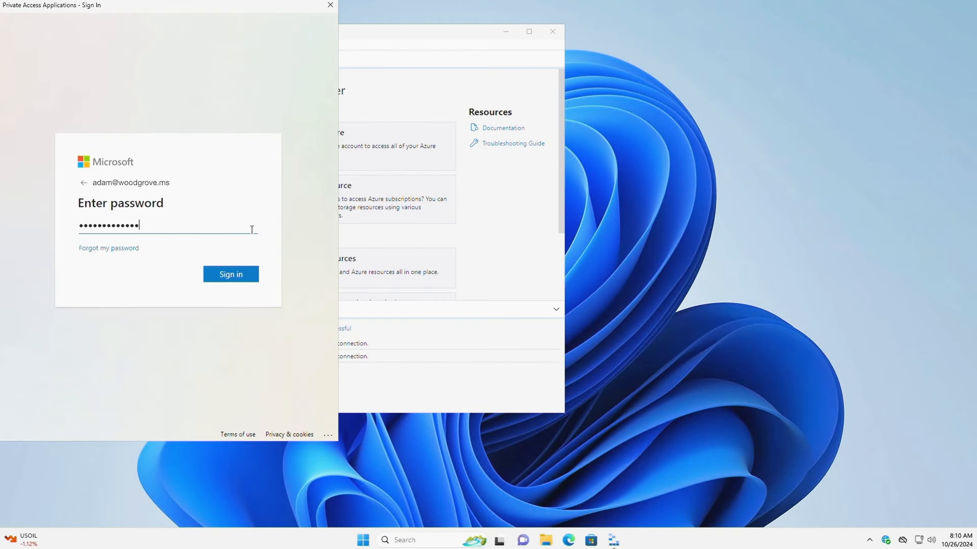
click(231, 274)
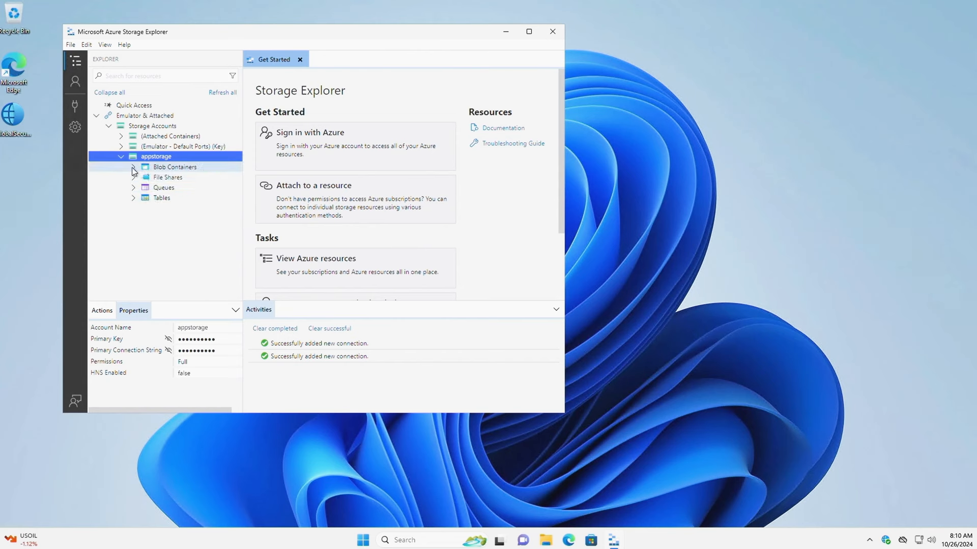
Expand appstorage's Blob Containers and open the second container in the list.
click(174, 166)
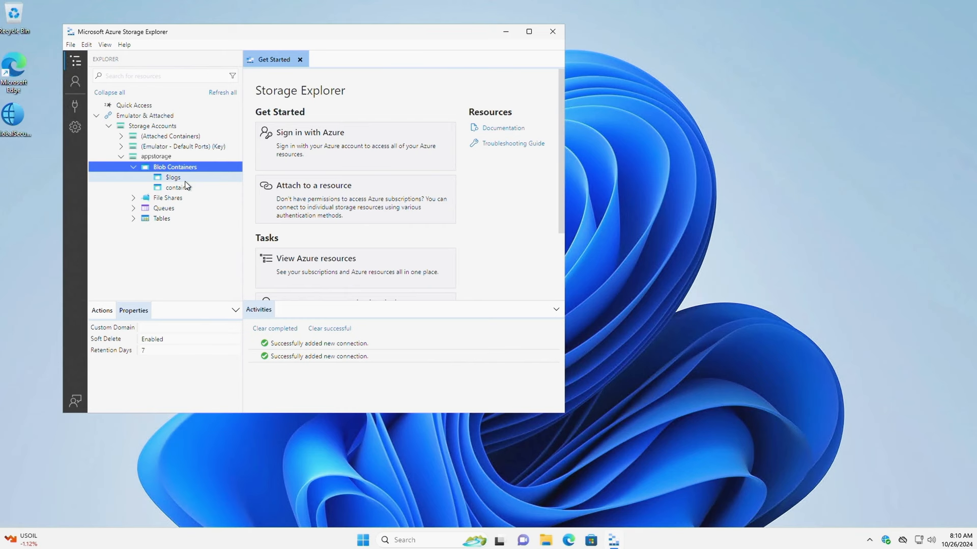
double_click(179, 187)
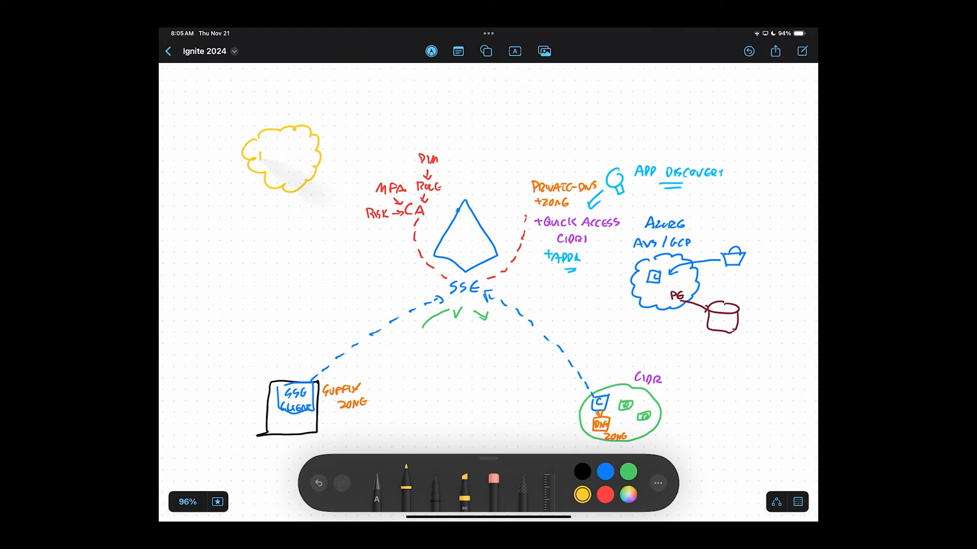
Write INTERNET in the yellow cloud and add a second yellow cloud labelled M365.
text(INTERNET)
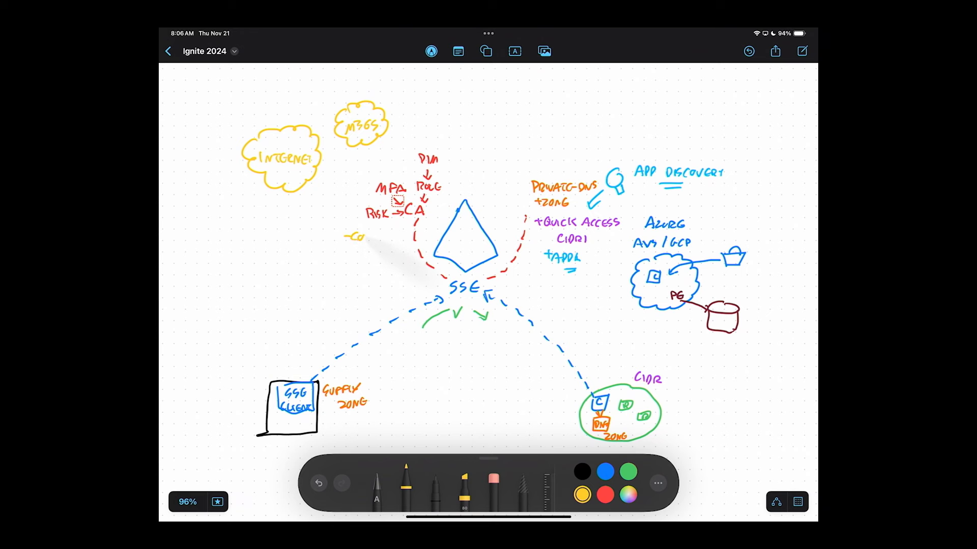
Handwrite COMPLIANT in yellow to the left of the CA label by the red dashed arc.
text(COMPLIANT)
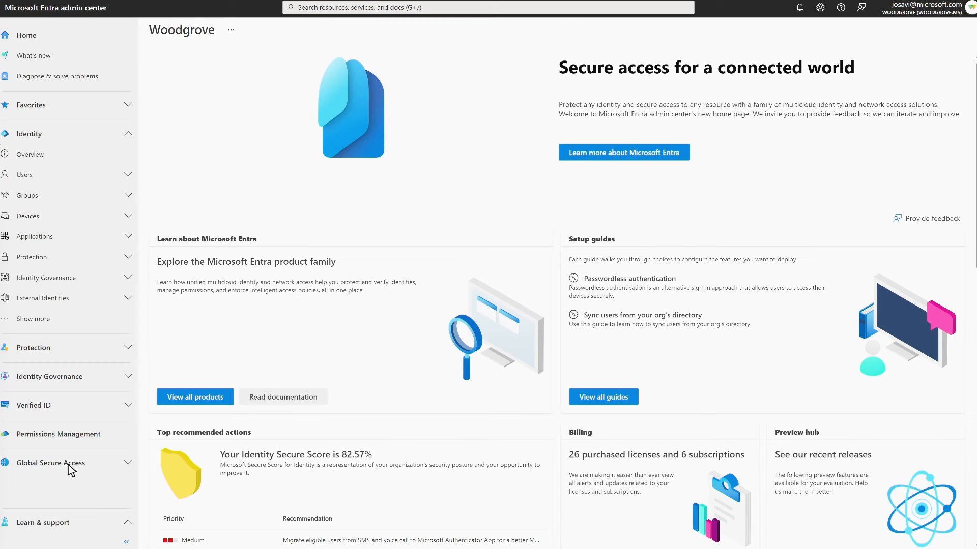
Navigate Global Secure Access > Security profiles and view the Baseline Profile's linked policies.
click(50, 463)
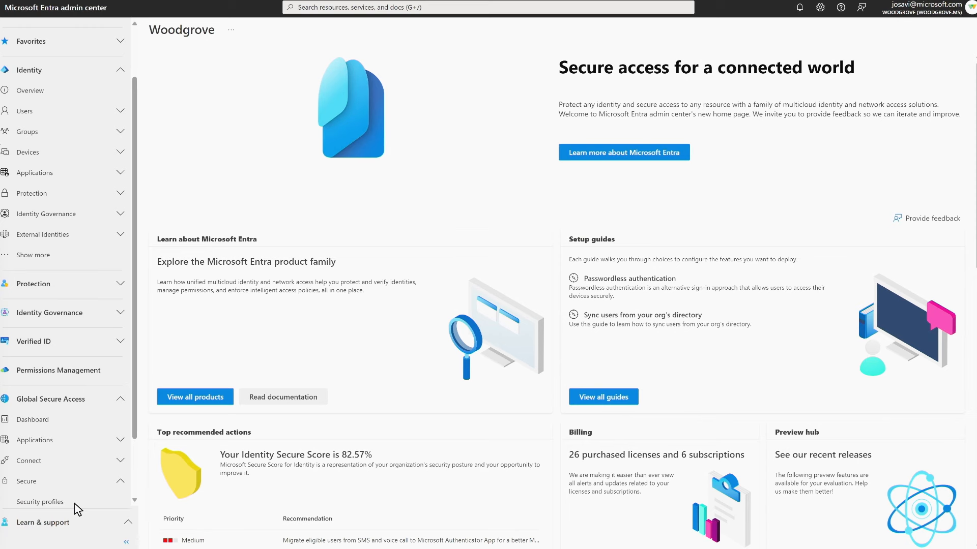
click(40, 502)
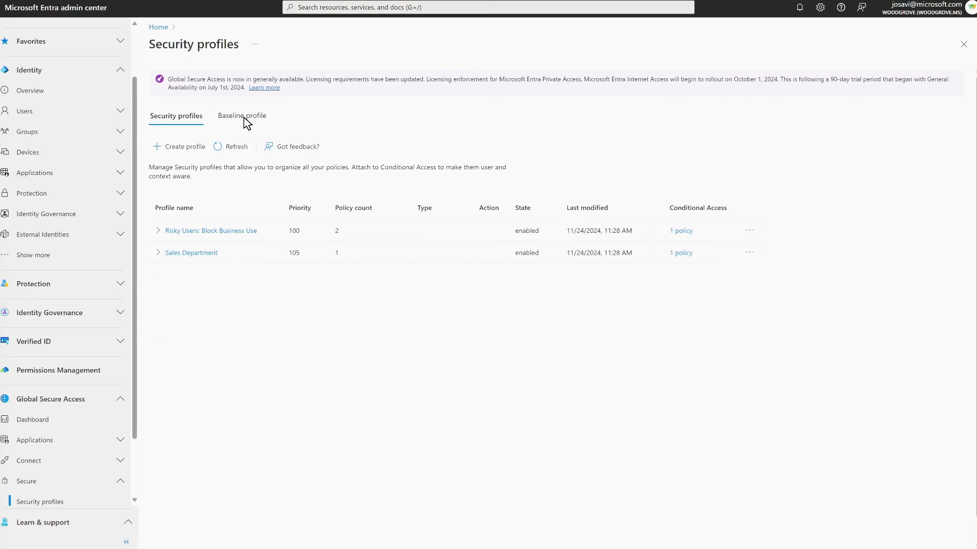
click(242, 116)
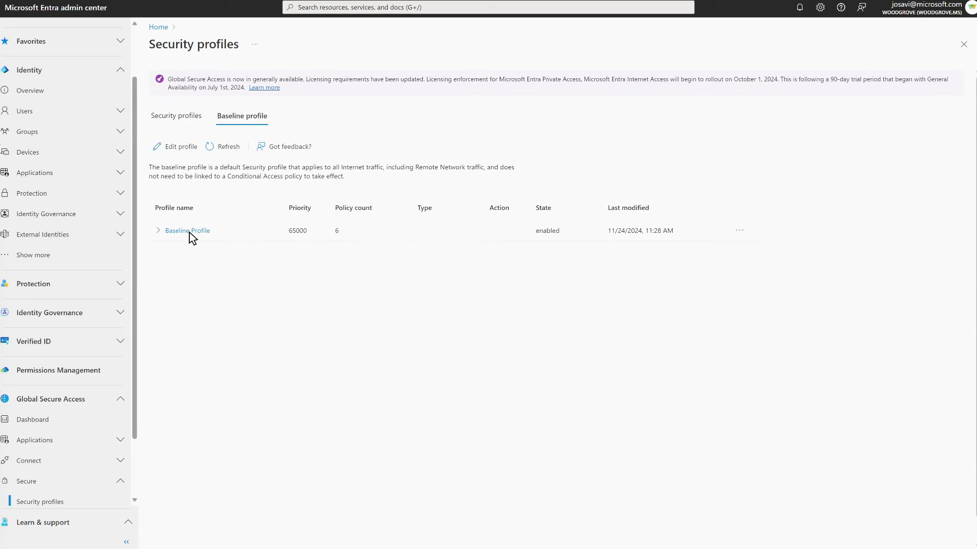
click(180, 147)
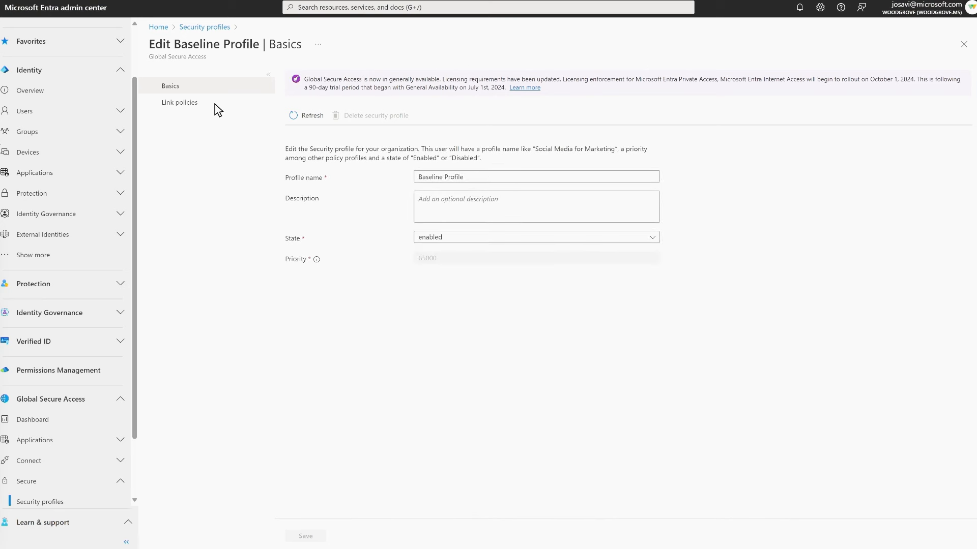
click(179, 102)
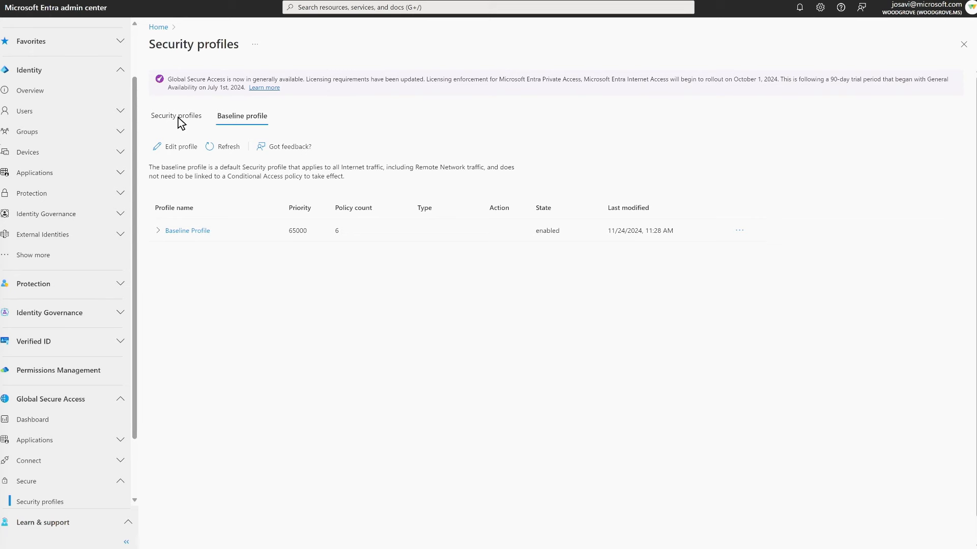
Show the custom profiles and expand Sales Department and Risky Users: Block Business Use policies.
click(176, 116)
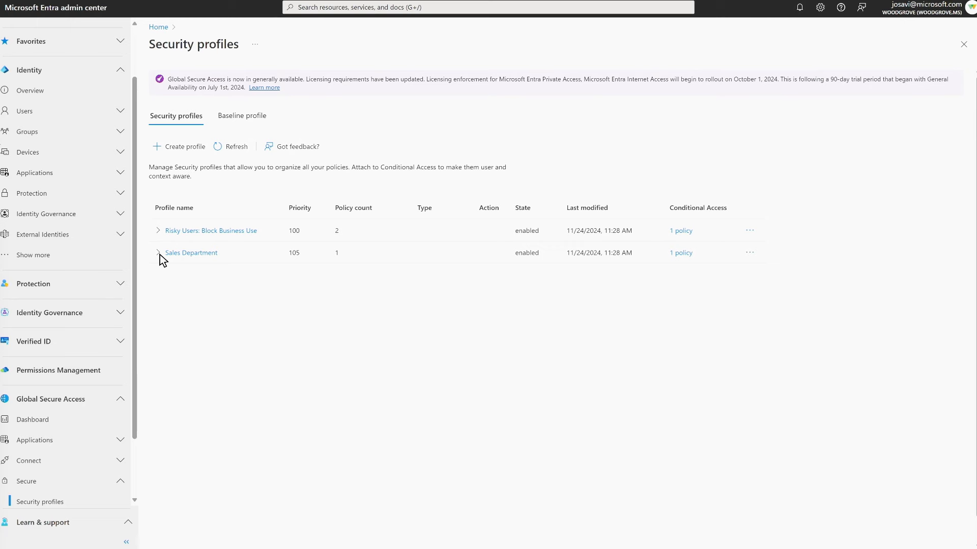
click(159, 252)
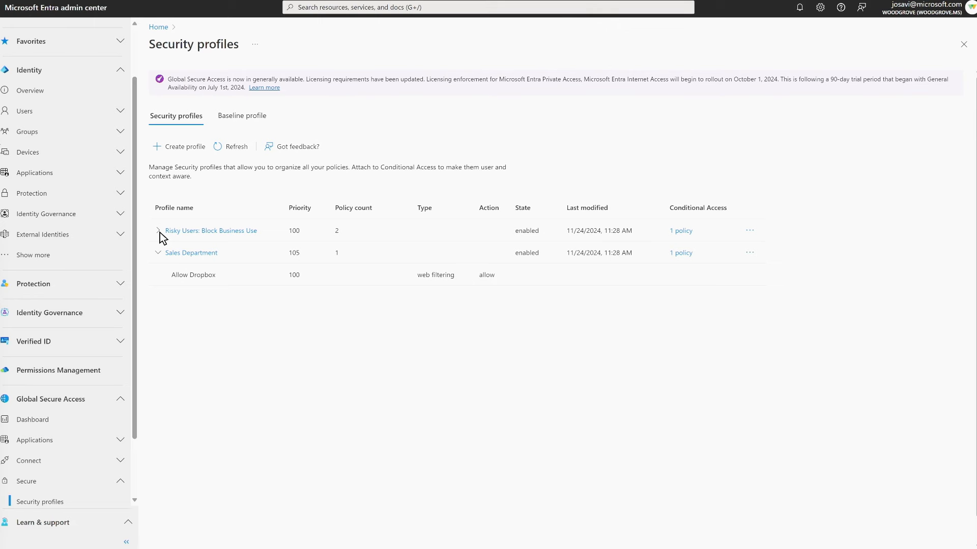
click(159, 231)
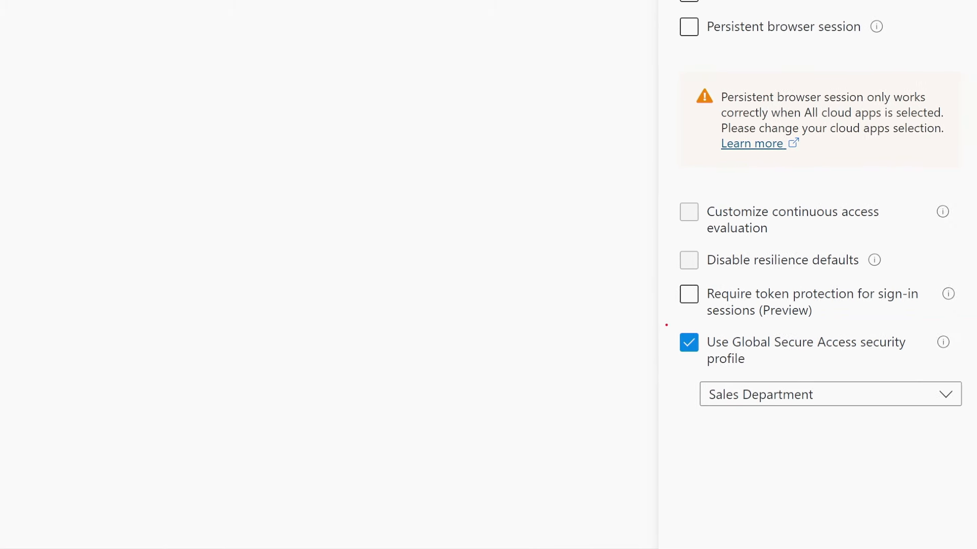
Enable Use Global Secure Access security profile with Sales Department in the policy's session controls.
click(781, 394)
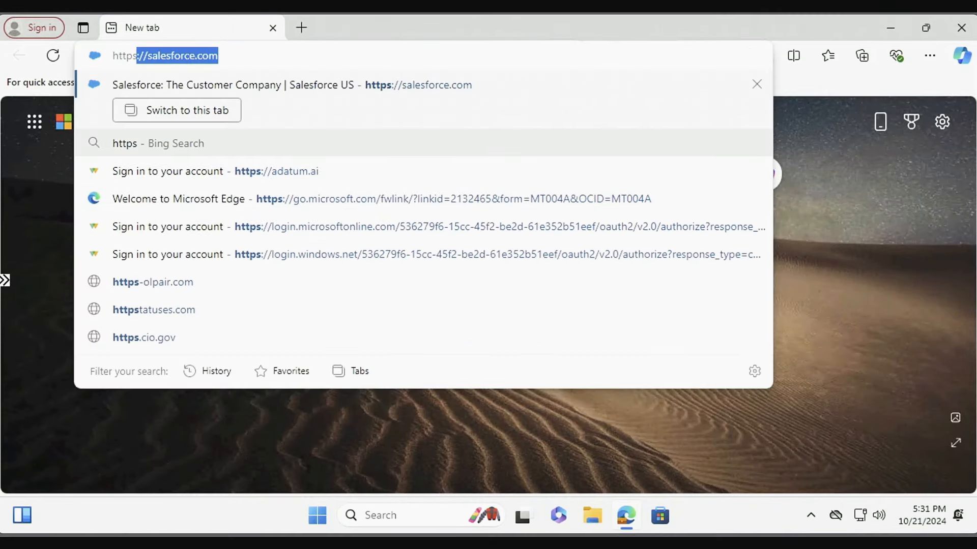
text(https://www.adatum.)
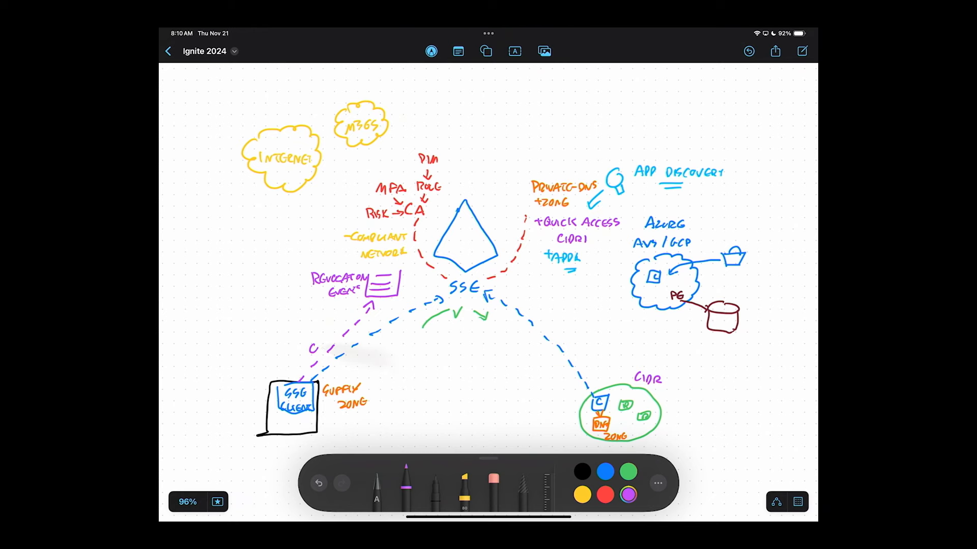
Write the purple REVOCATION EVENT note with a dashed arrow from the client box toward SSE.
text(AG)
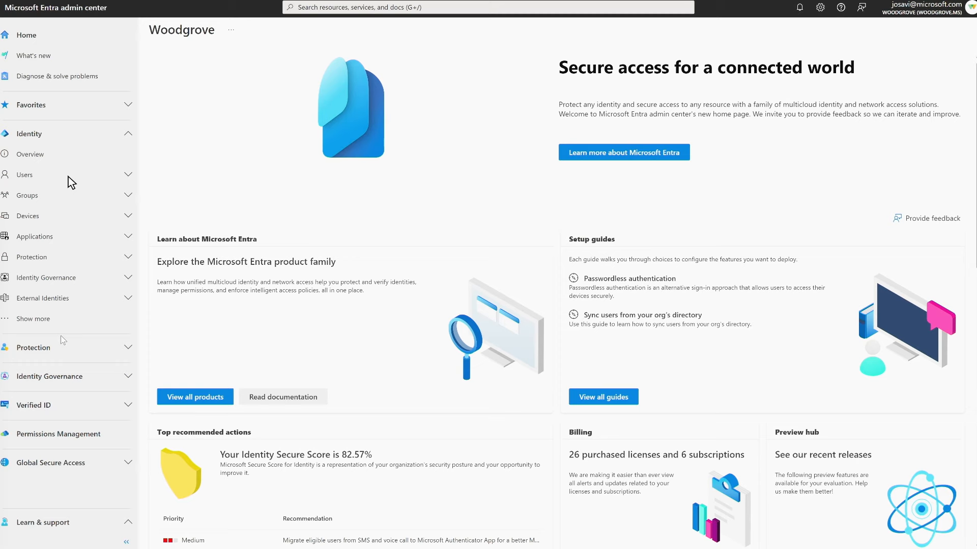
click(25, 175)
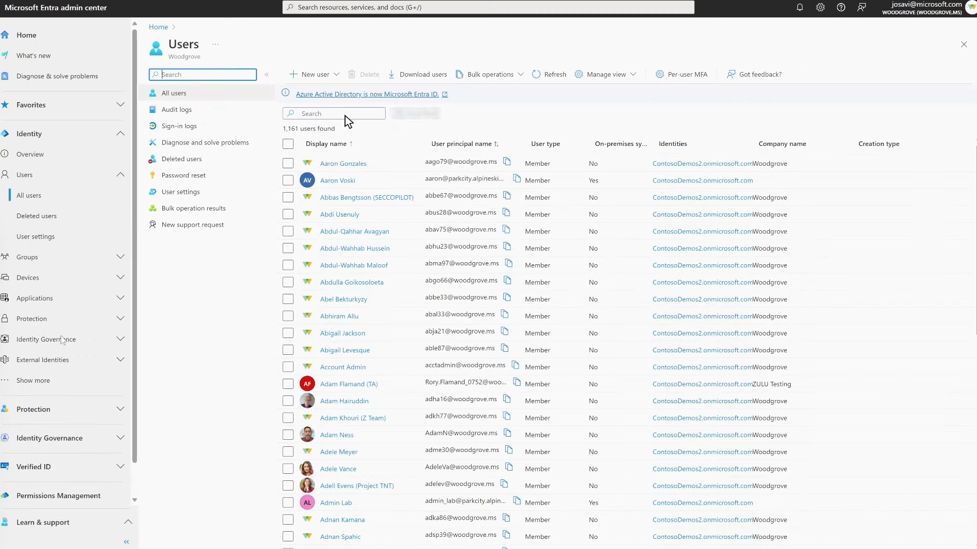
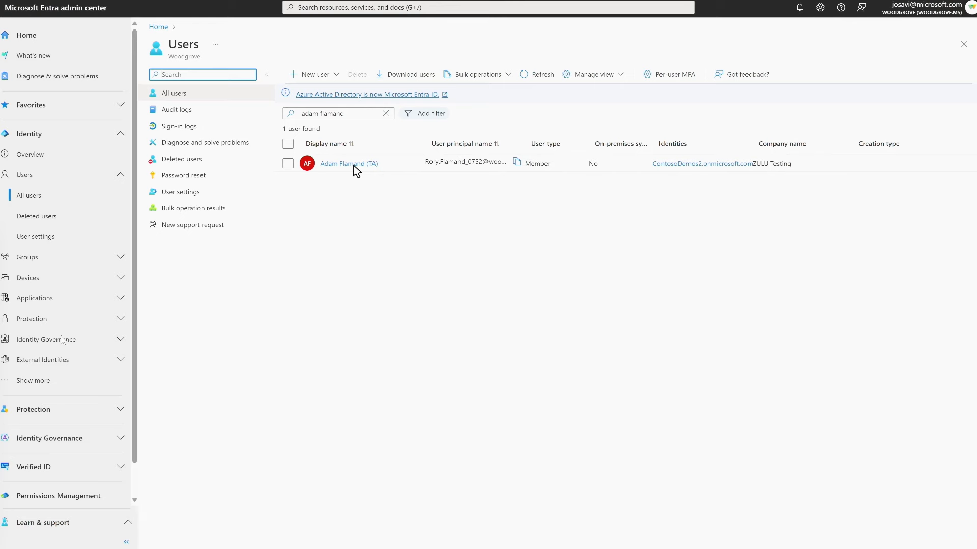
click(349, 163)
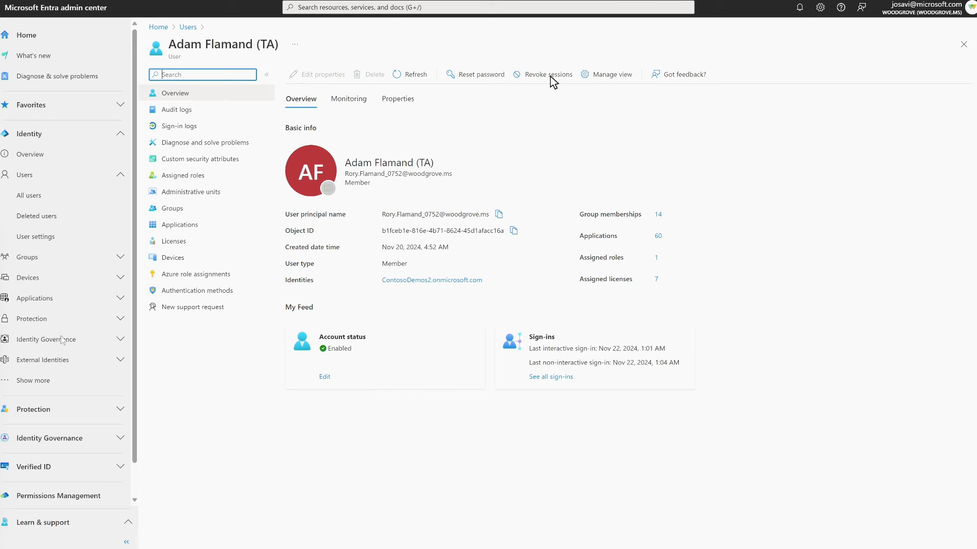
click(548, 74)
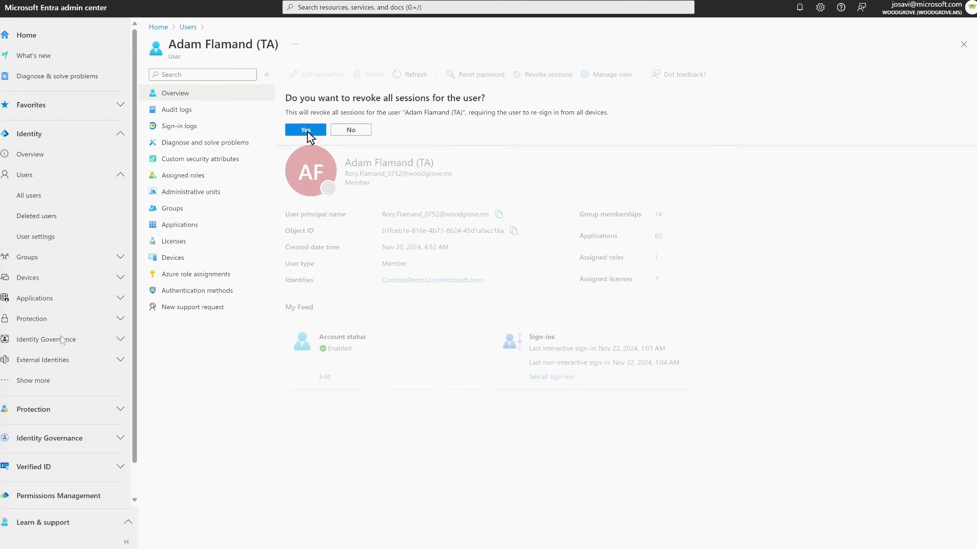
click(305, 129)
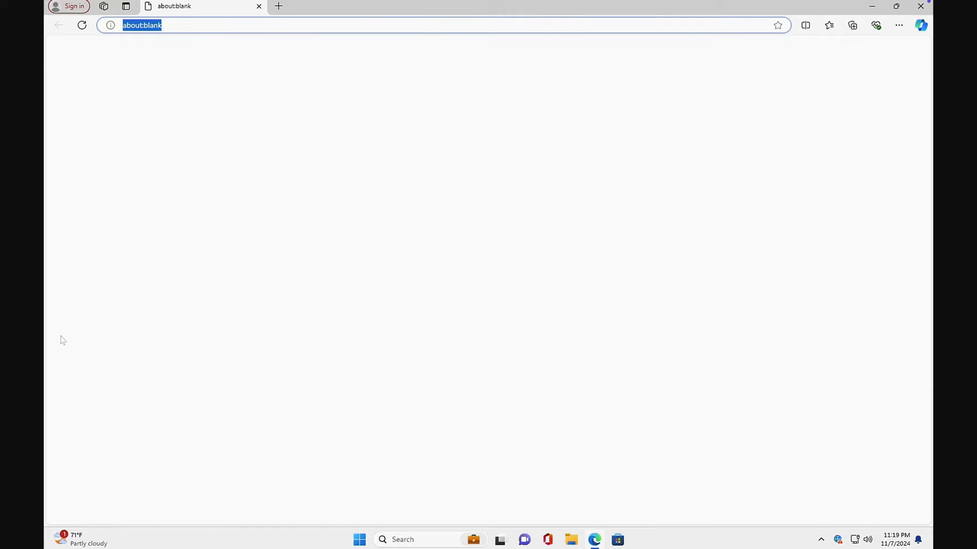
text(www.dropbox.com)
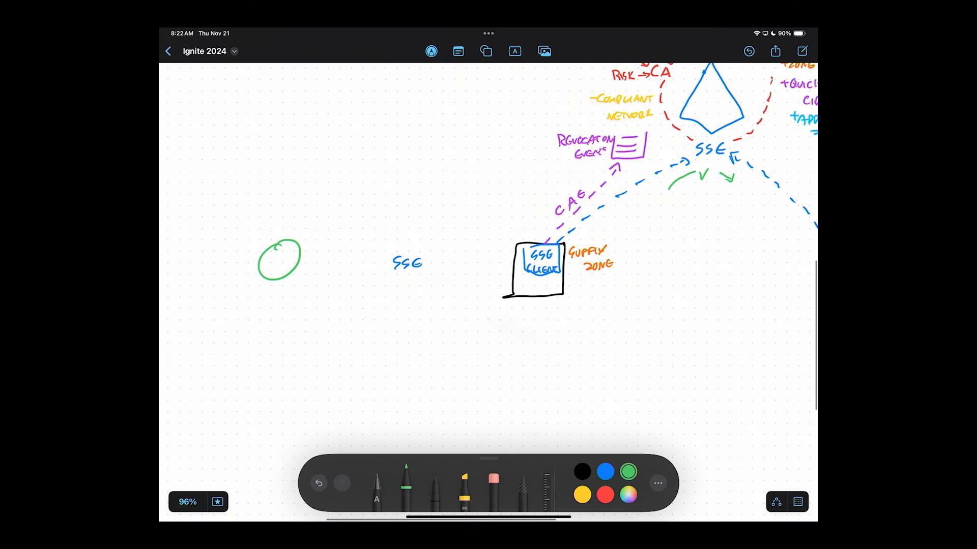
Sketch the green certificate trust chain under the client box and label it 'CA'.
drag(486, 326, 536, 328)
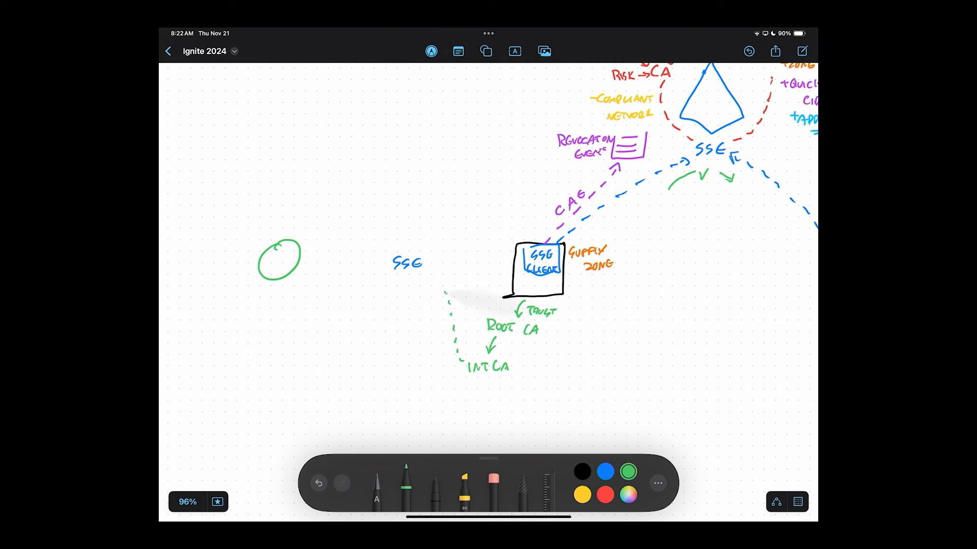
click(444, 290)
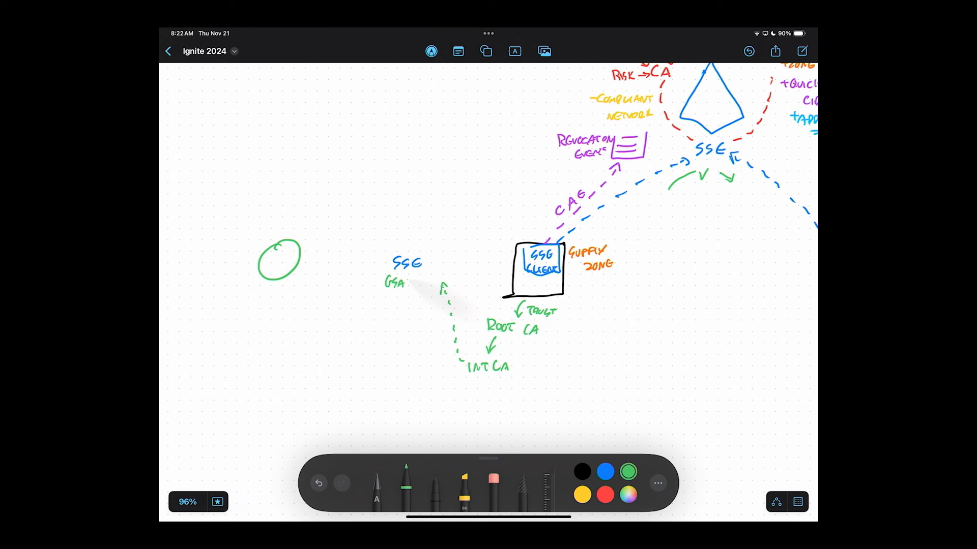
text(CA)
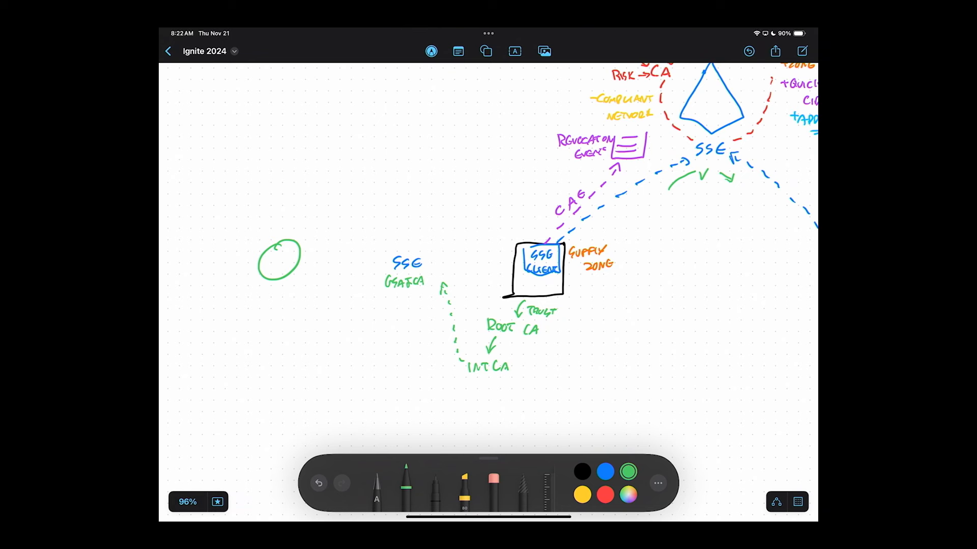
Draw a green arrow from the client box to SSE with a small lock and 'TLS' label.
drag(430, 259, 511, 258)
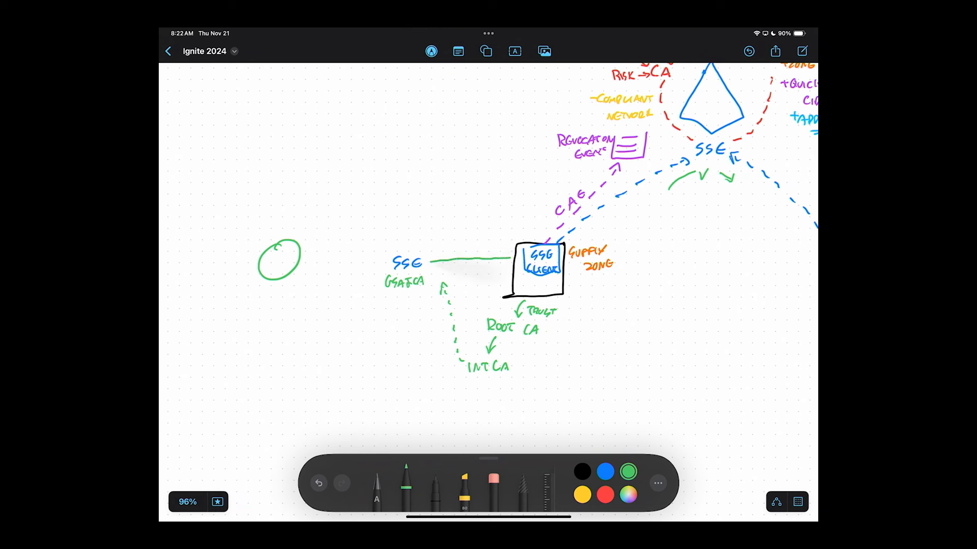
drag(510, 261, 429, 260)
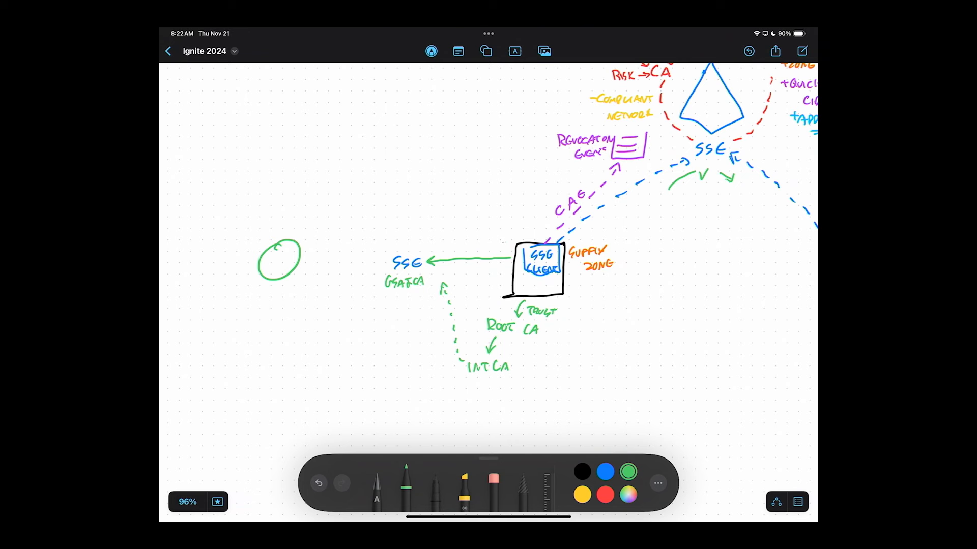
drag(502, 240, 511, 235)
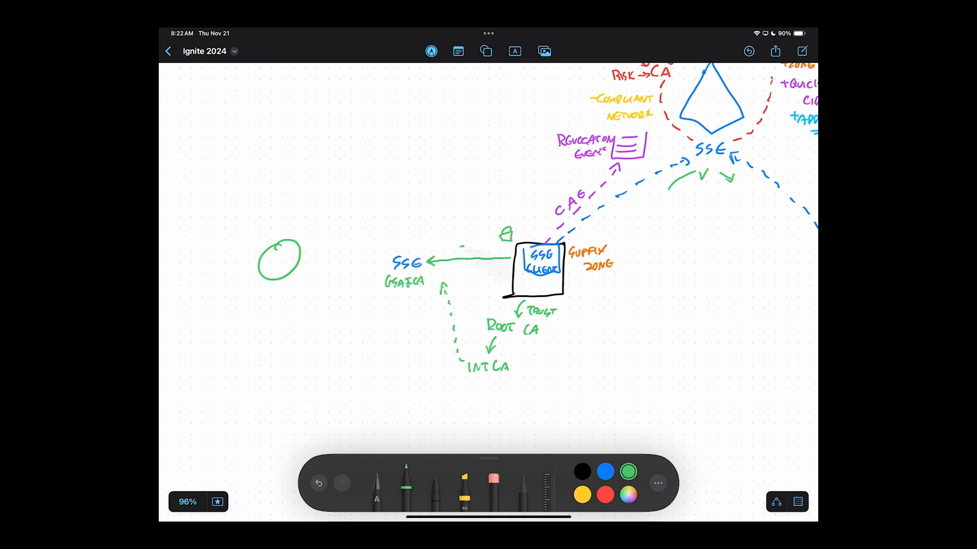
text(TLS)
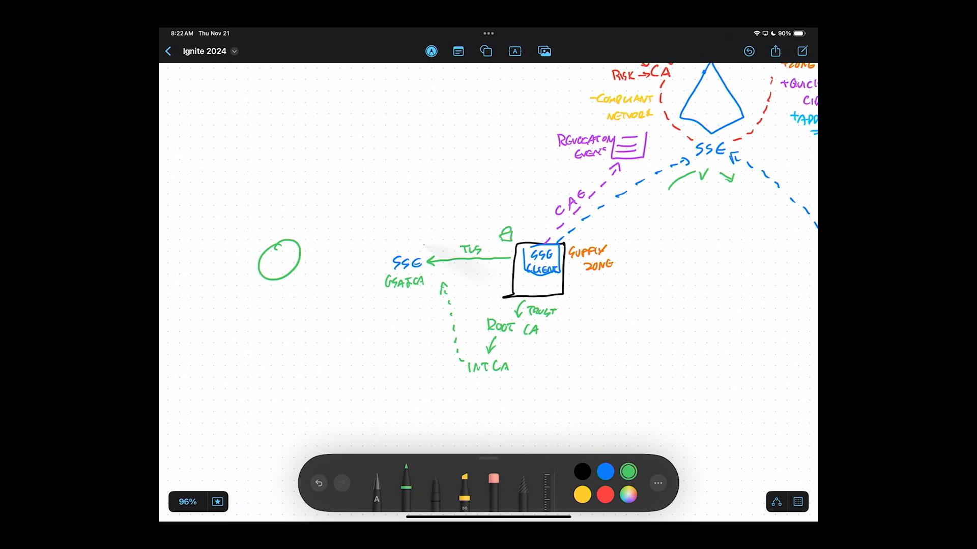
Add inspection symbols above SSE and continue a TLS-labelled arrow to the green circle.
drag(423, 243, 437, 231)
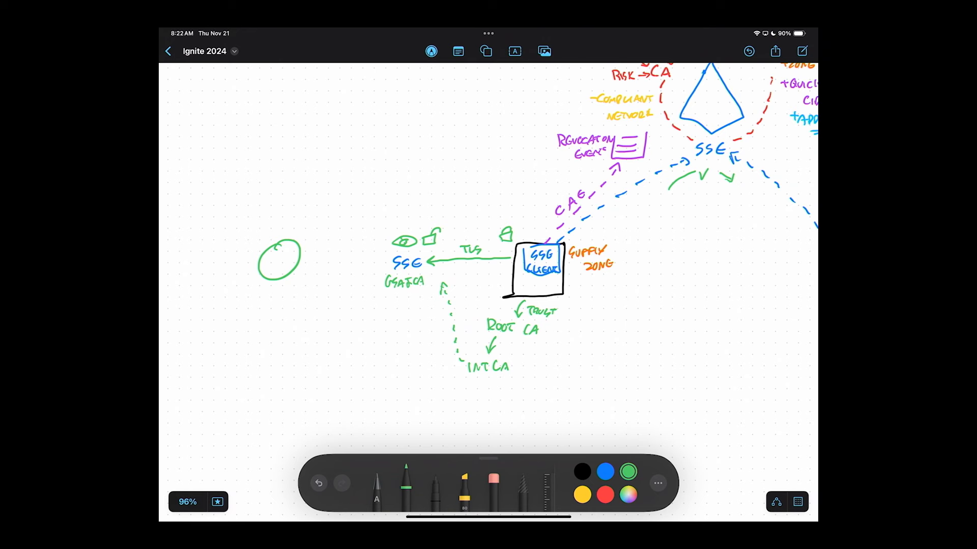
drag(384, 259, 305, 259)
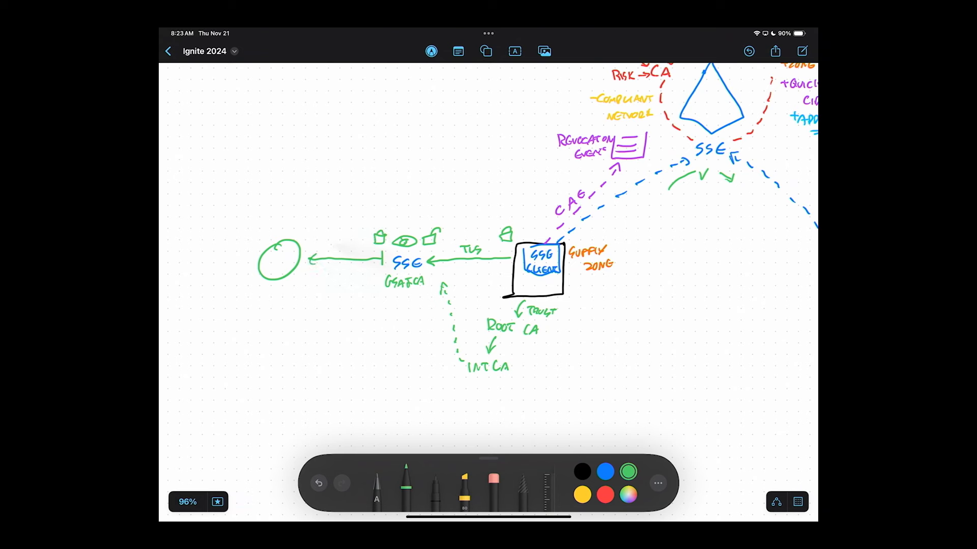
text(TLS)
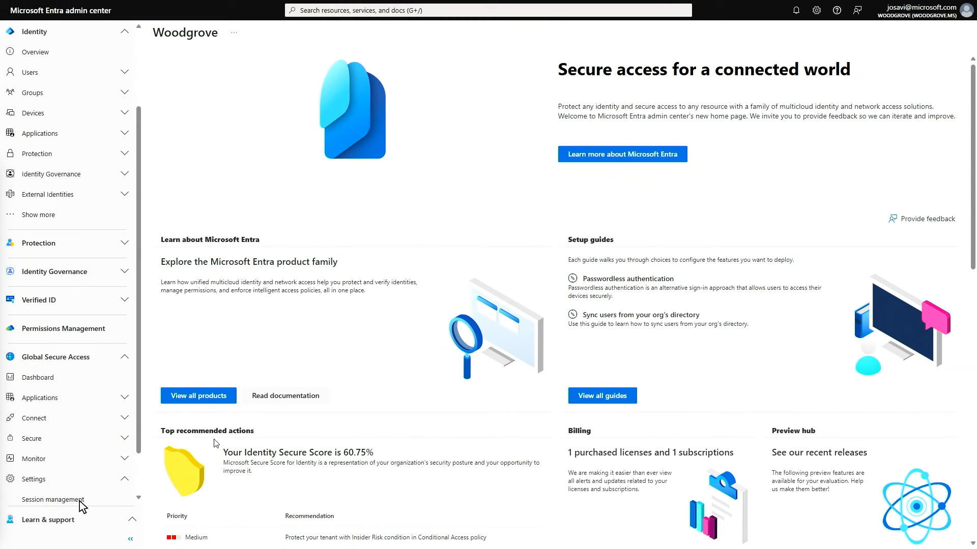
Save the gsaextprod4test Key Vault certificate URI under Session management > TLS Inspection.
click(53, 499)
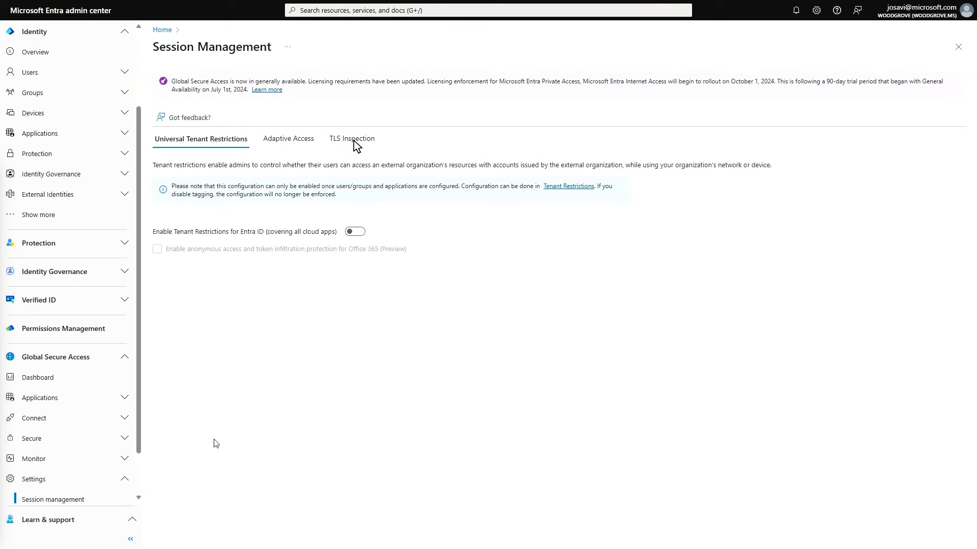
click(351, 138)
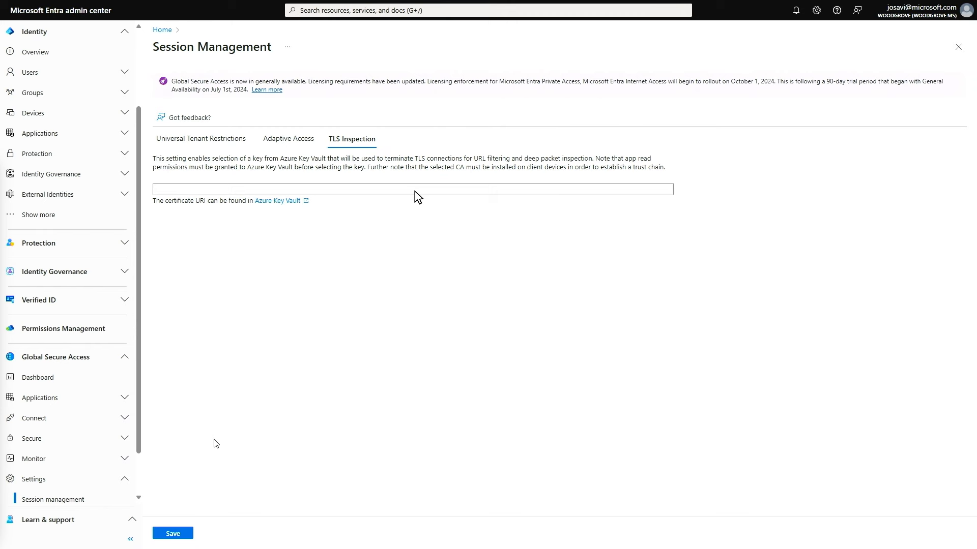
text(https://gsaextprod4test.vault.azure.net/certificates/GSAExtProd4/5840521343c64e53ae68d4b2f6c4d51d)
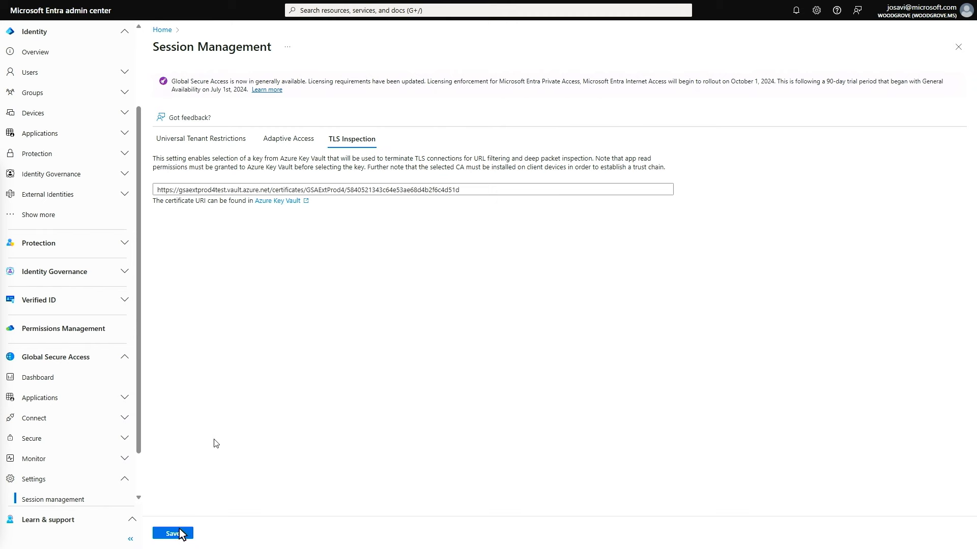
click(173, 533)
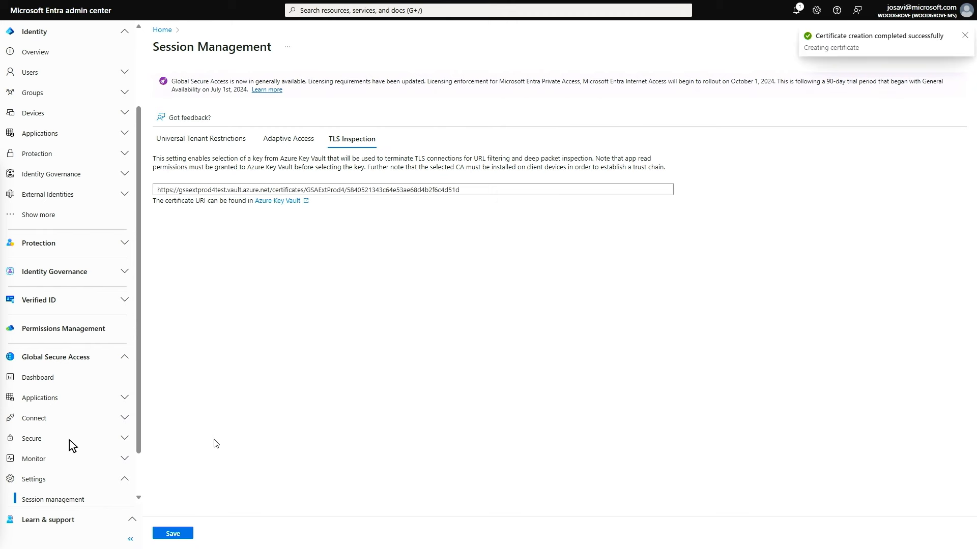
click(32, 437)
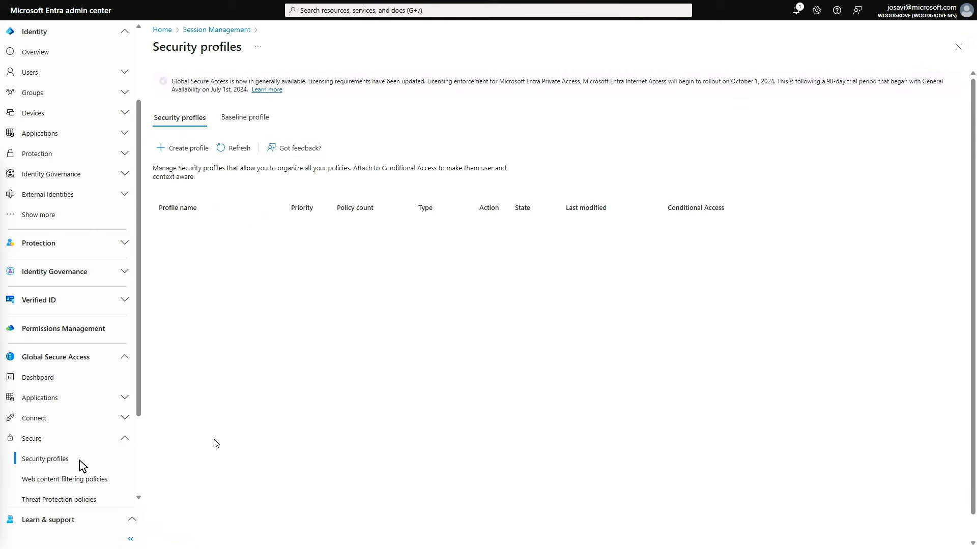
Start a new security profile named 'Engineering TLS inspection' with priority 200.
click(187, 147)
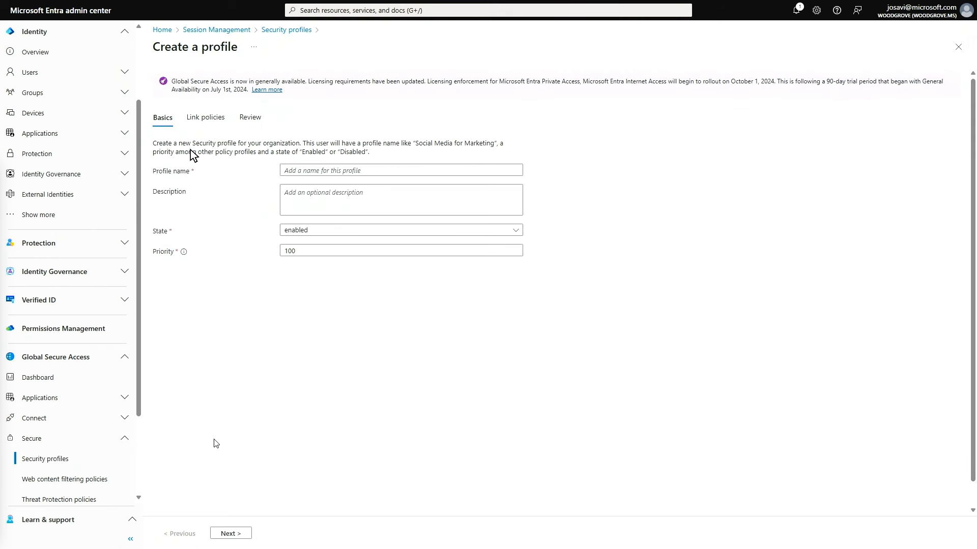
text(Engineering TLS inspection)
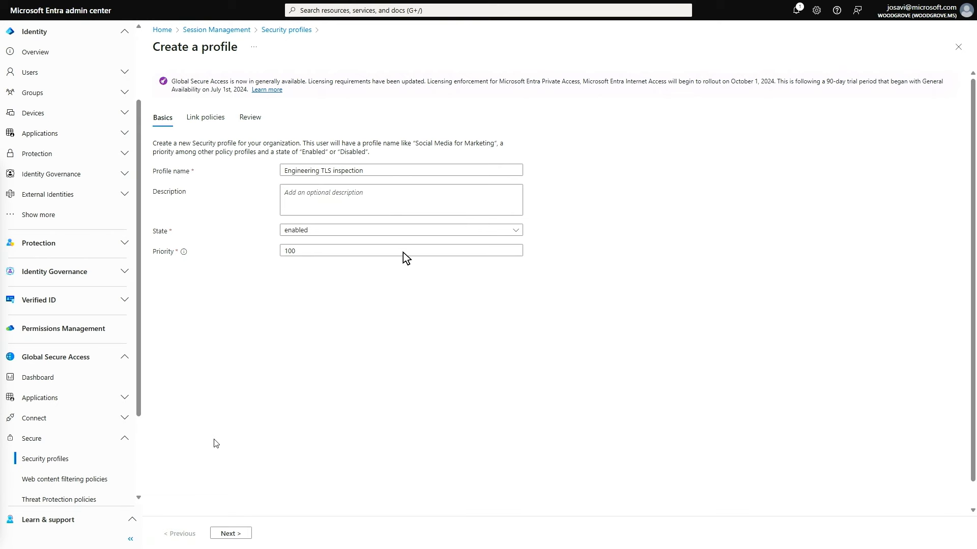
click(230, 533)
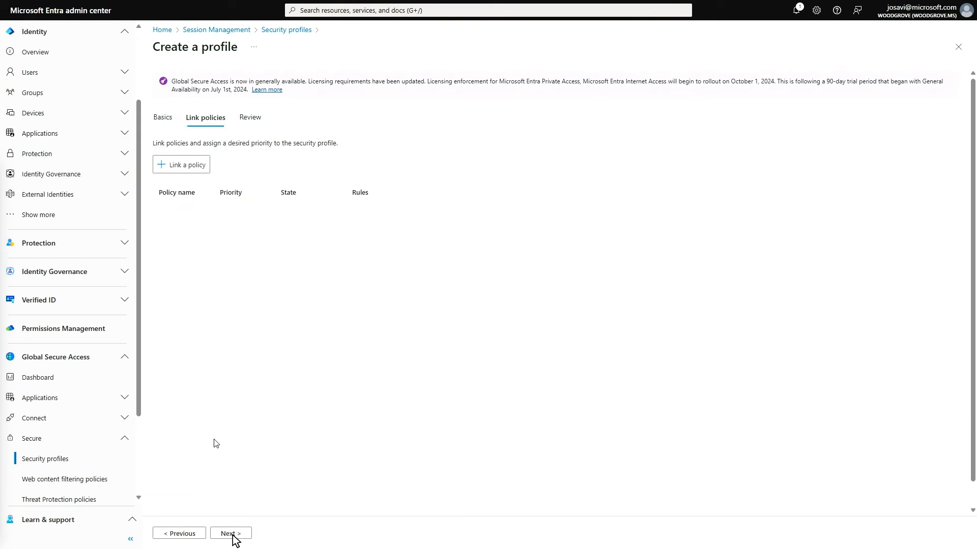
Link the existing Engineering TLS inspection policy and create the profile.
click(185, 165)
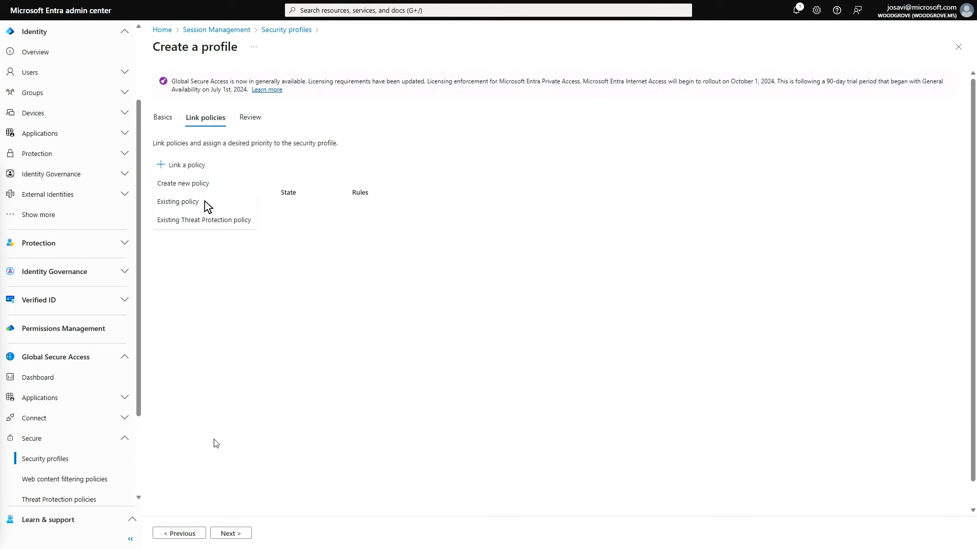
click(177, 201)
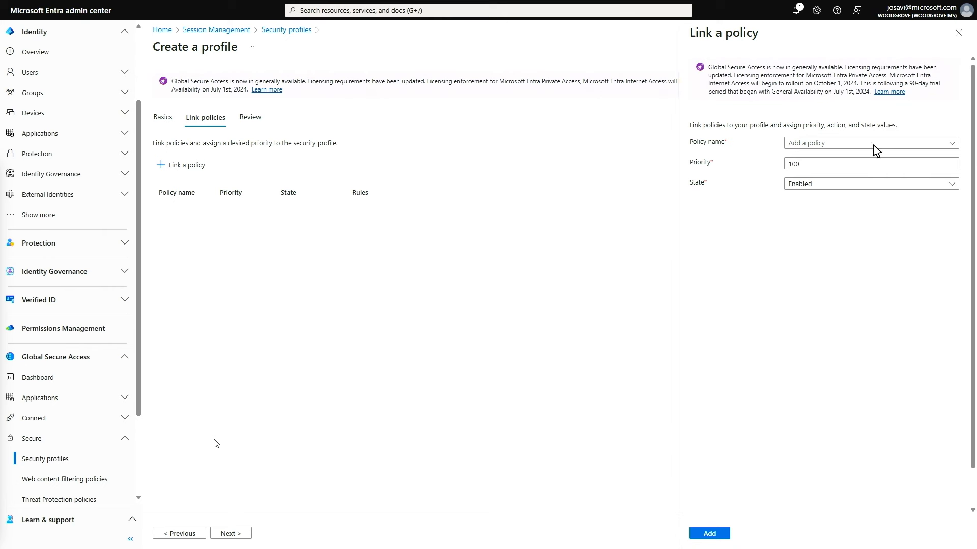
click(869, 143)
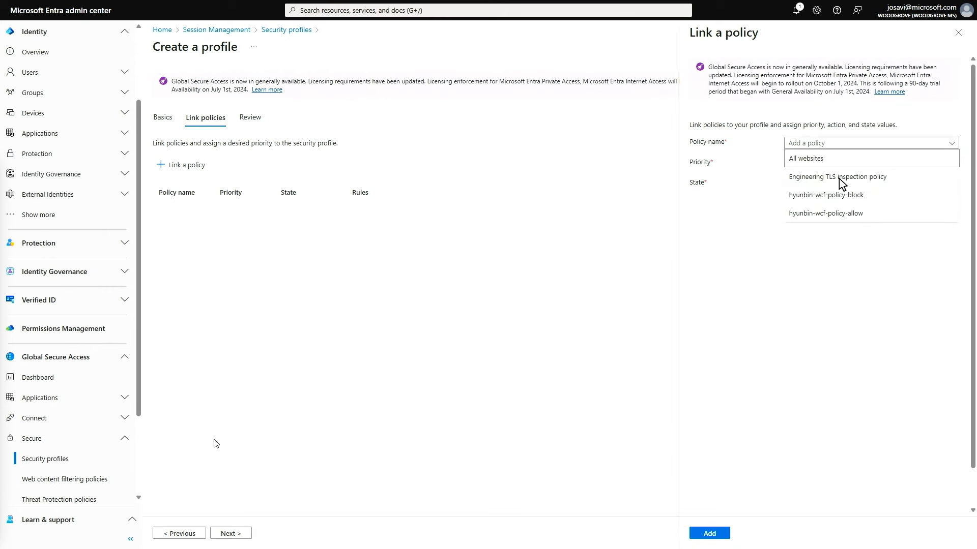
click(709, 533)
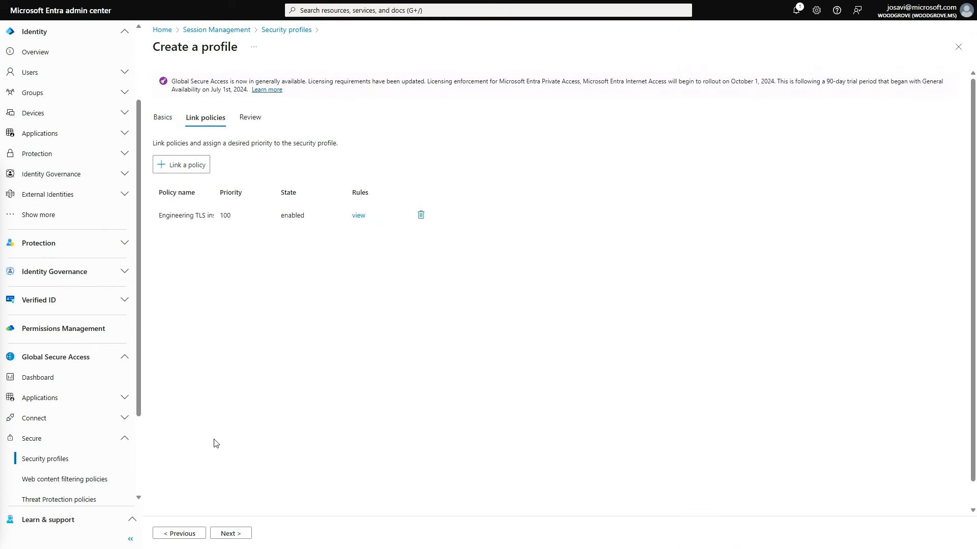
click(250, 118)
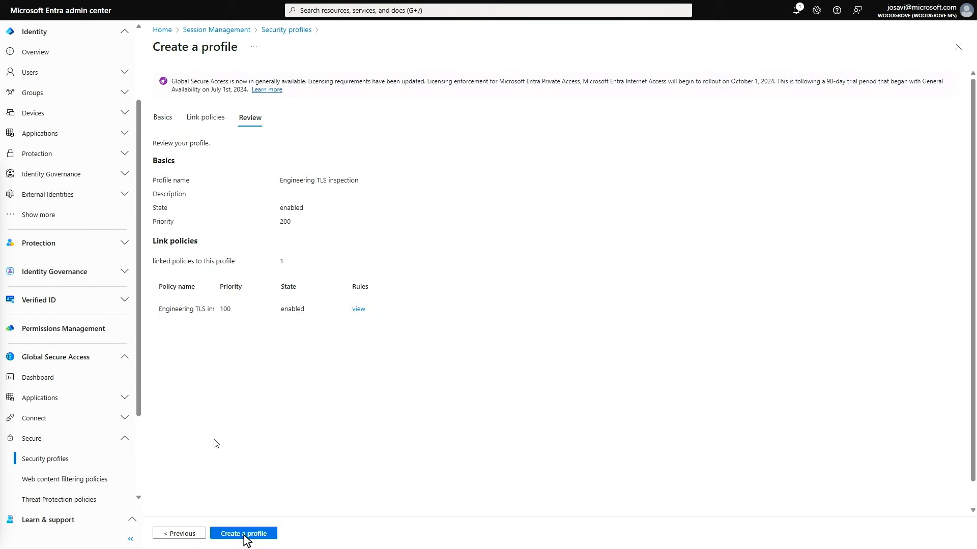
click(243, 533)
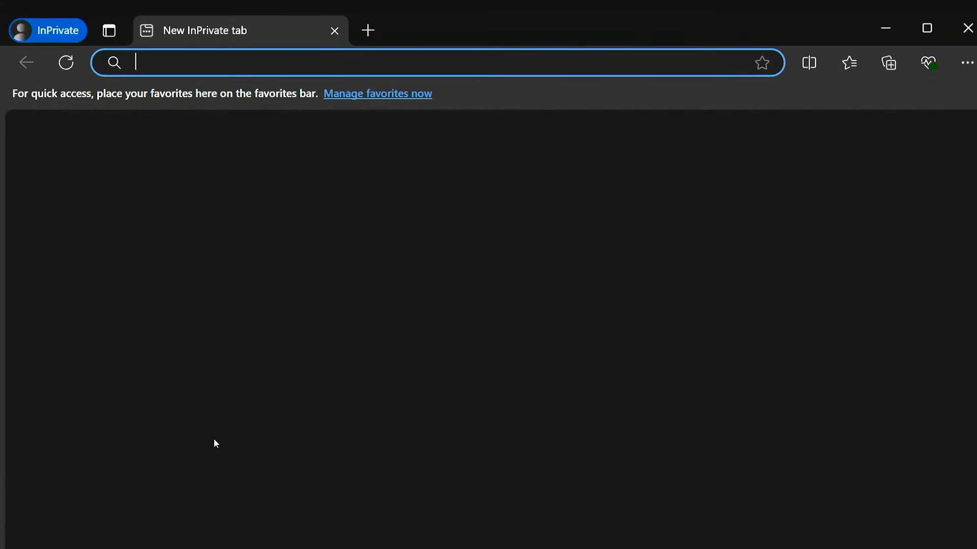
text(www.msn.com/en-us/gaming/feed?ocid=hpmsn&cvid=8f61dc690db04ae5b6b0d3451d28a1c...)
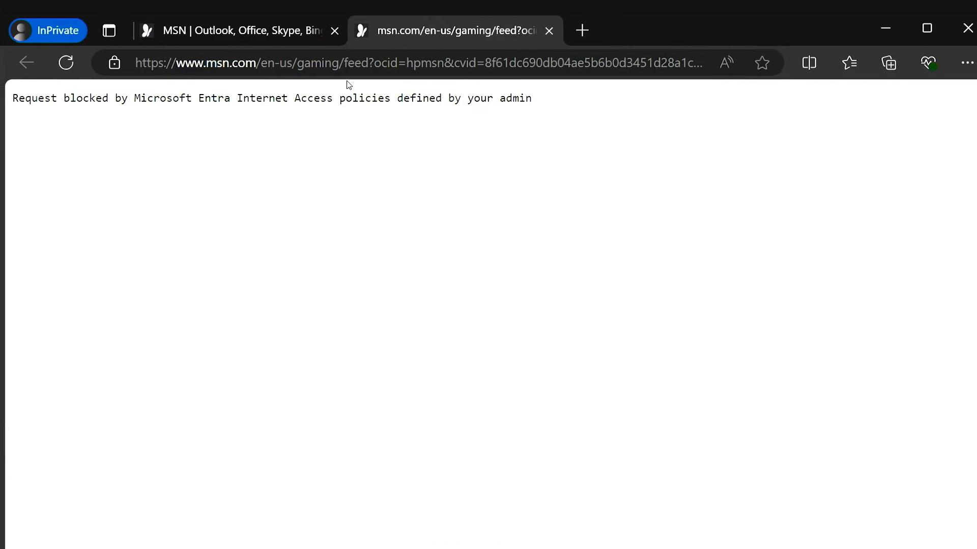
click(114, 62)
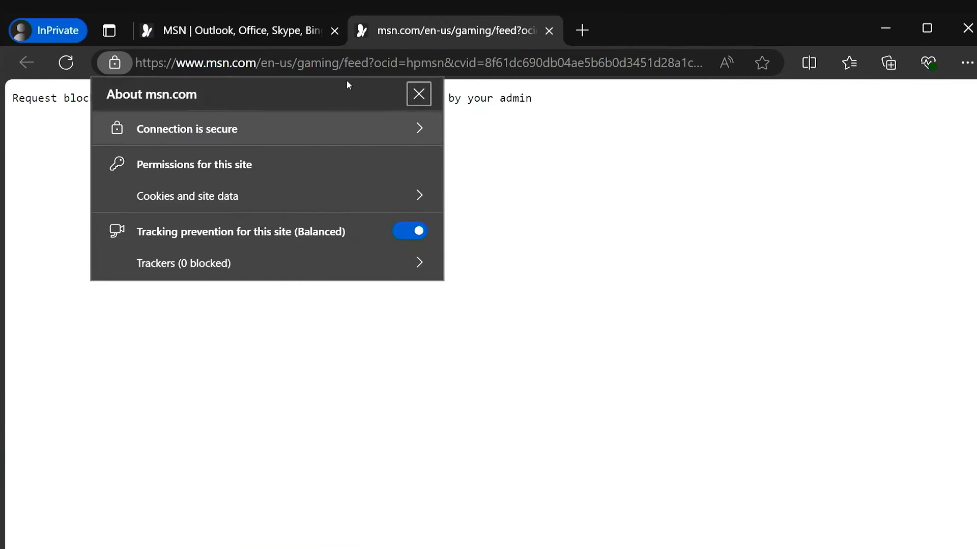
click(187, 129)
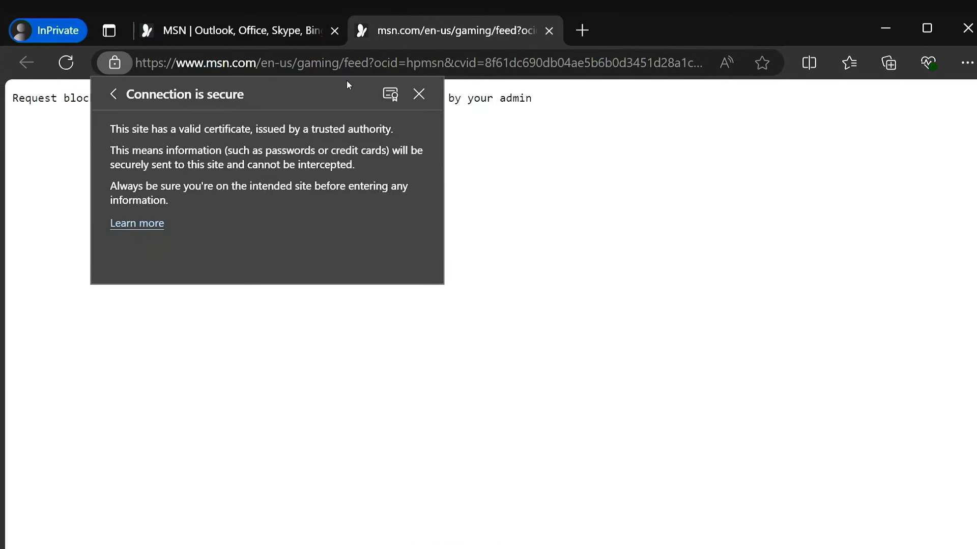
click(389, 93)
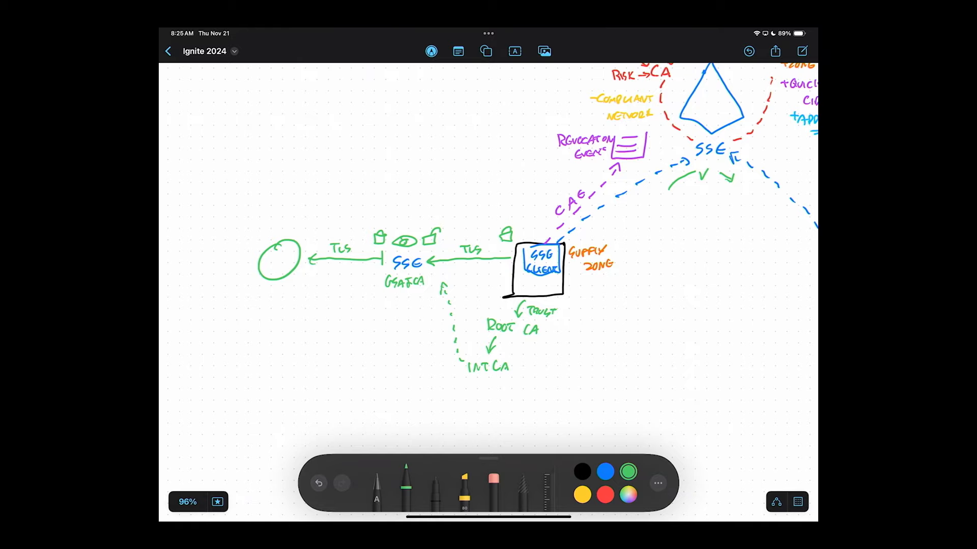
With the blue pen, draw an upward arrow from the eye symbol labelled 'FUNCTIONALITY'.
click(604, 471)
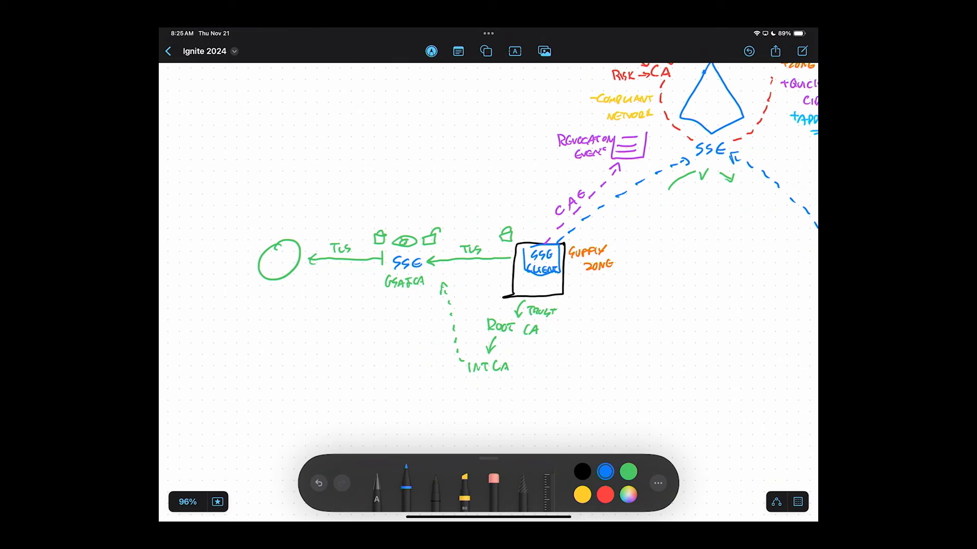
drag(404, 221, 417, 177)
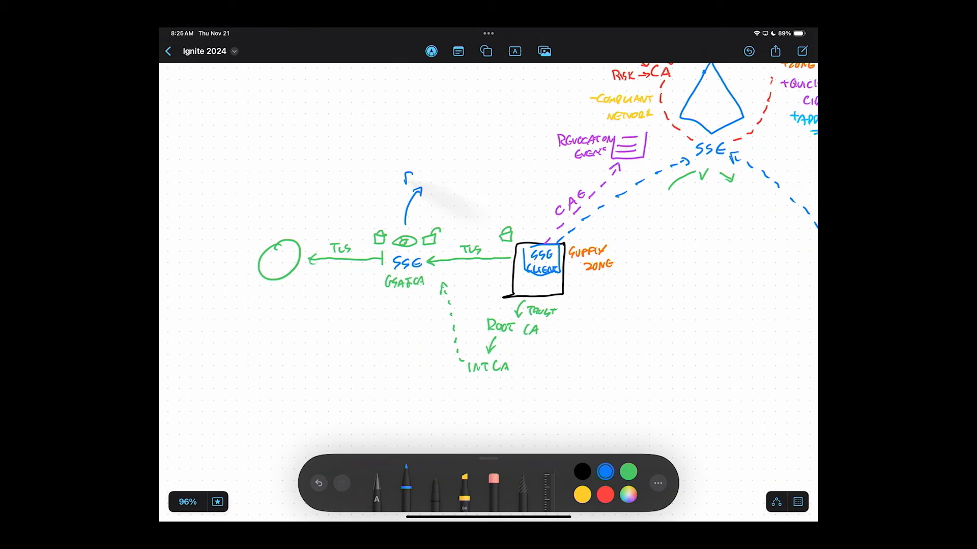
text(FUNCTION)
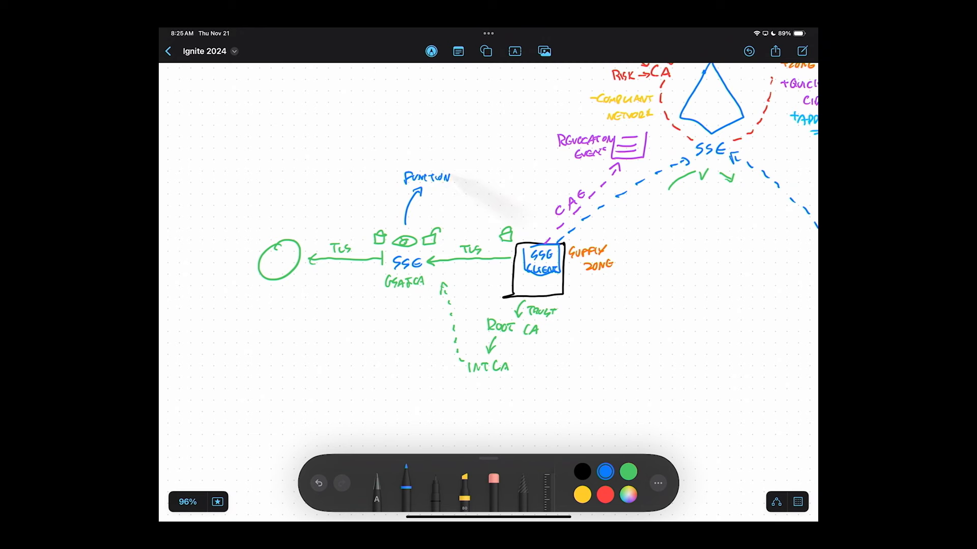
text(ALITY)
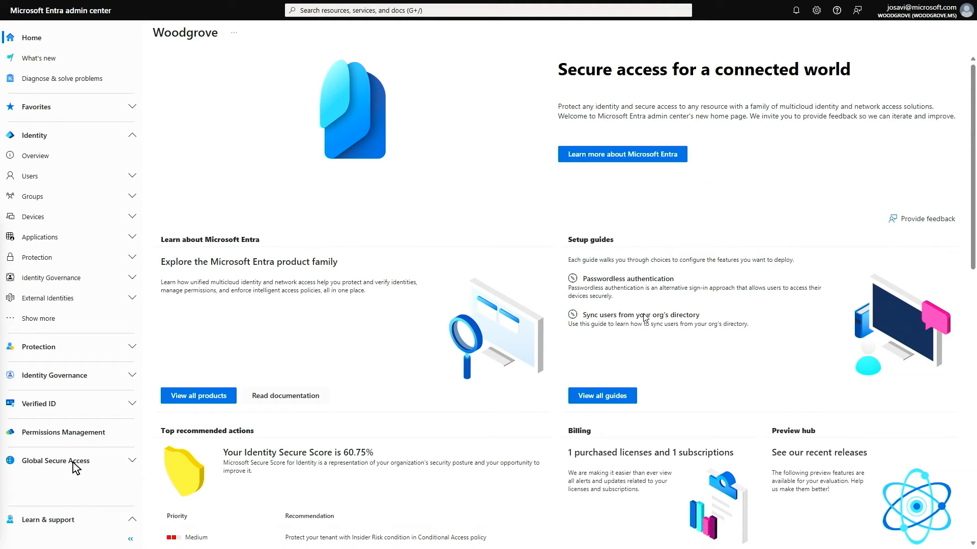
Purchase the Netskope Advanced Threat Protection offer from the third-party Marketplace.
click(54, 461)
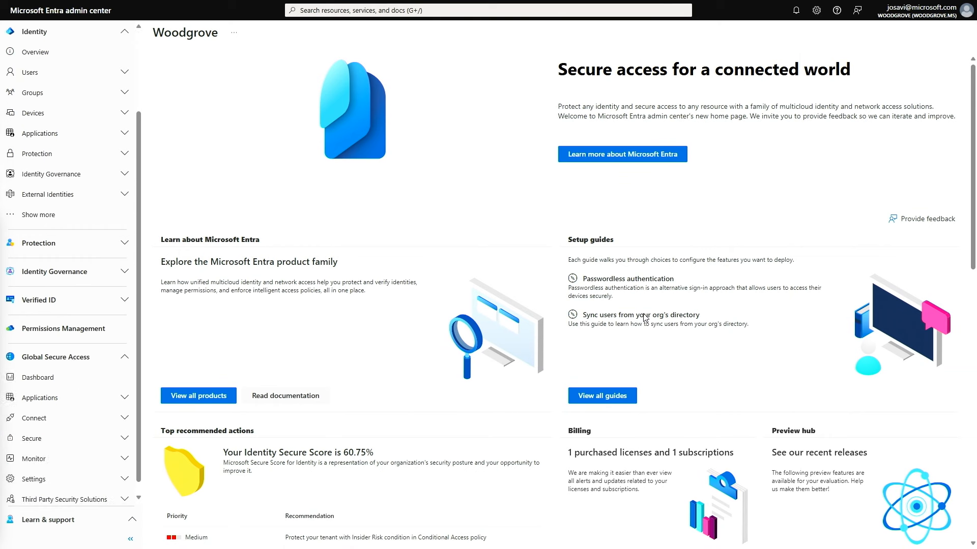
mouse_move(70, 507)
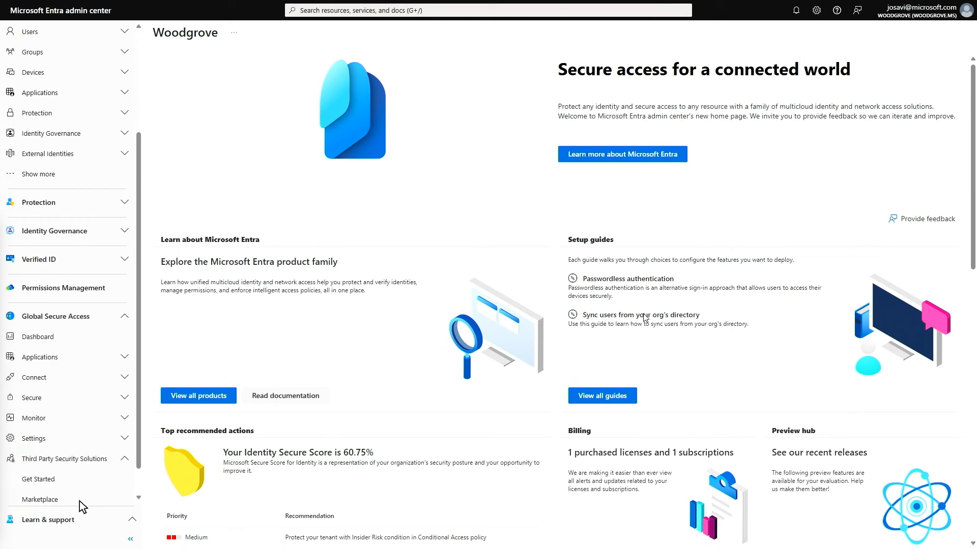
click(40, 499)
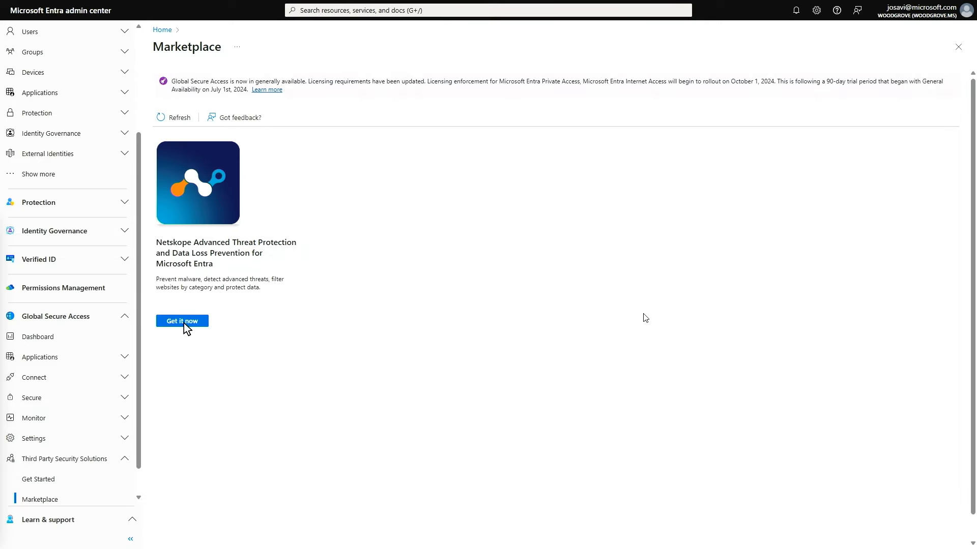
click(197, 183)
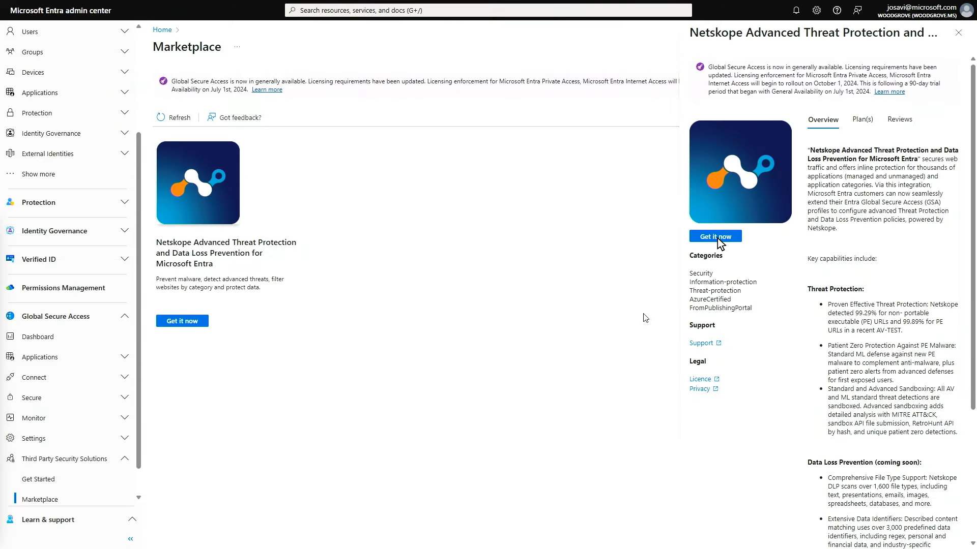
click(714, 235)
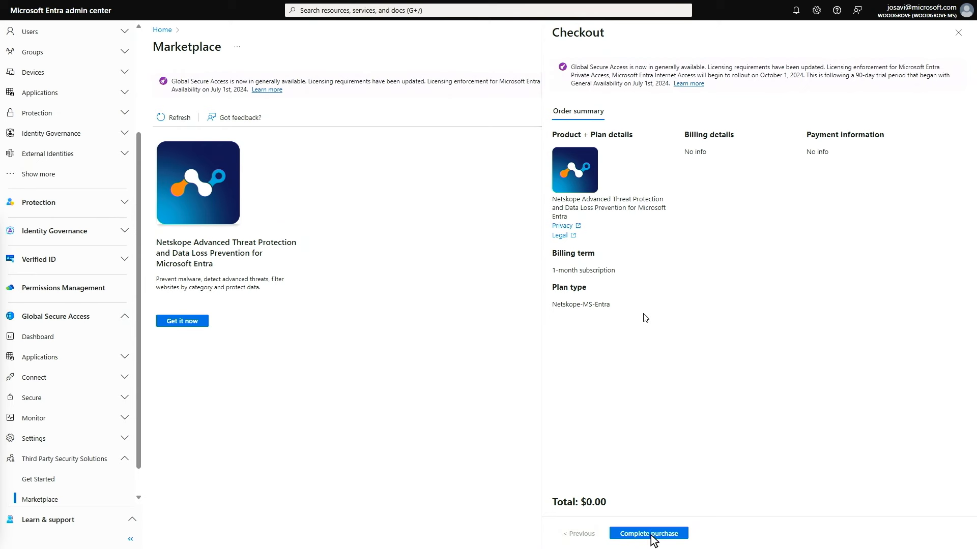
click(648, 532)
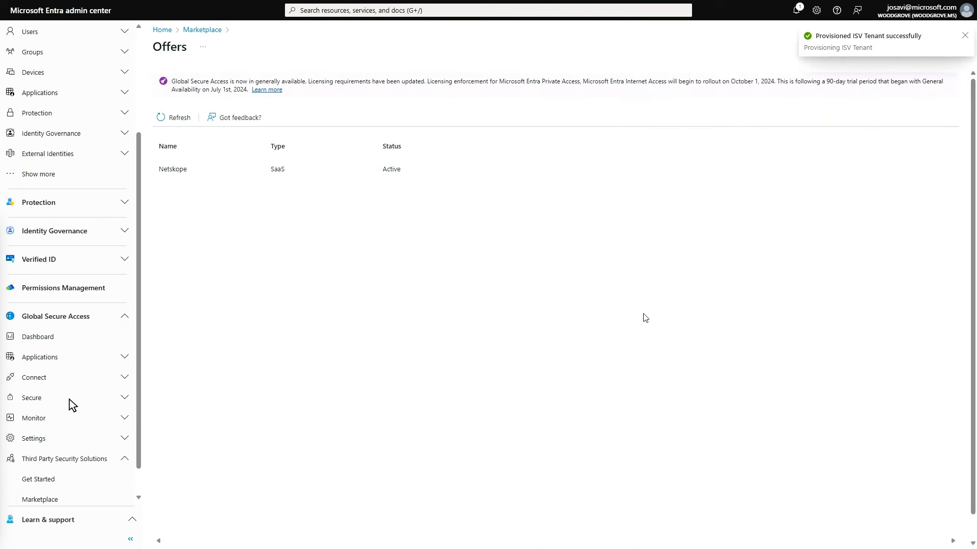
click(32, 398)
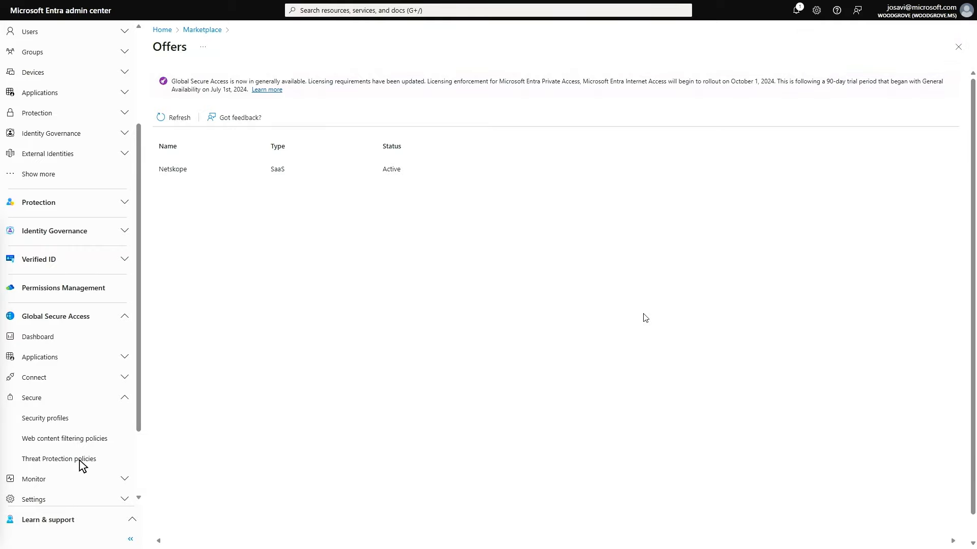
Begin a new Threat Protection policy with Netskope as the security provider.
click(59, 459)
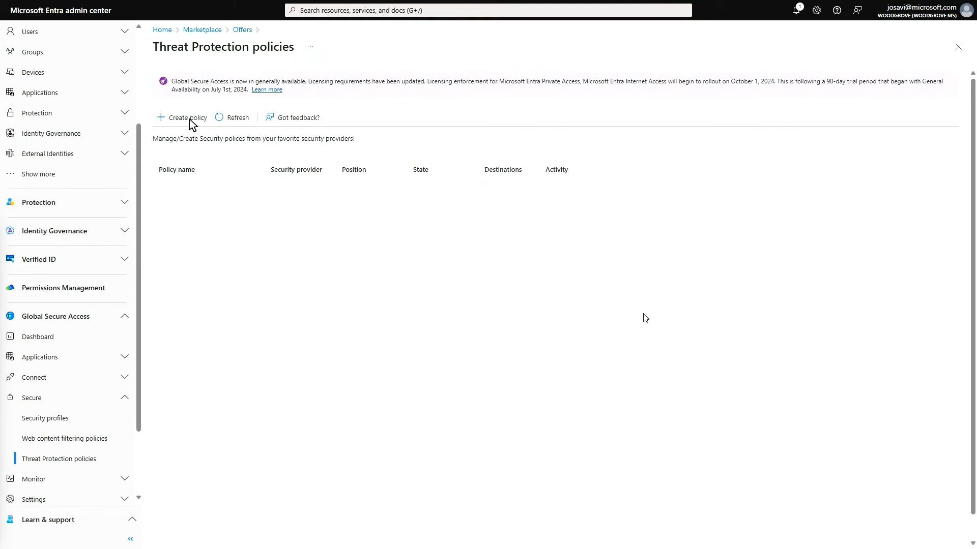
click(186, 118)
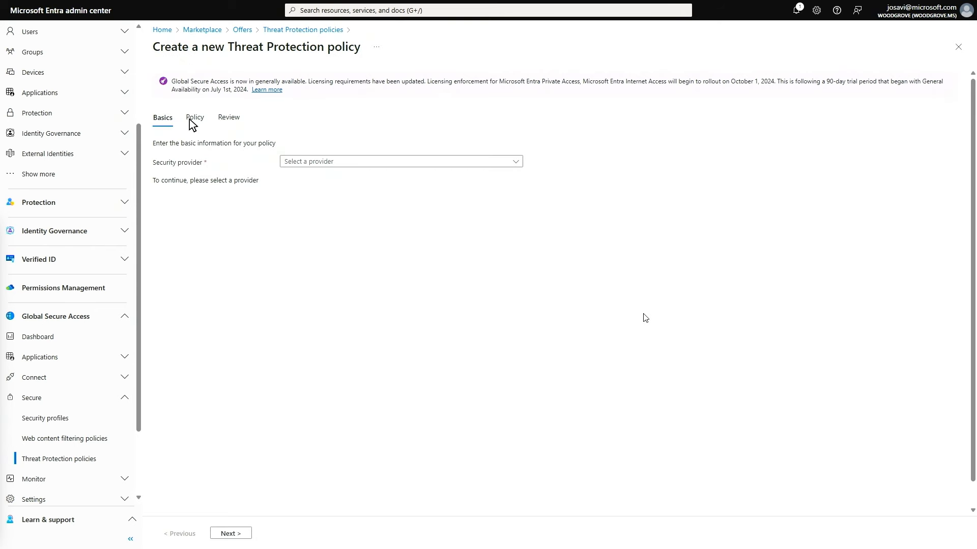
click(399, 161)
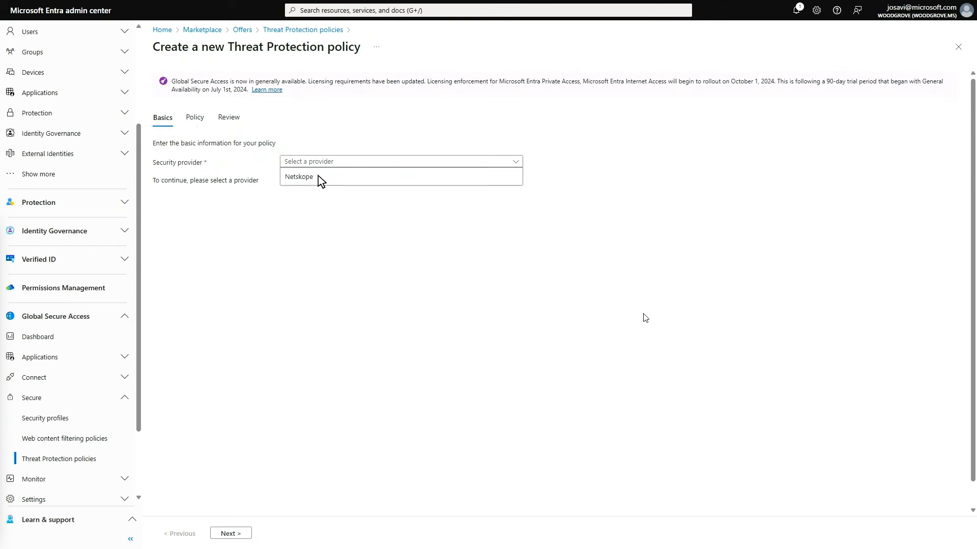
click(298, 176)
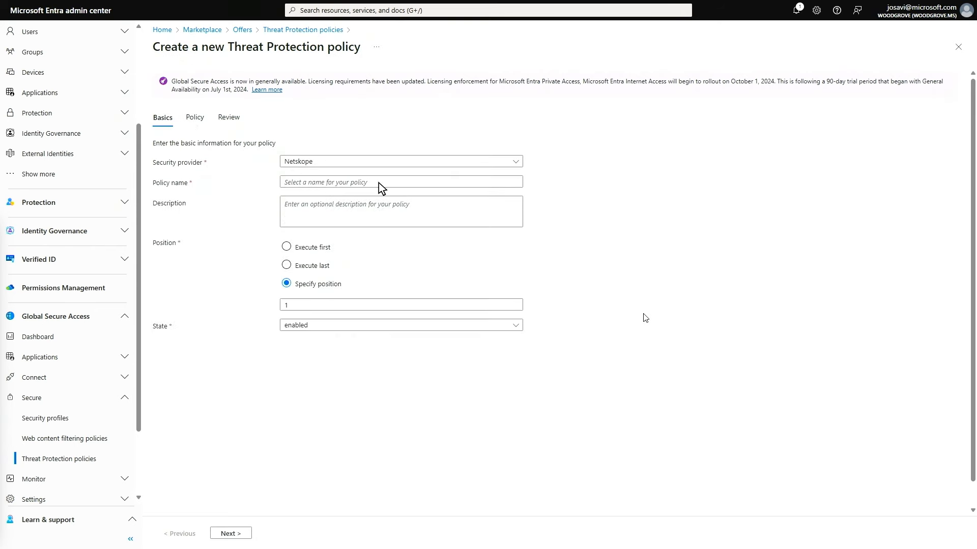
Name the policy 'Engineering Policy', set it to execute first, and continue to settings.
text(Engineering Policy)
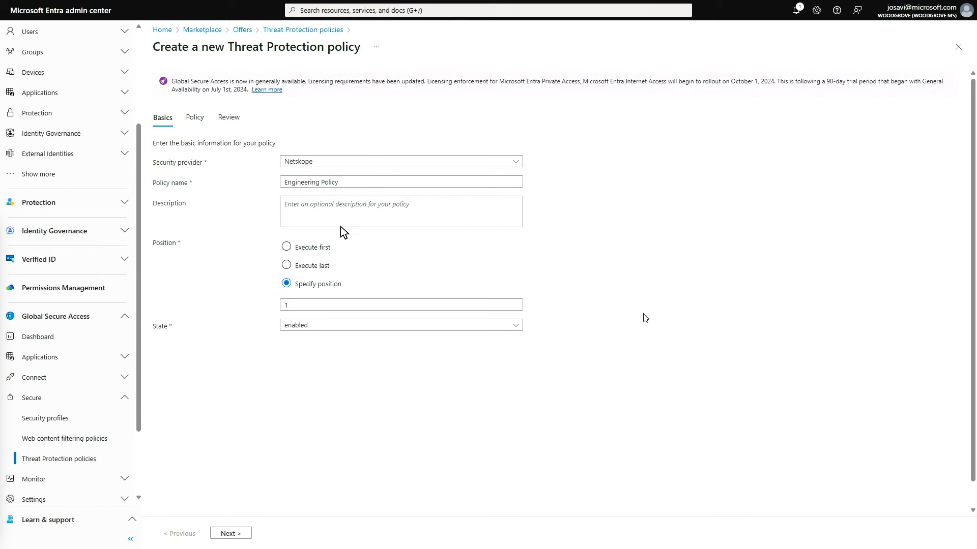
click(286, 246)
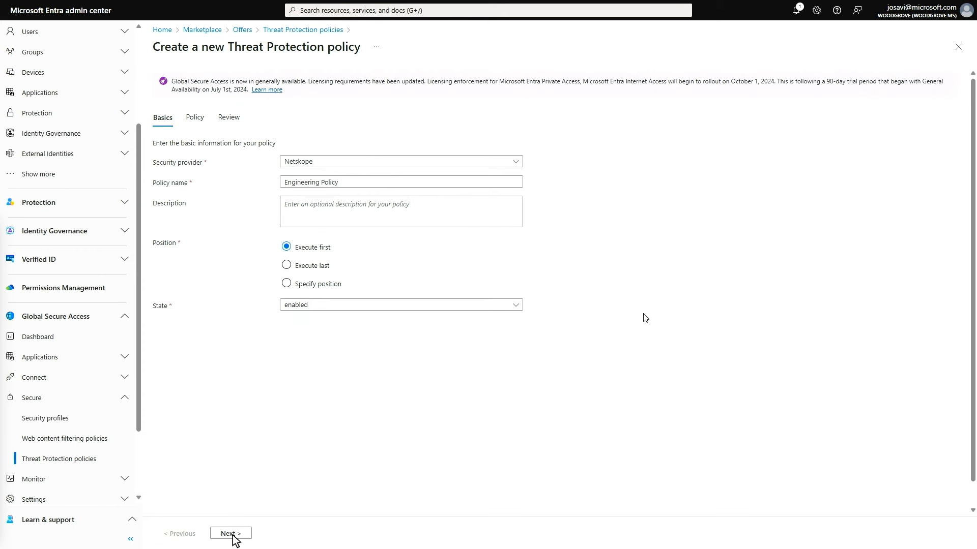
click(230, 534)
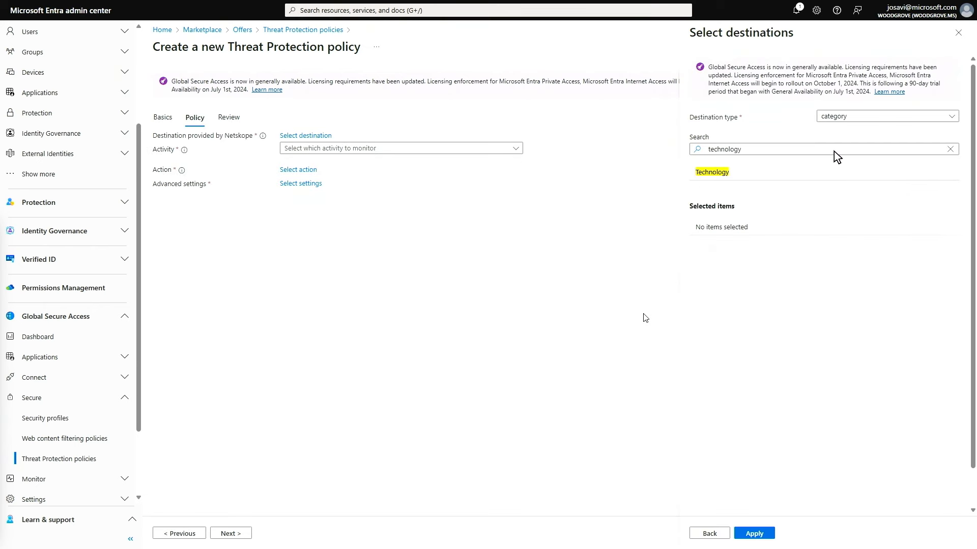
Target the Technology and Cloud Storage categories and monitor upload download activity.
click(711, 172)
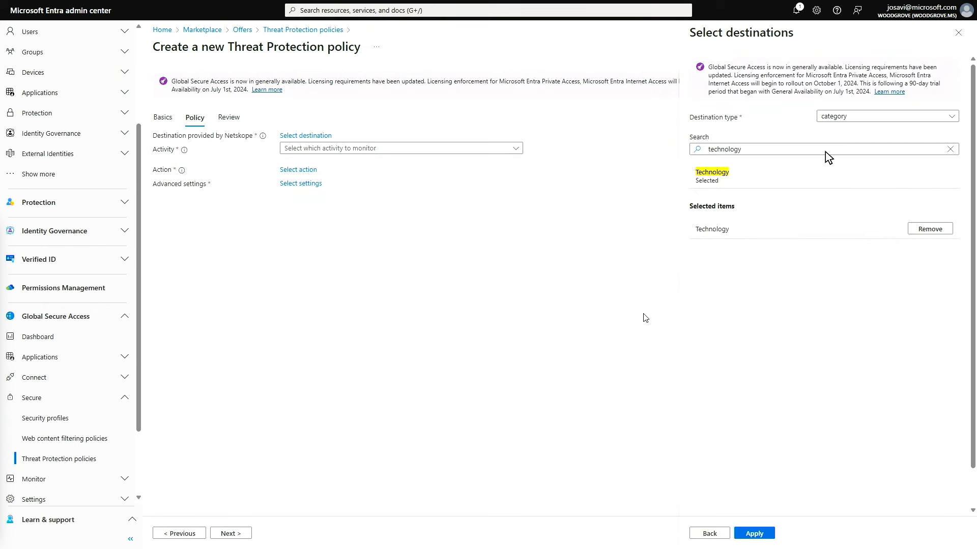
text(cloud storage)
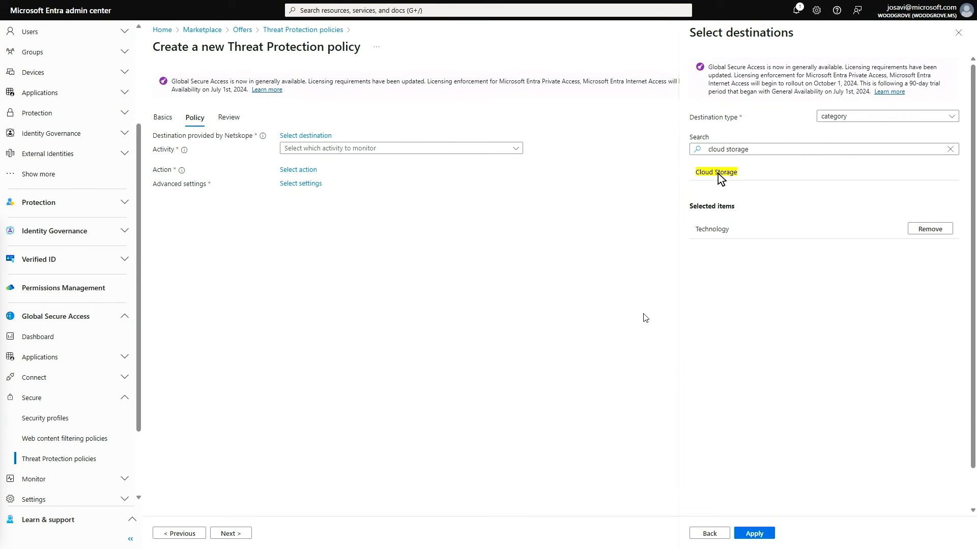
click(753, 533)
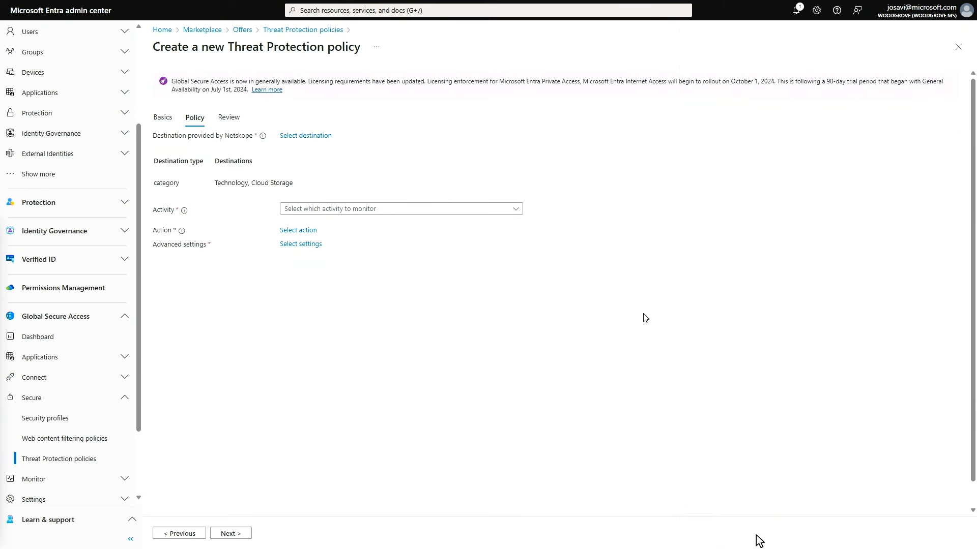
click(399, 208)
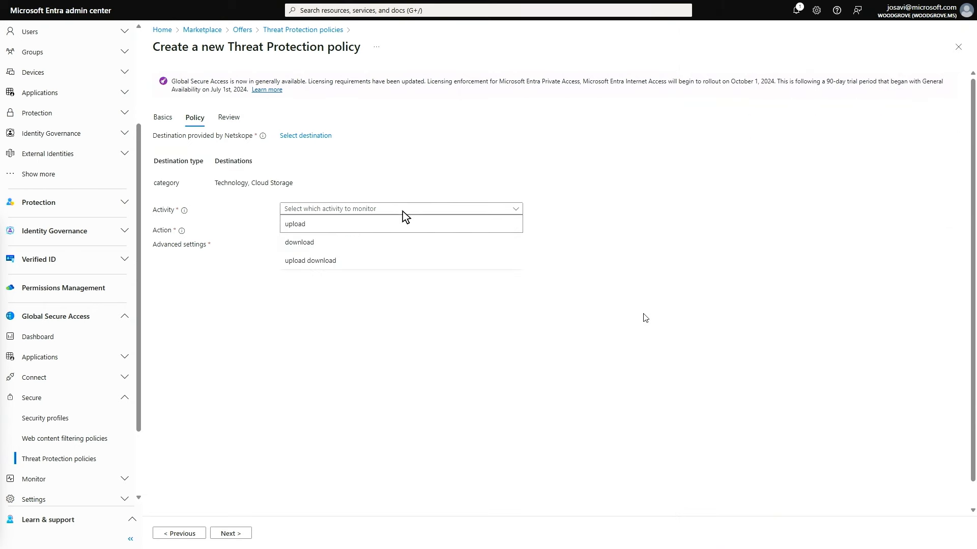
click(309, 260)
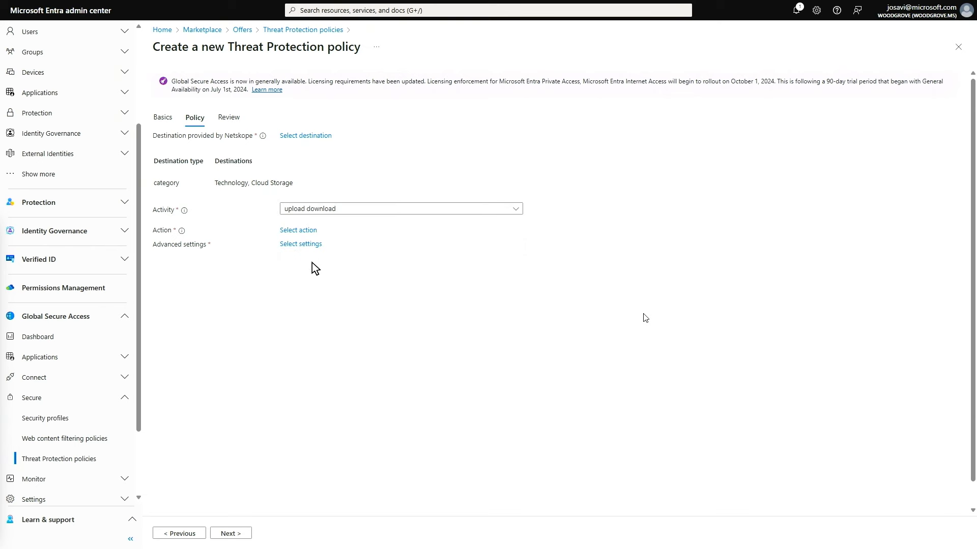
click(298, 230)
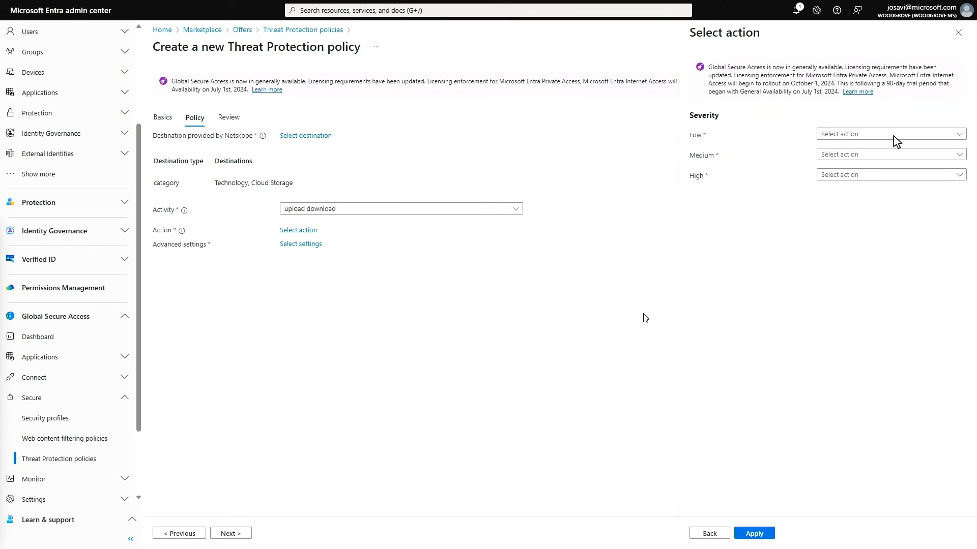
Set low, medium and high severity actions to block and proceed to review.
click(889, 133)
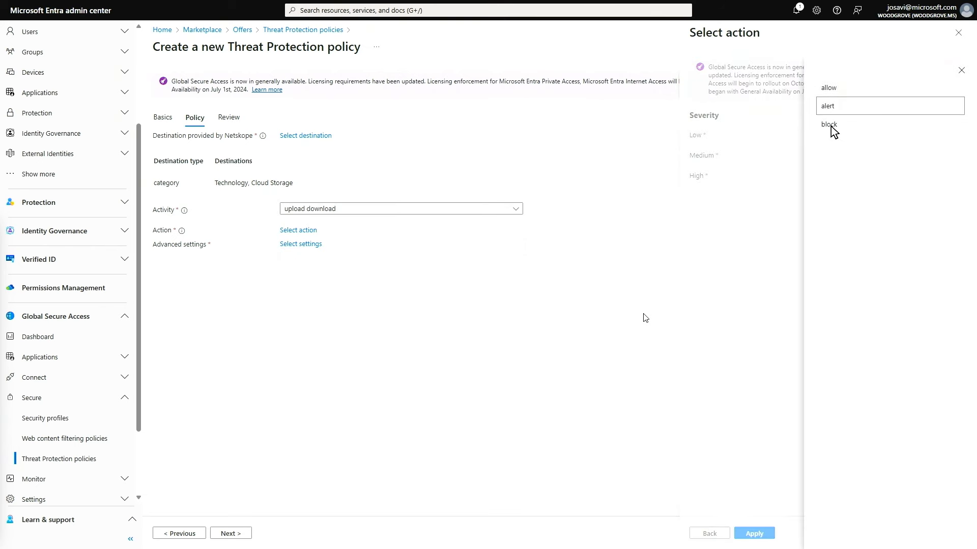
click(829, 124)
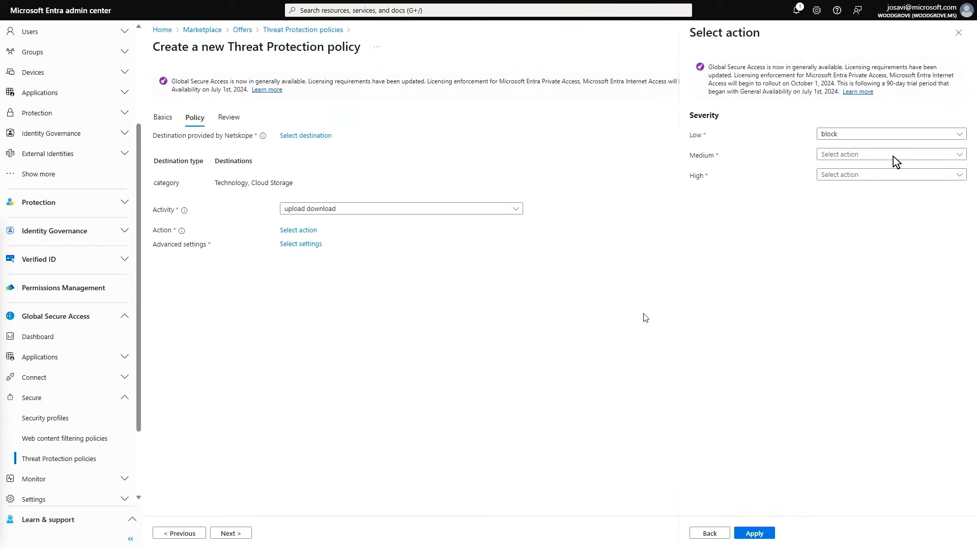
click(890, 134)
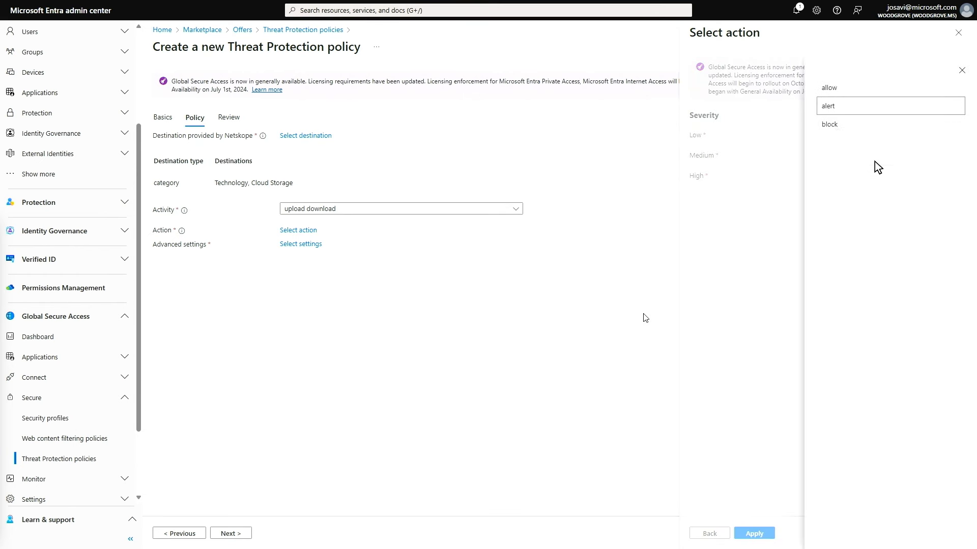
click(829, 124)
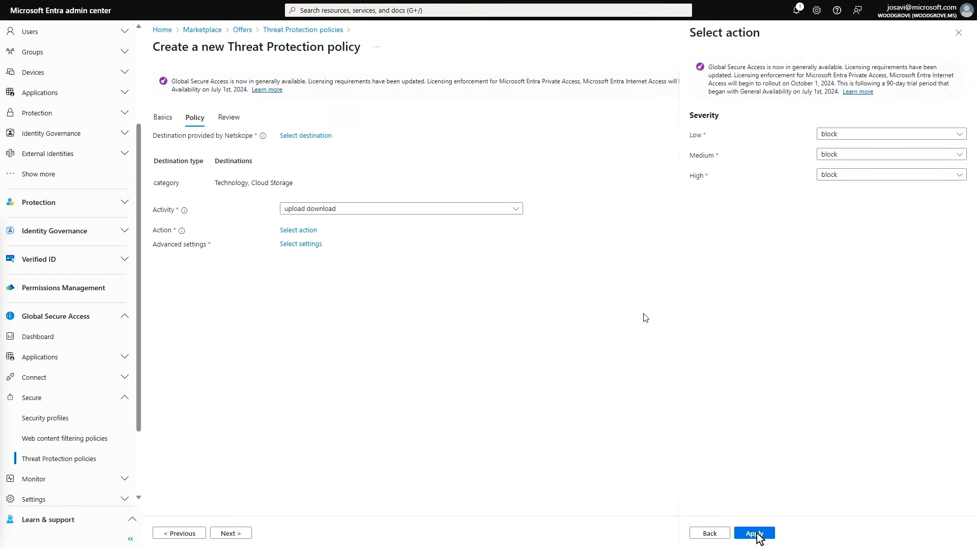
click(754, 533)
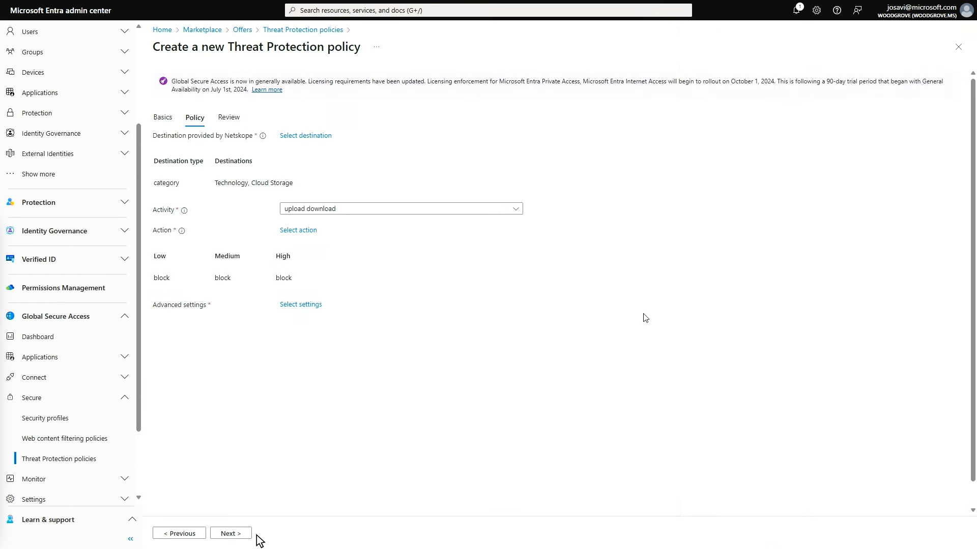
click(230, 533)
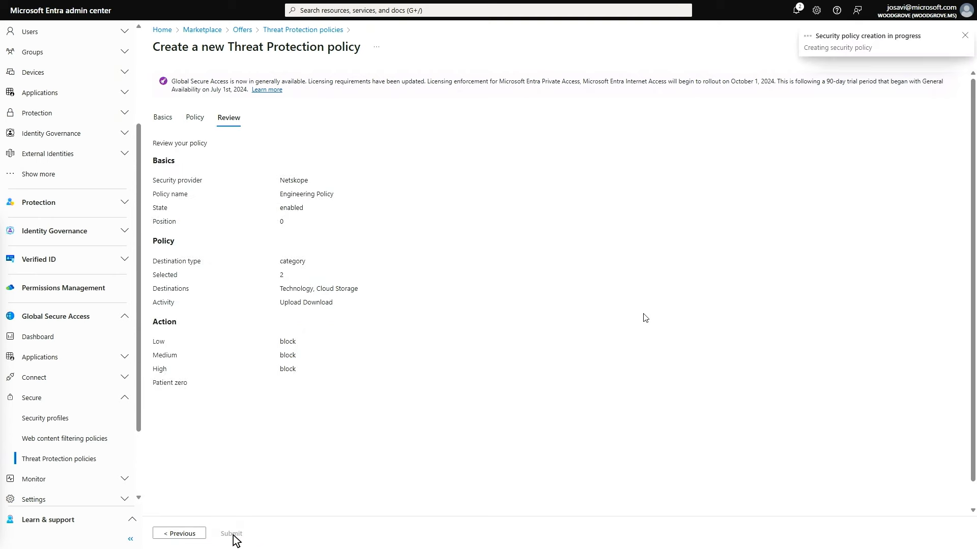
Submit the reviewed Engineering Policy to create it.
click(231, 534)
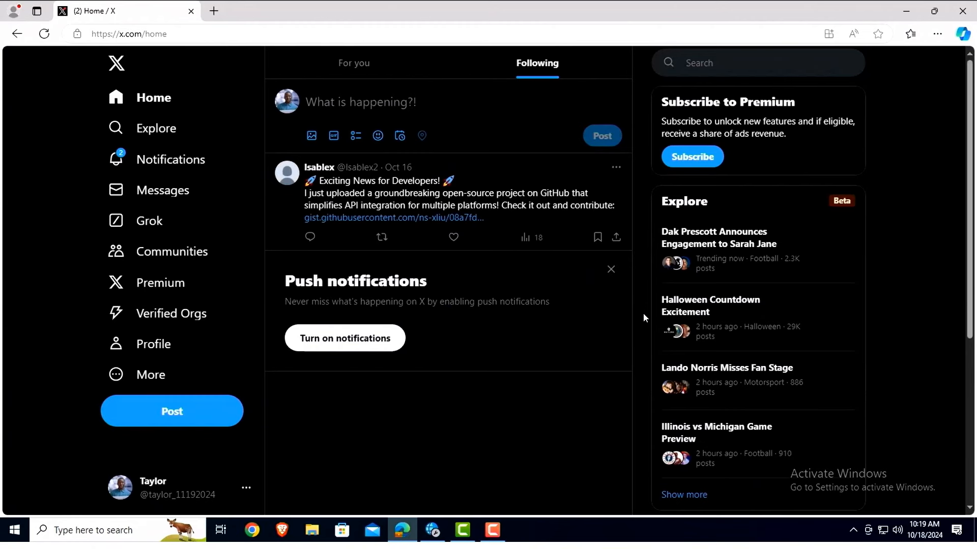
mouse_move(392, 218)
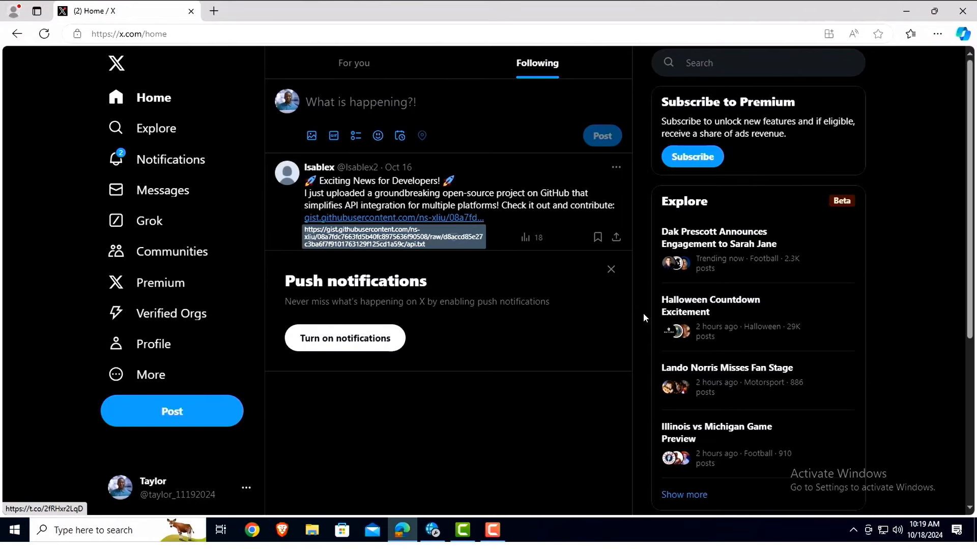
Follow the gist.githubusercontent.com link in the developer post to attempt the file download.
click(392, 218)
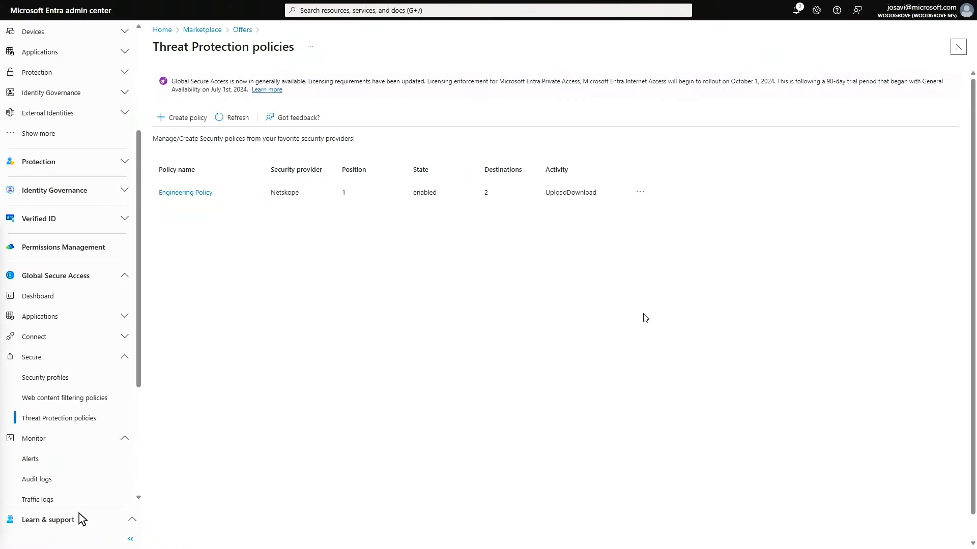
Filter the traffic logs by Action = Block, leaving the single blocked gist connection listed.
click(38, 498)
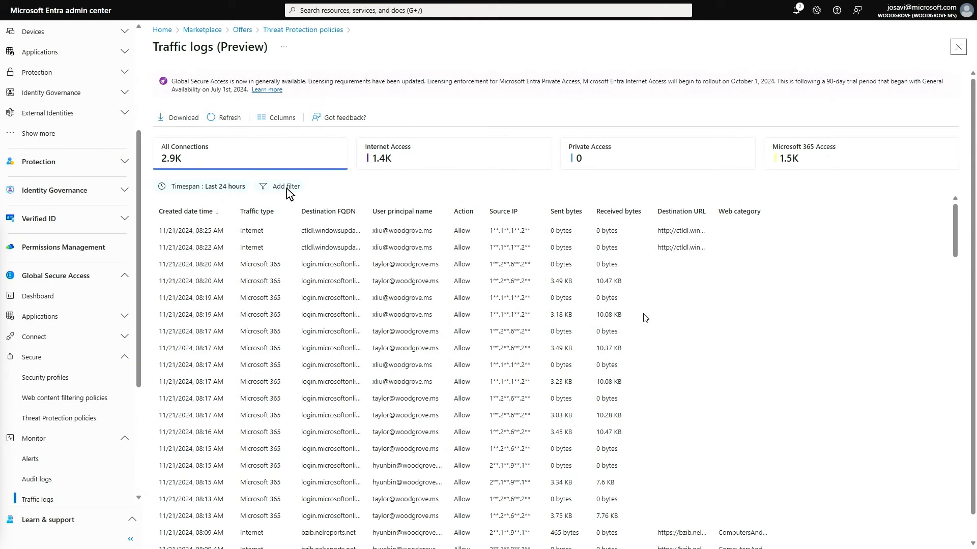
click(285, 186)
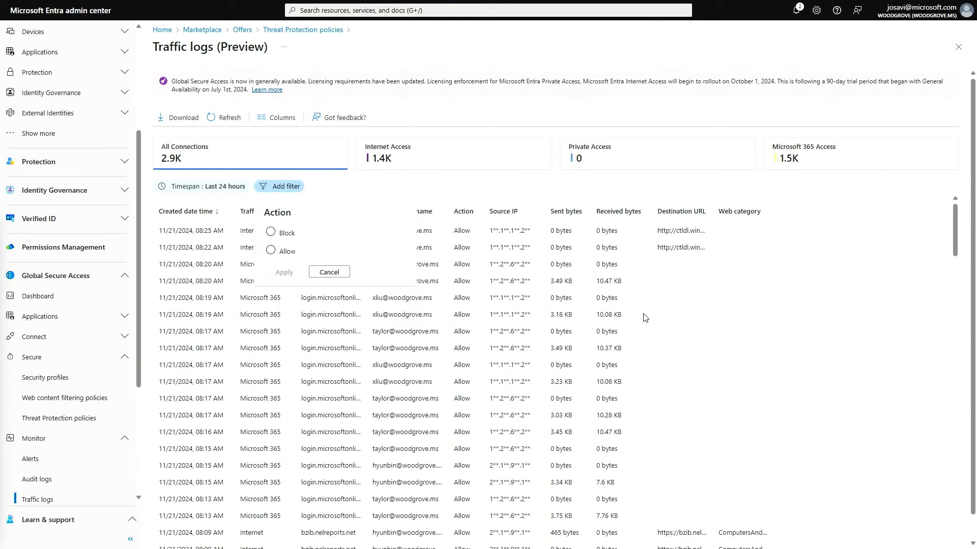
click(271, 232)
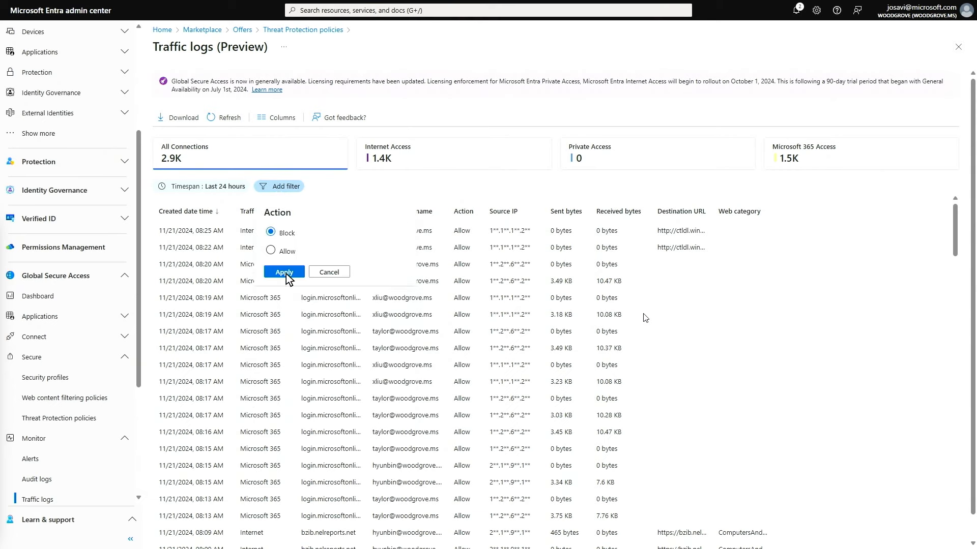
click(284, 271)
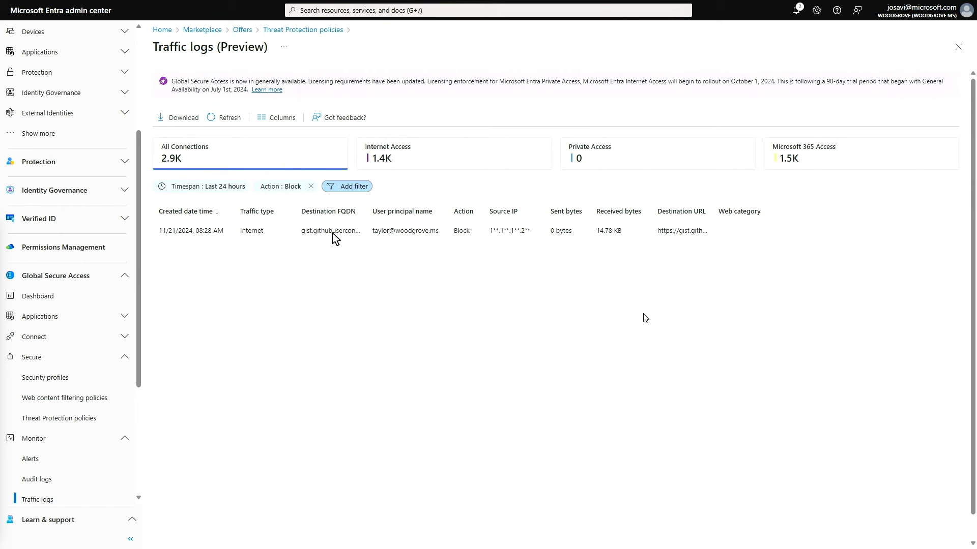